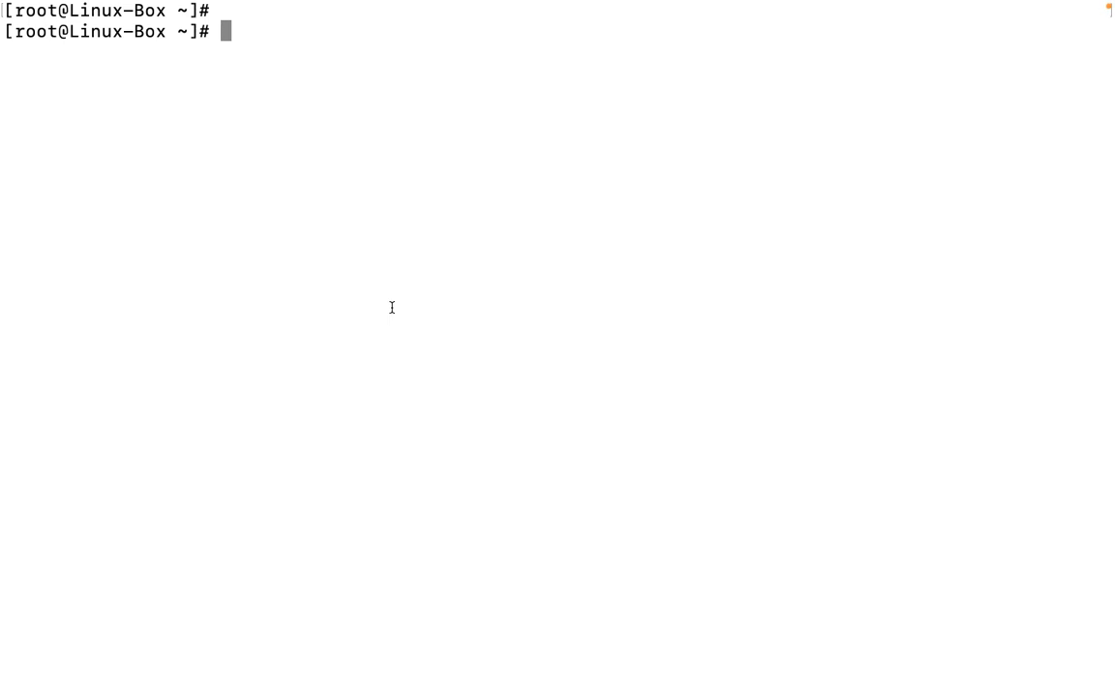
Run who and whoami to confirm root is logged in, then change into /root.
type("#")
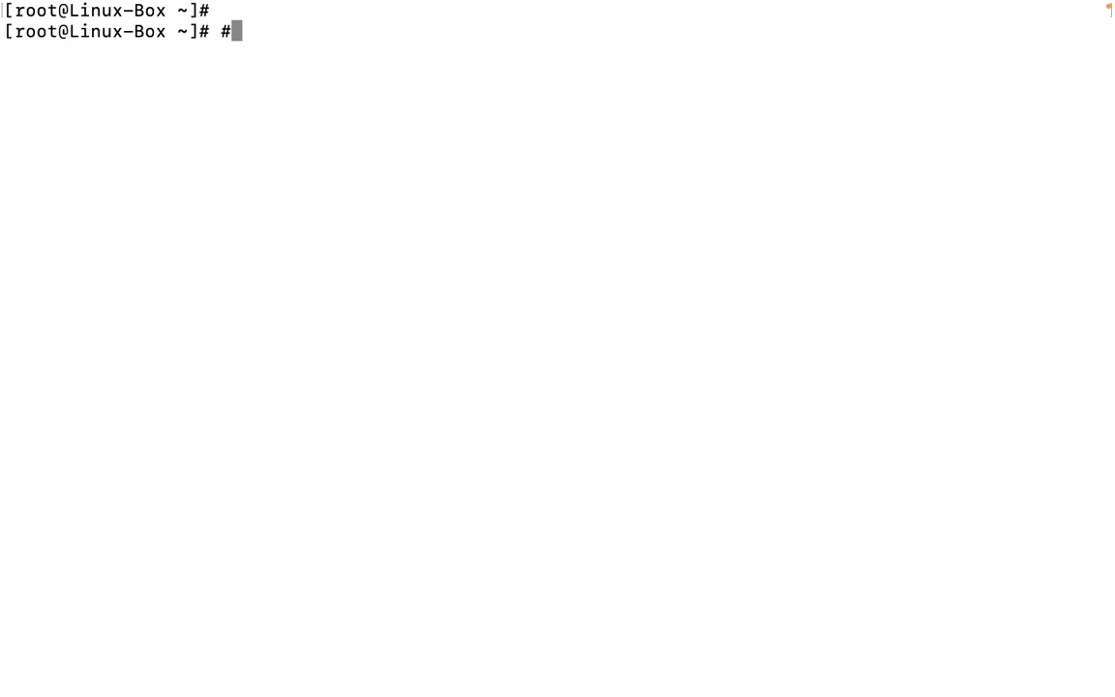
type("root")
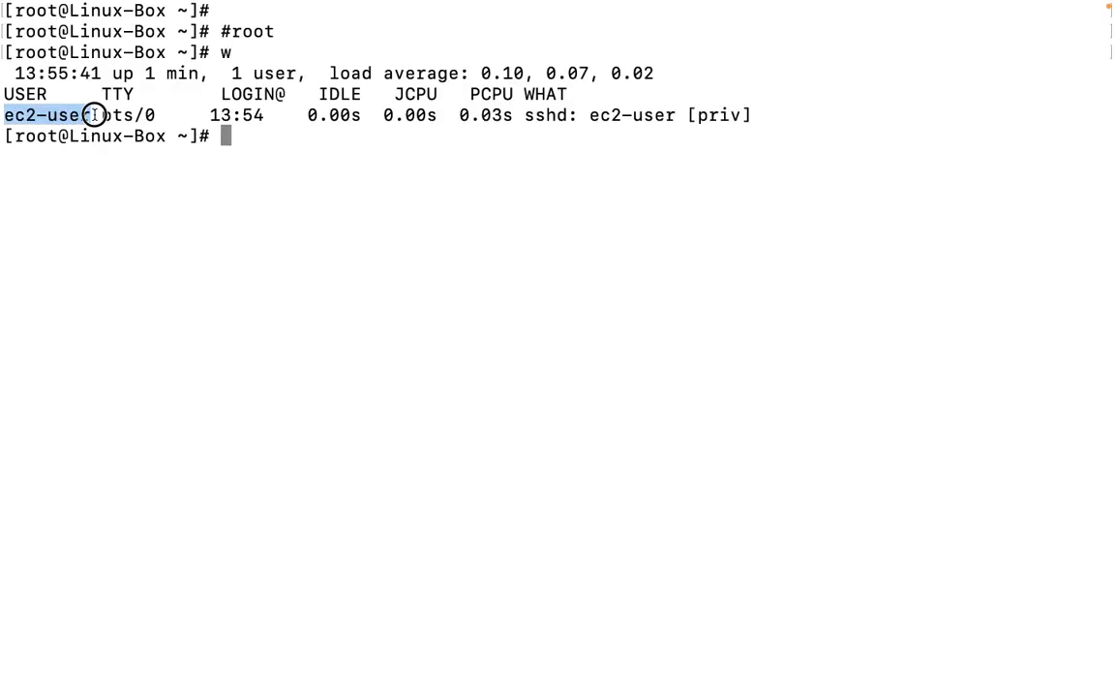
mouse_move(385, 220)
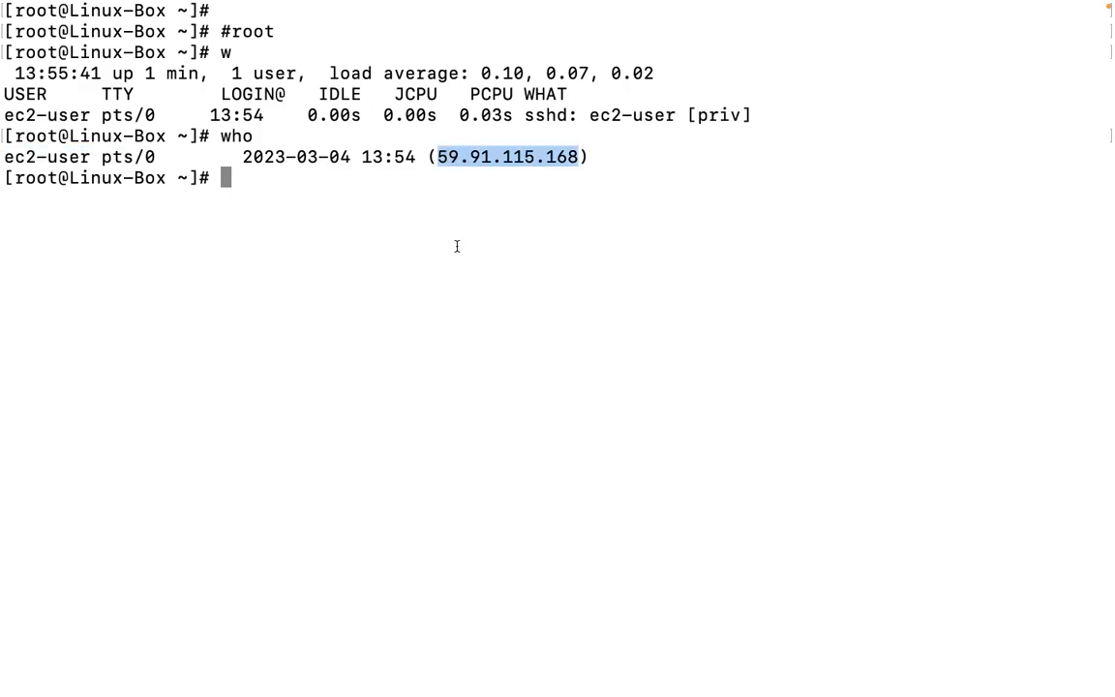
type("whoami")
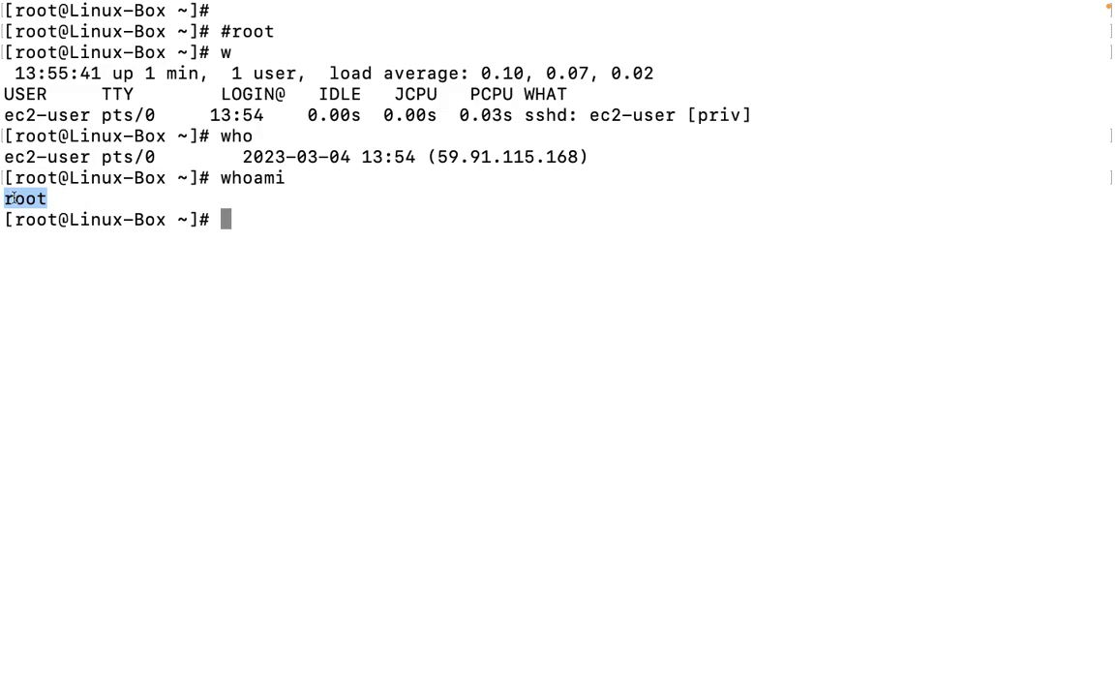
type("cd /root/")
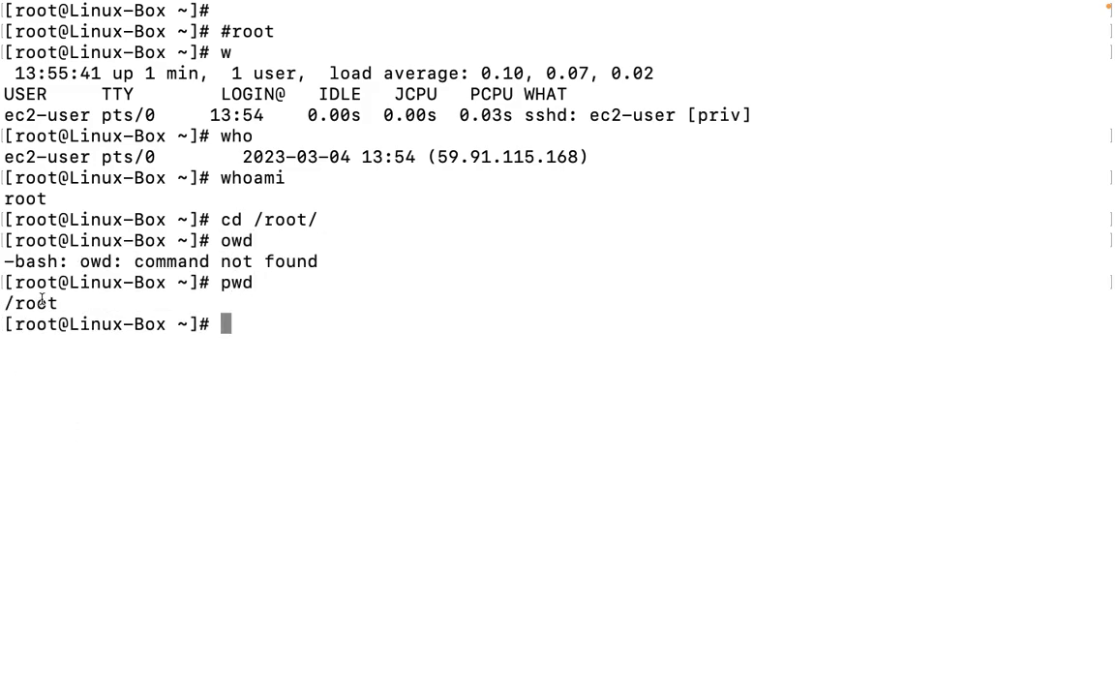
Change into / with cd, verify with pwd, and clear the screen.
double_click(27, 303)
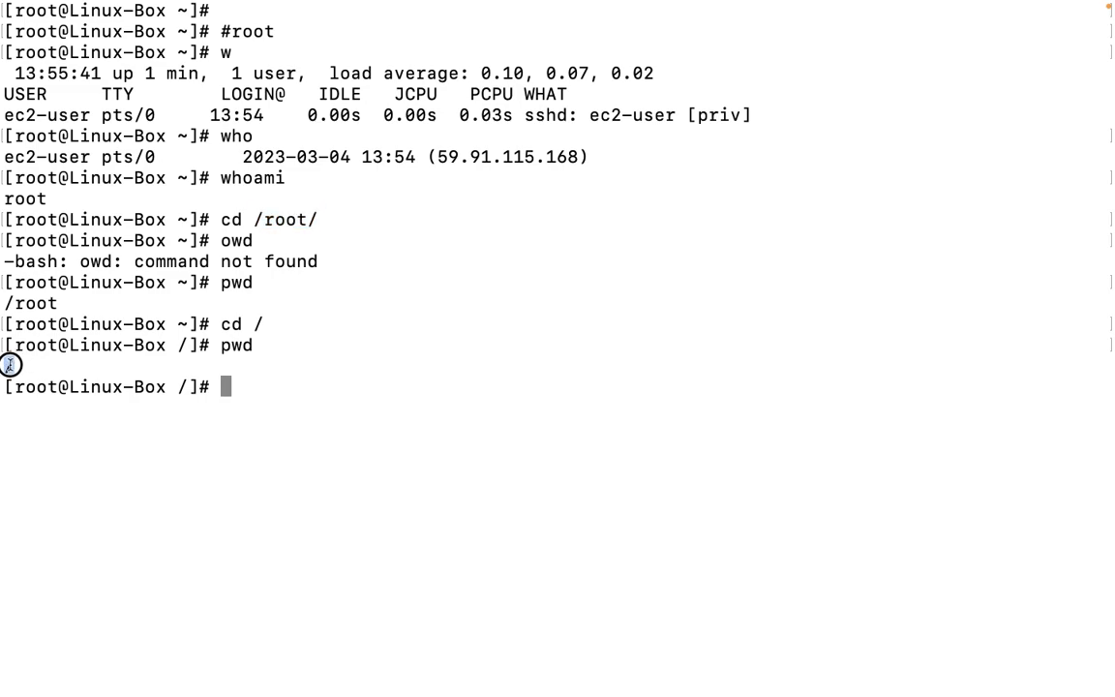
double_click(10, 358)
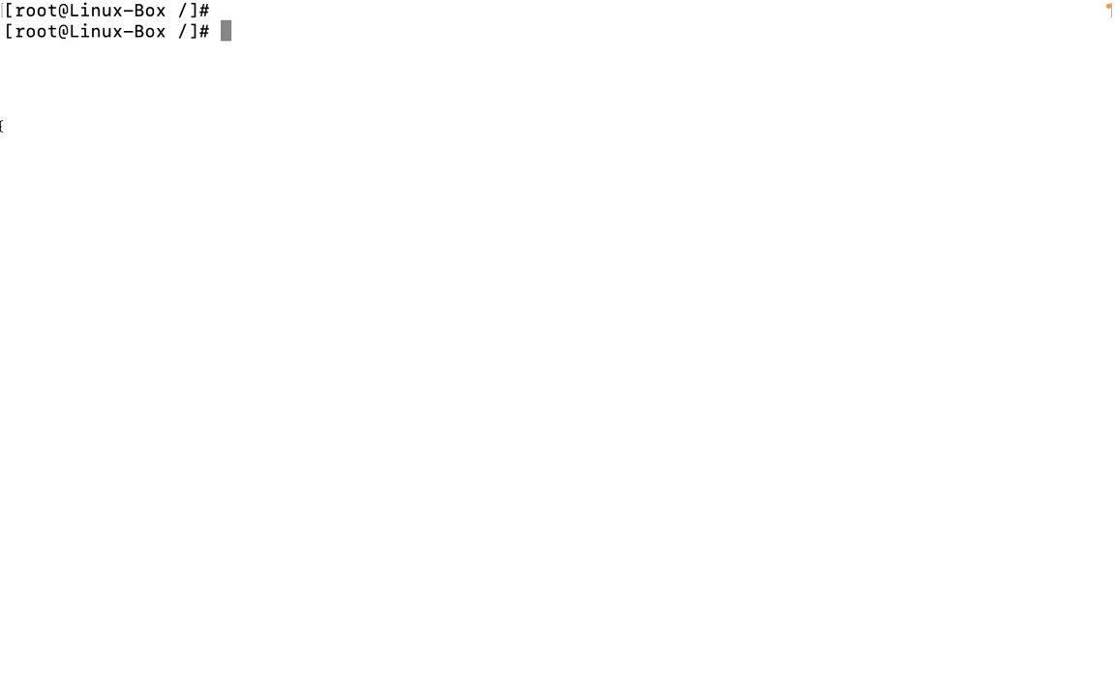
Exit the root shell with logout, back to the ec2-user prompt.
double_click(33, 40)
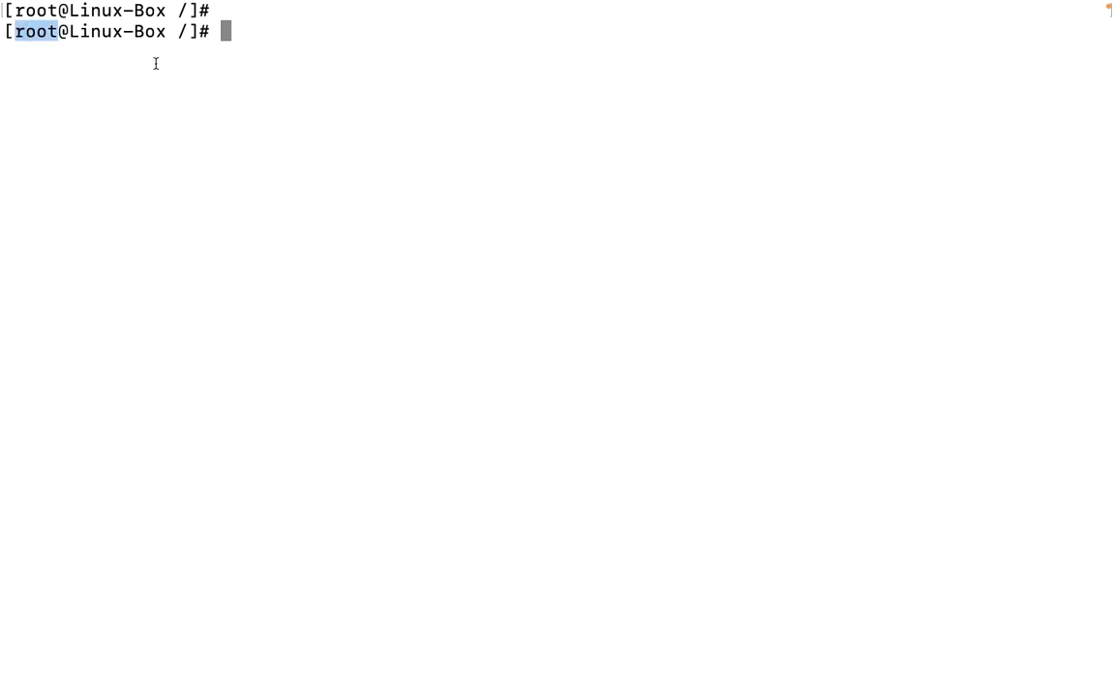
mouse_move(256, 70)
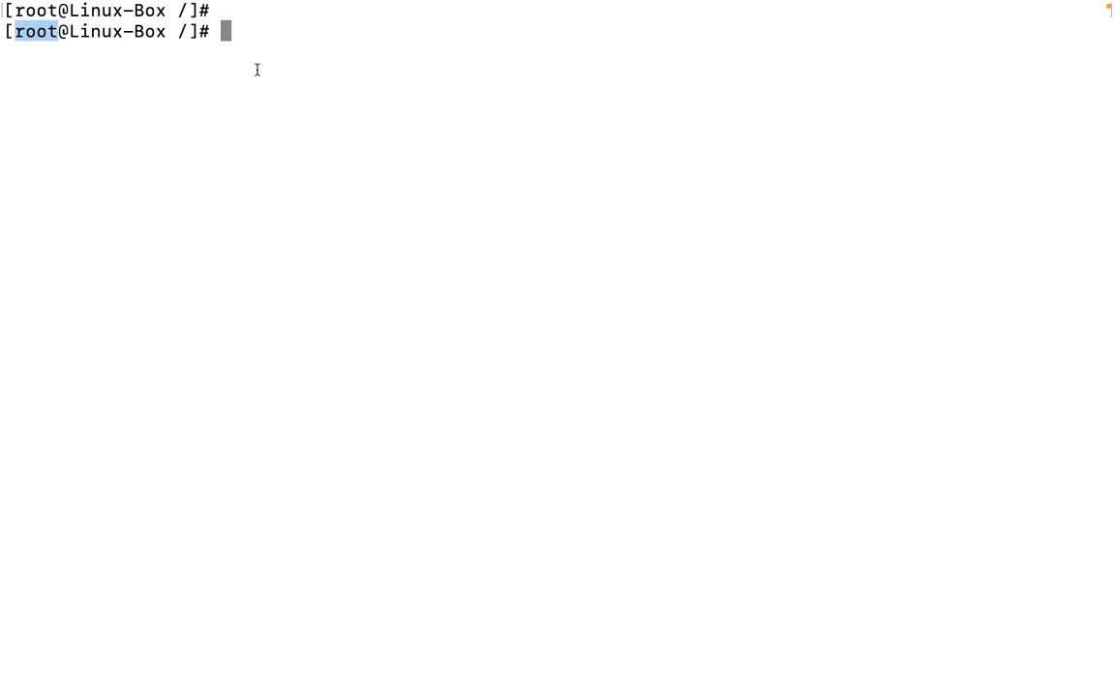
type("mkdir")
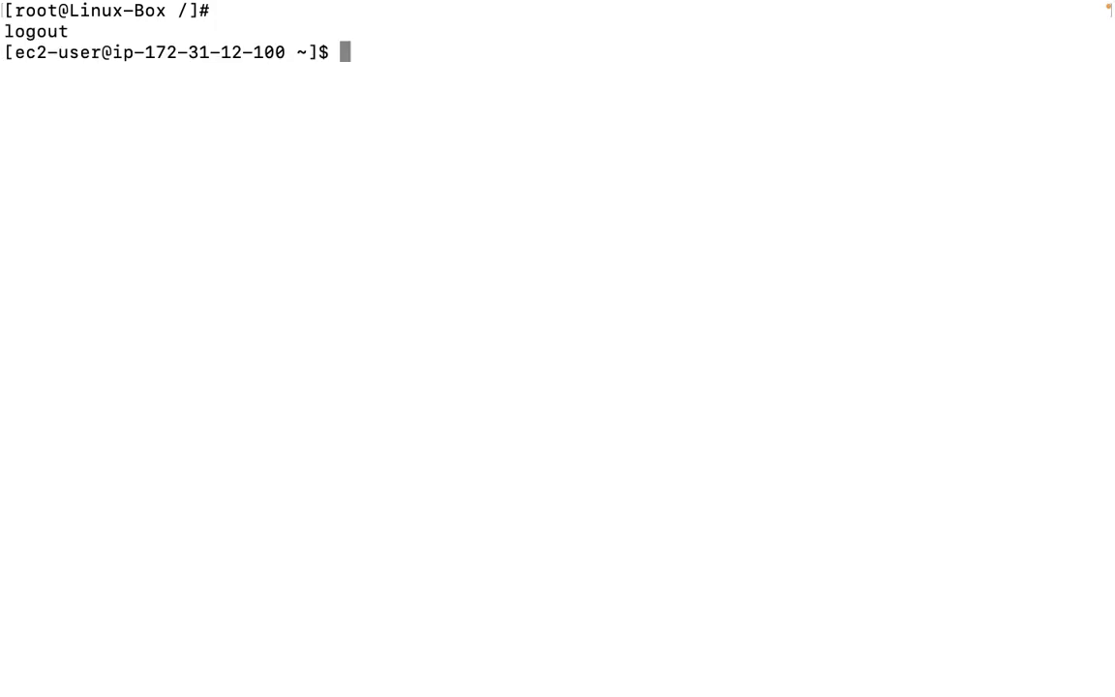
Reconnect over SSH and switch to a root shell with sudo su -.
type("sudo su -")
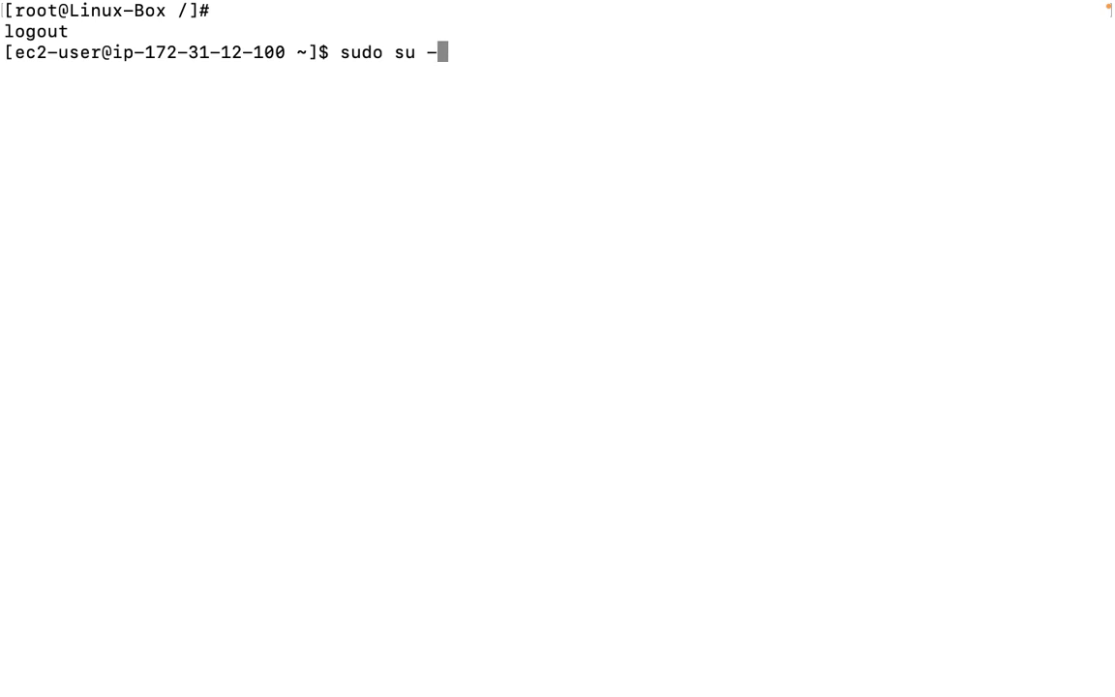
key("Enter")
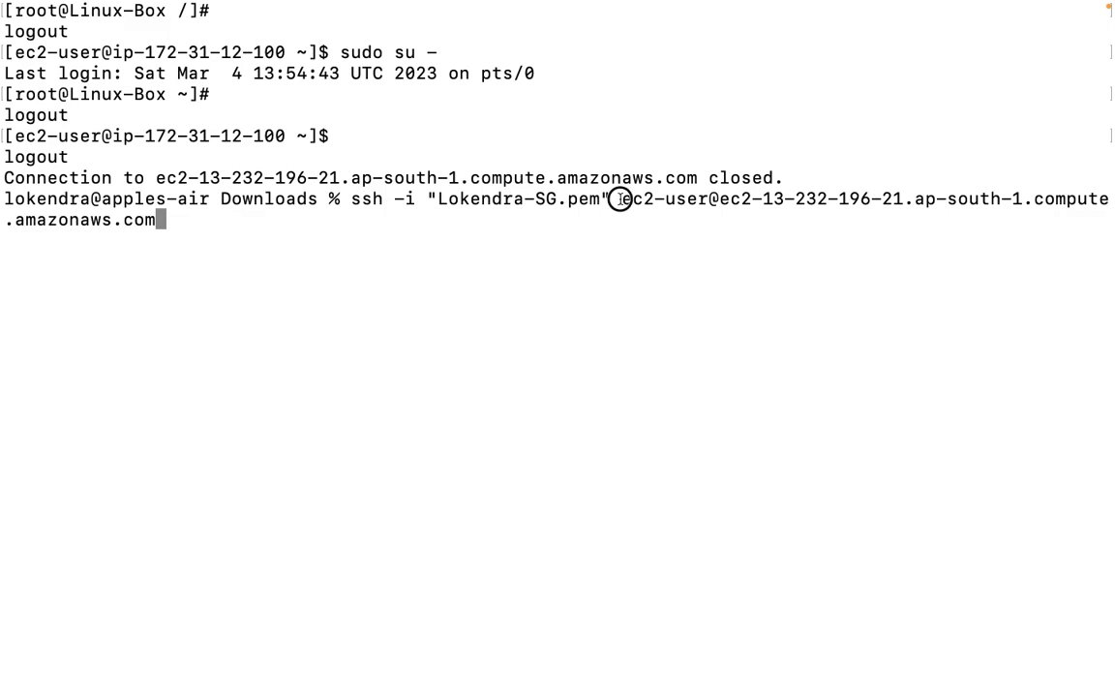
double_click(666, 200)
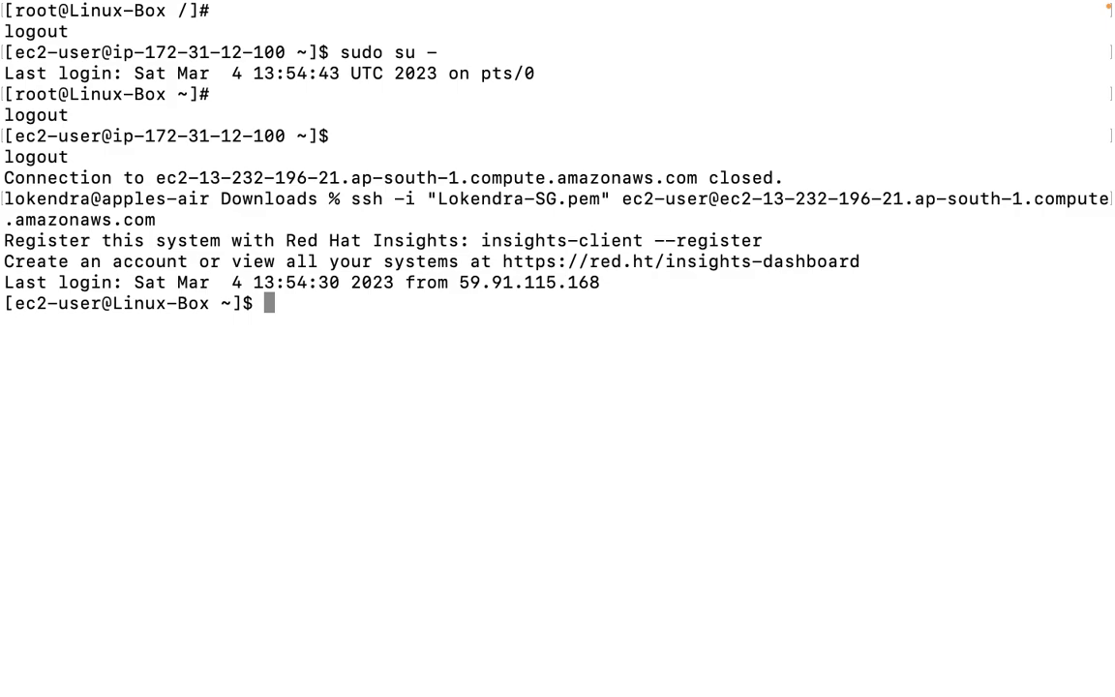
type("sudo su -")
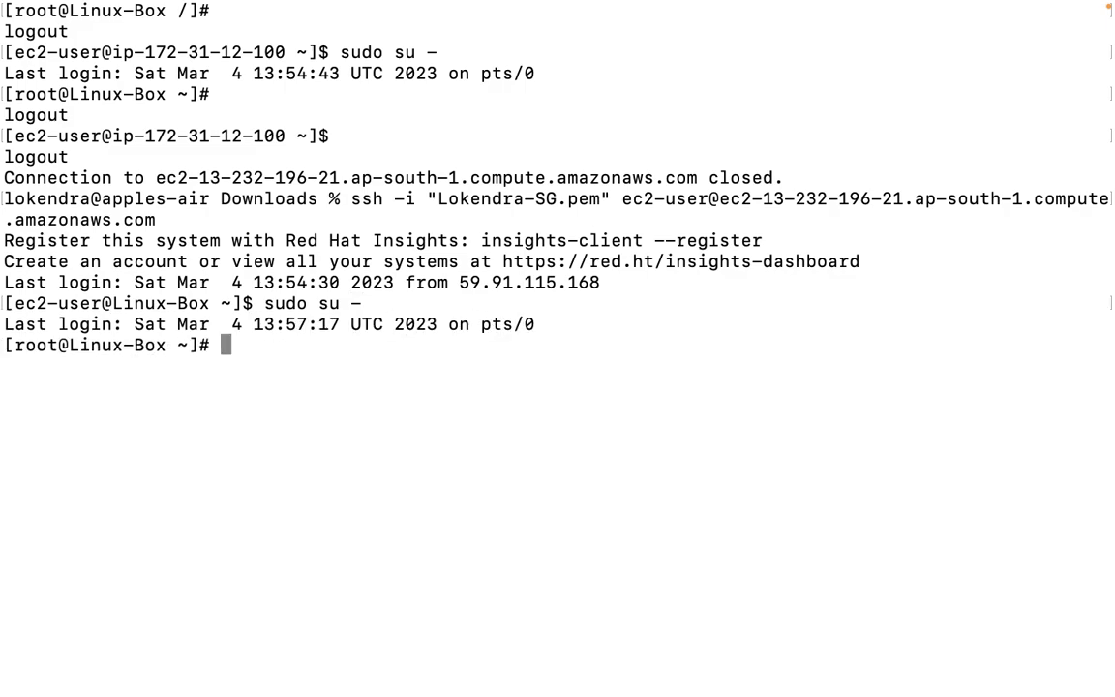
Open /etc/ssh/sshd_config in vi.
type("vi")
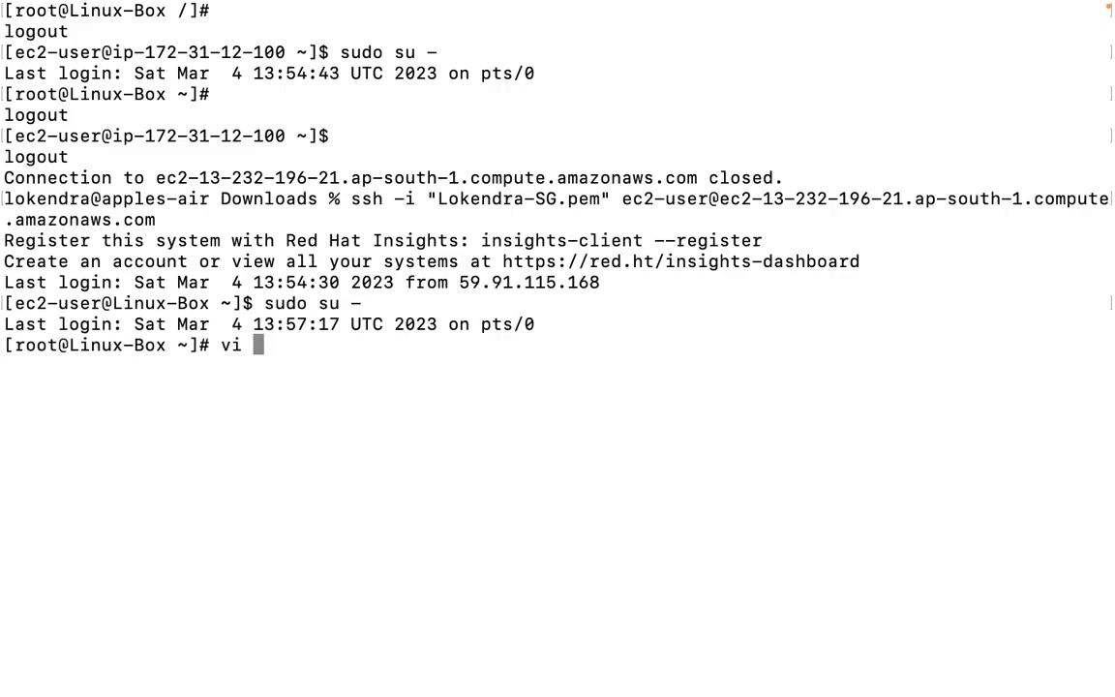
type("/etc/s")
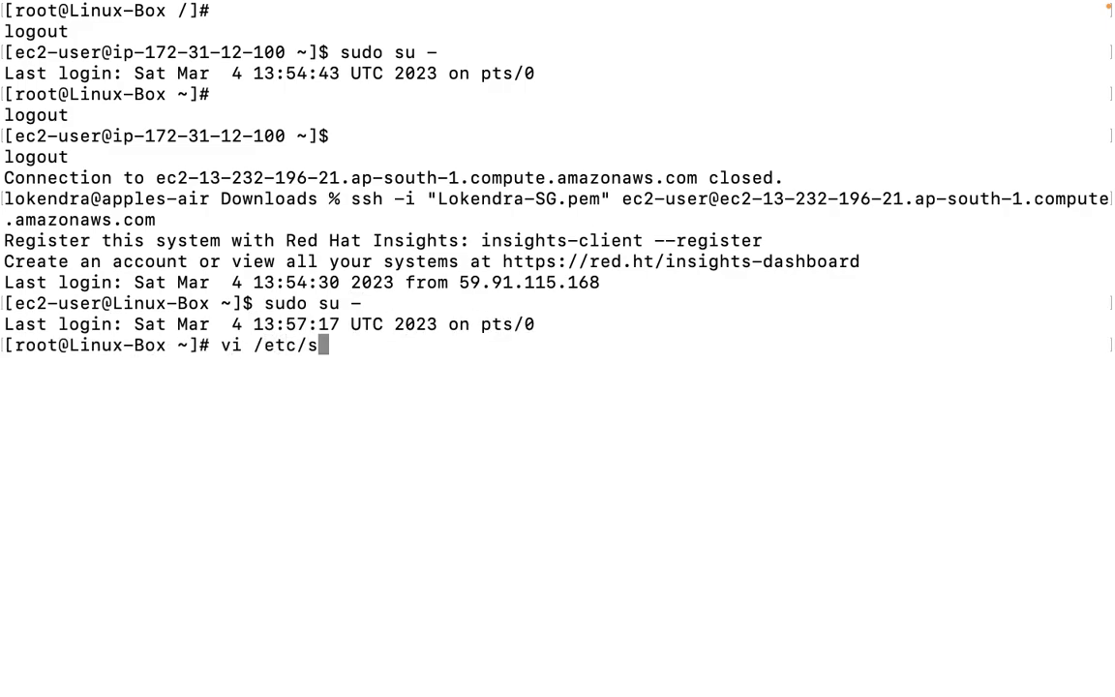
type("sh/sshd_config")
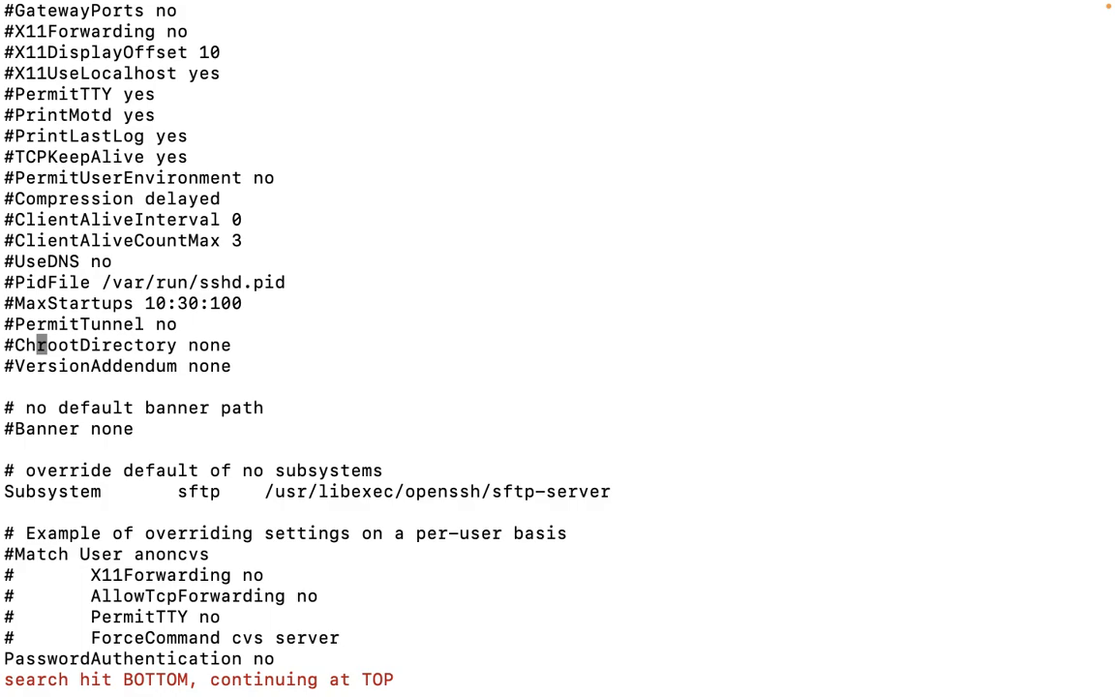
Uncomment PermitRootLogin, replace prohibit-password with yes, and save with :wq.
type("/permi")
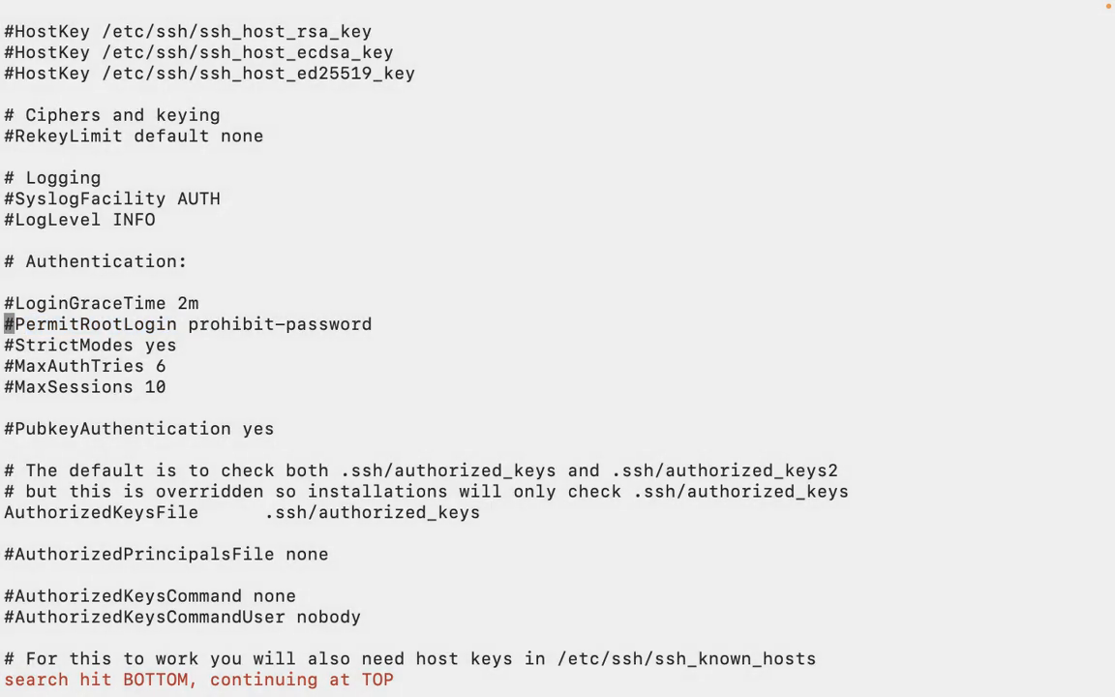
key("x")
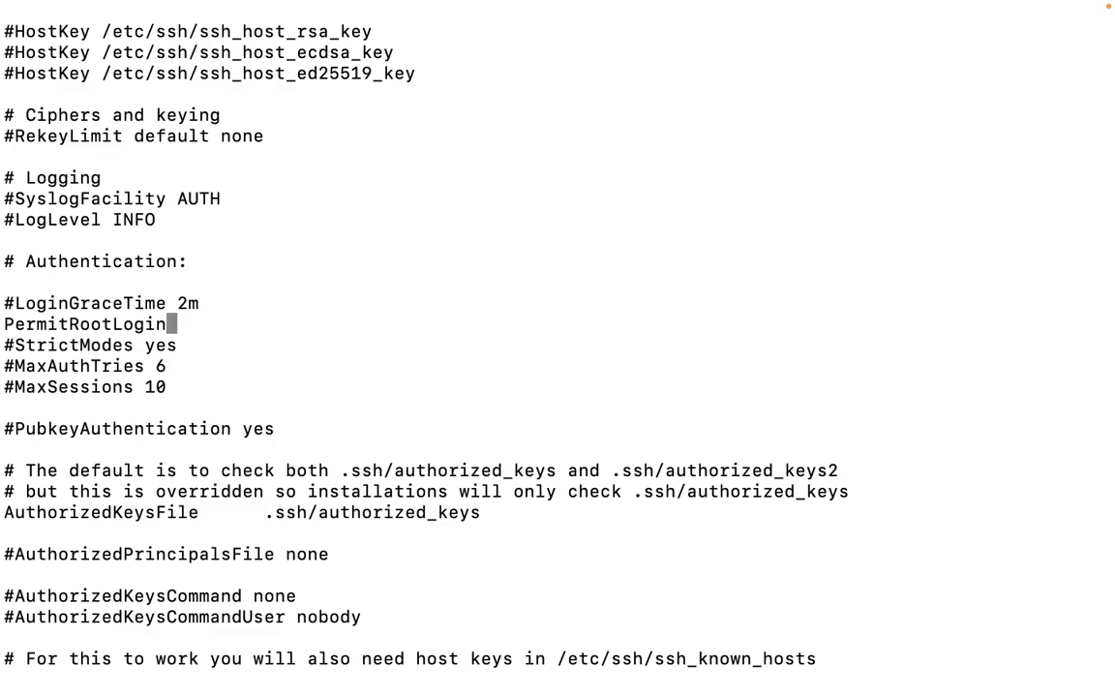
type("prohibit-password")
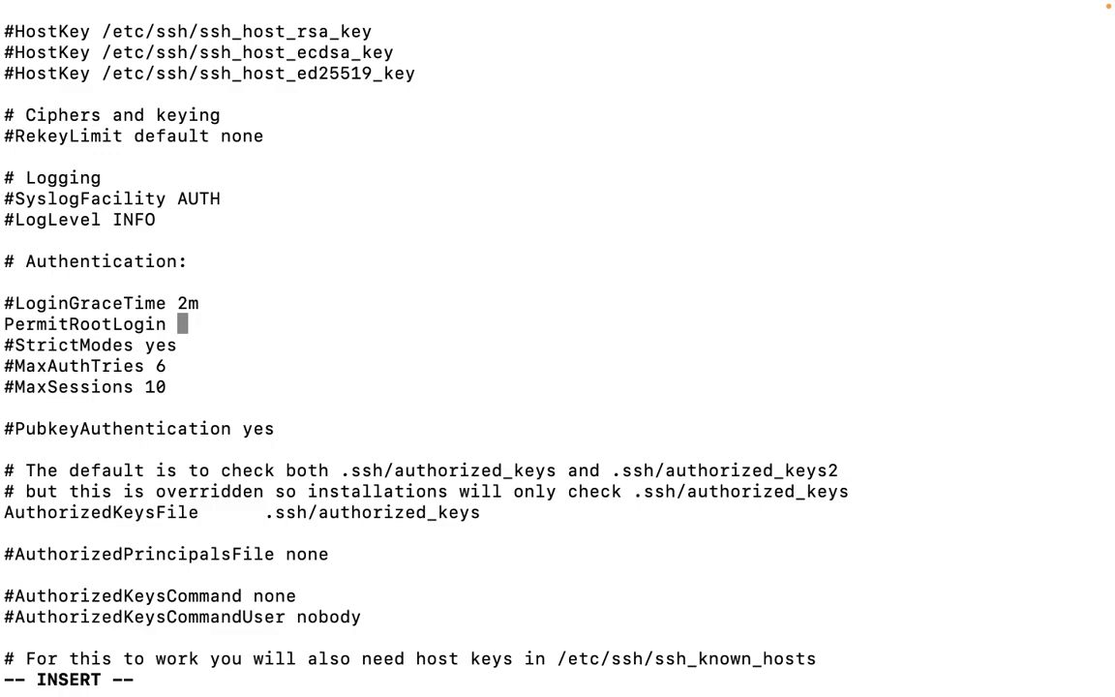
type("yes")
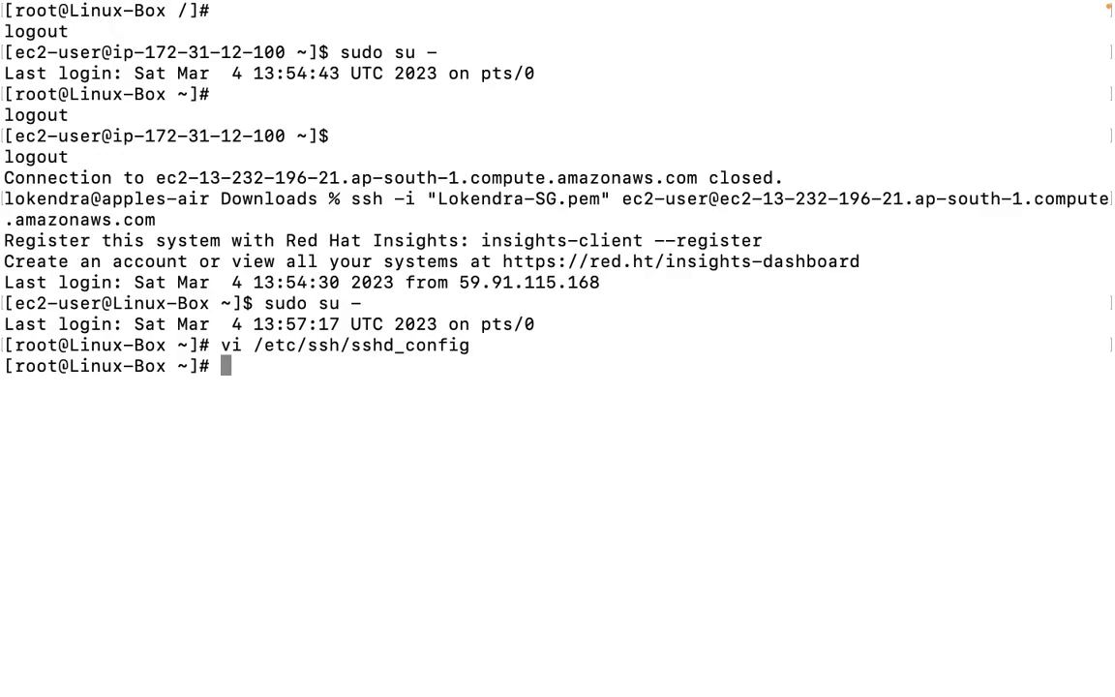
Restart the sshd service with systemctl restart sshd.
type("system")
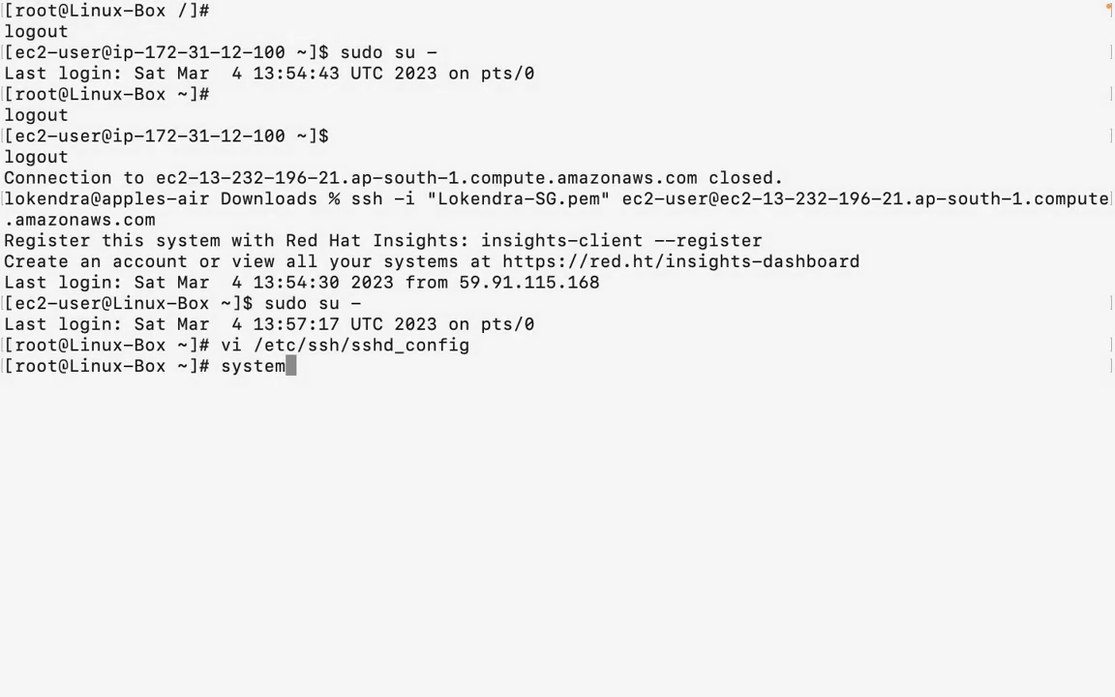
type("ctl restart")
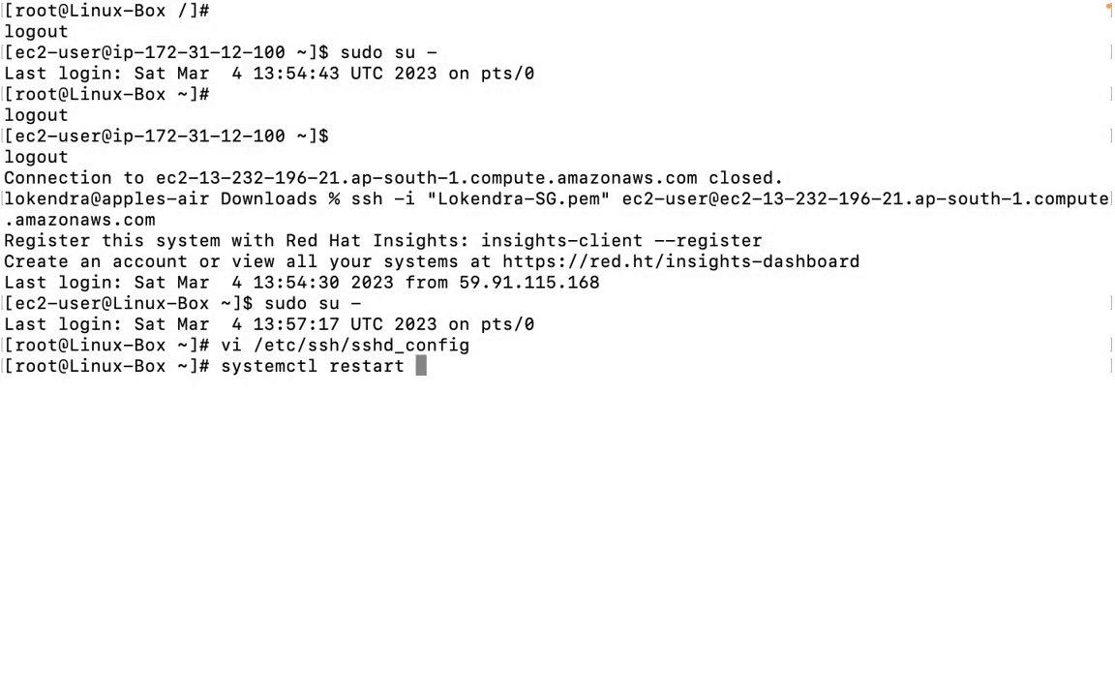
type("sshd")
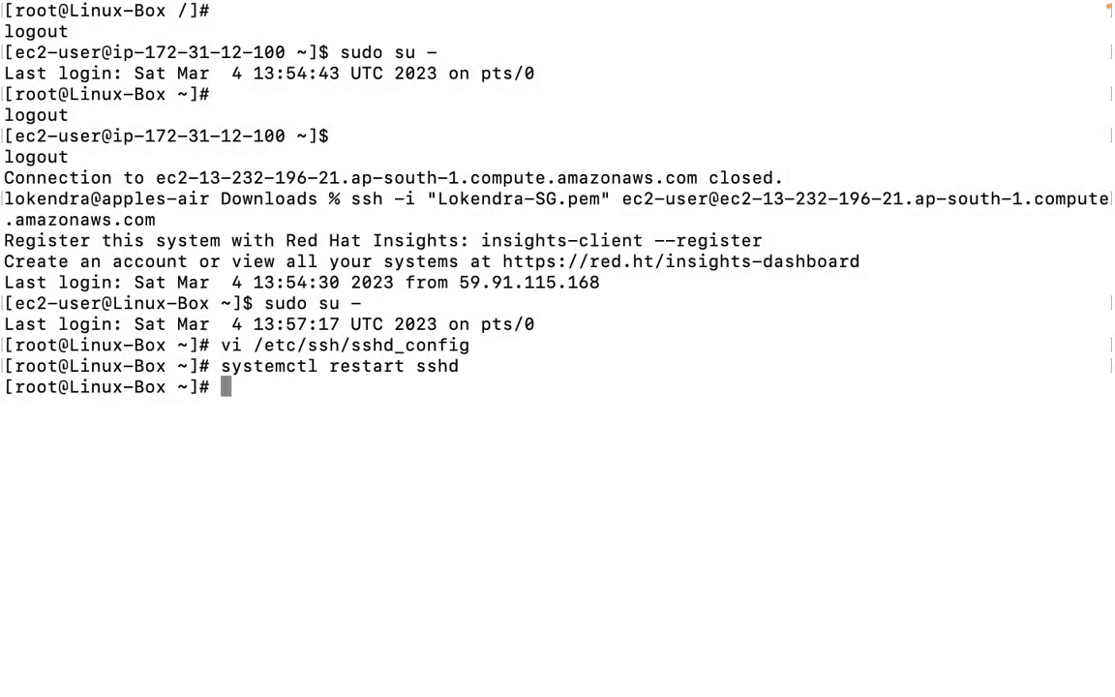
Set a new password for root with passwd root.
type("p")
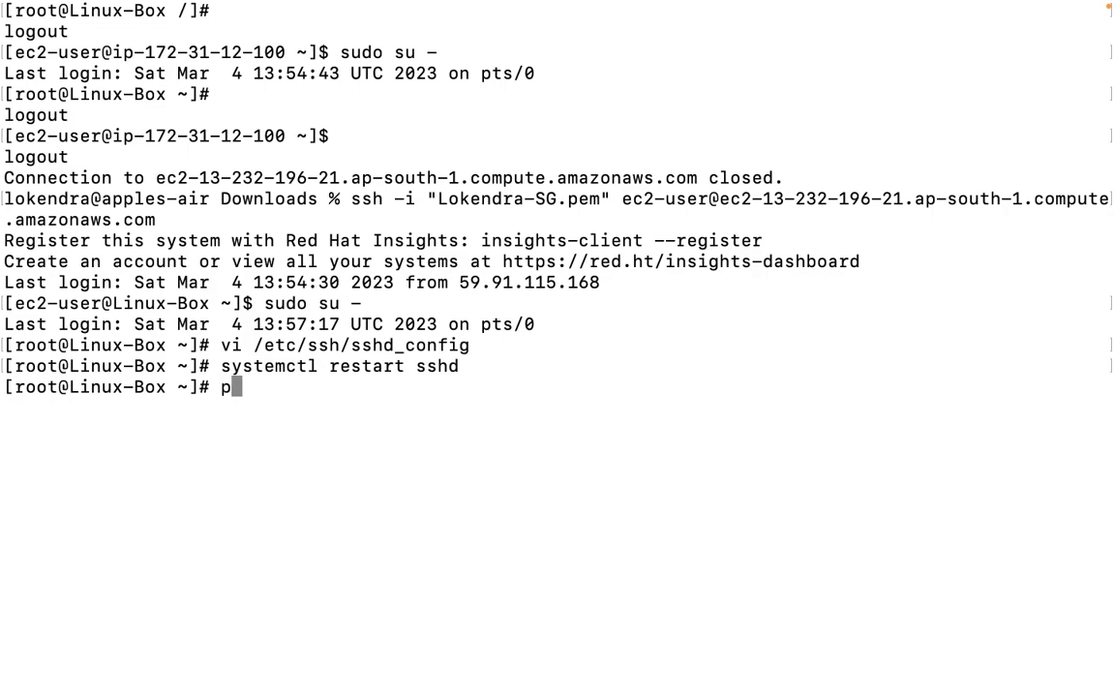
type("asswd")
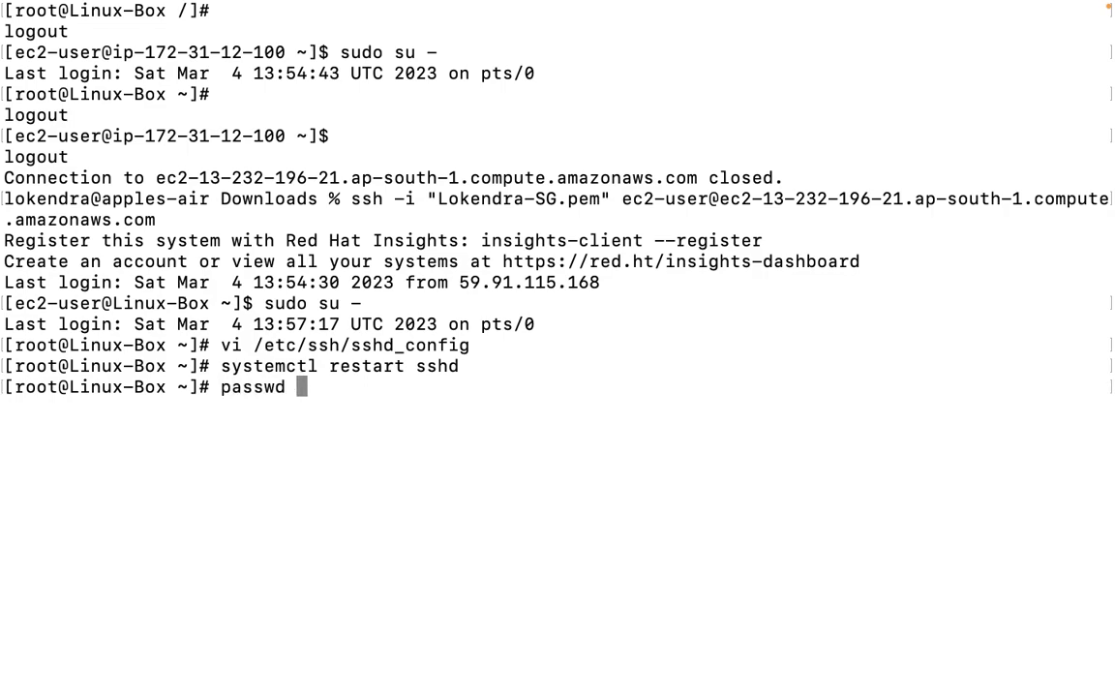
type("root")
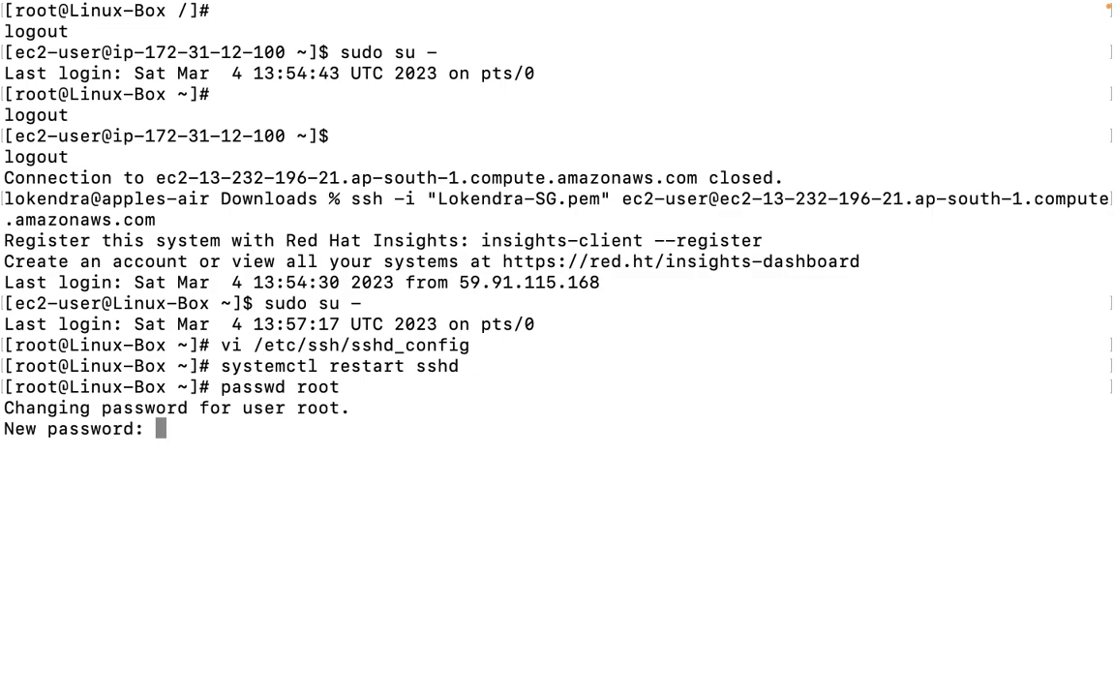
key("Enter")
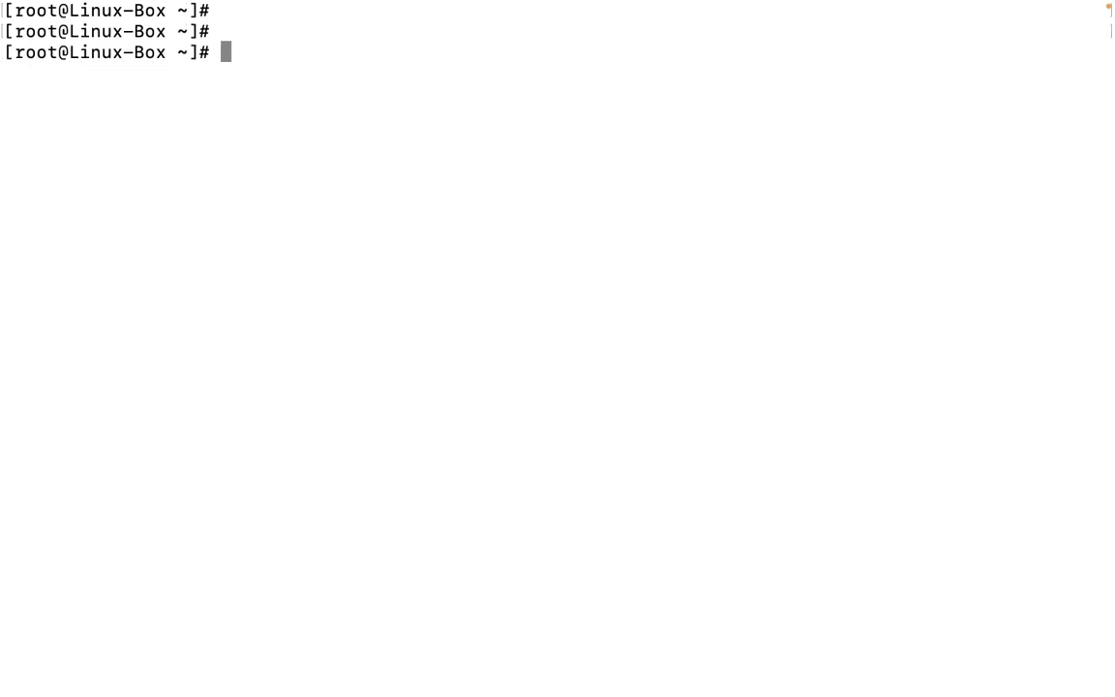
Log out to the Mac and paste the ssh -i Lokendra-SG.pem ec2-user command again.
type("logout")
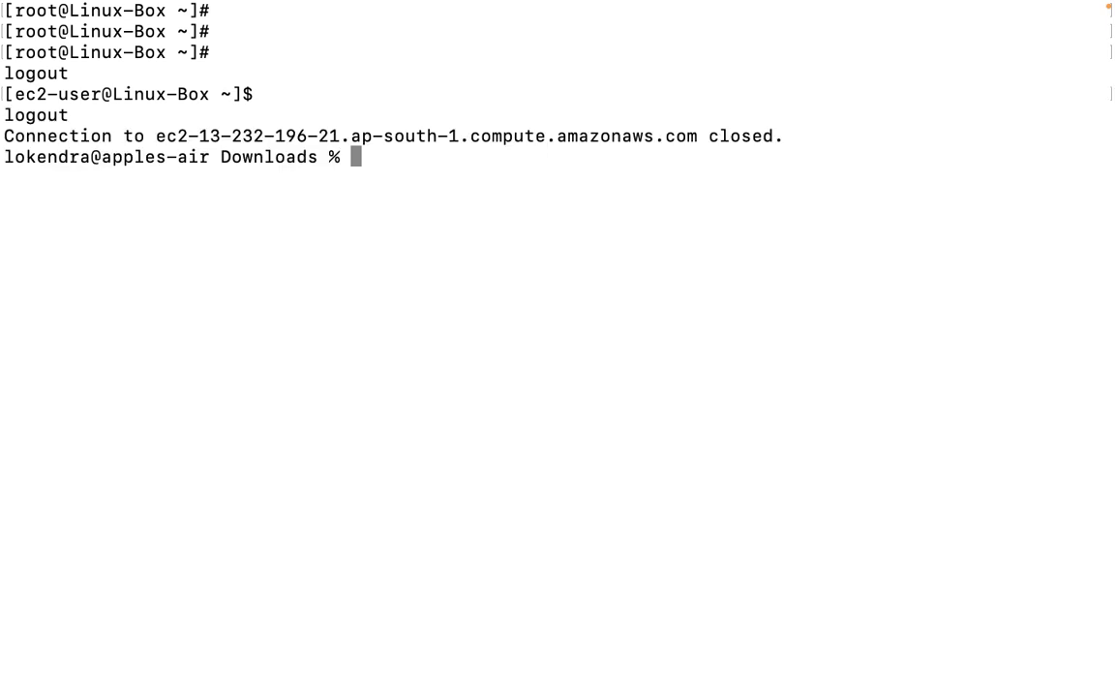
type("ssh -i \"Lokendra-SG.pem\" ec2-user@ec2-13-232-196-21.ap-south-1.compute.amazonaws.com")
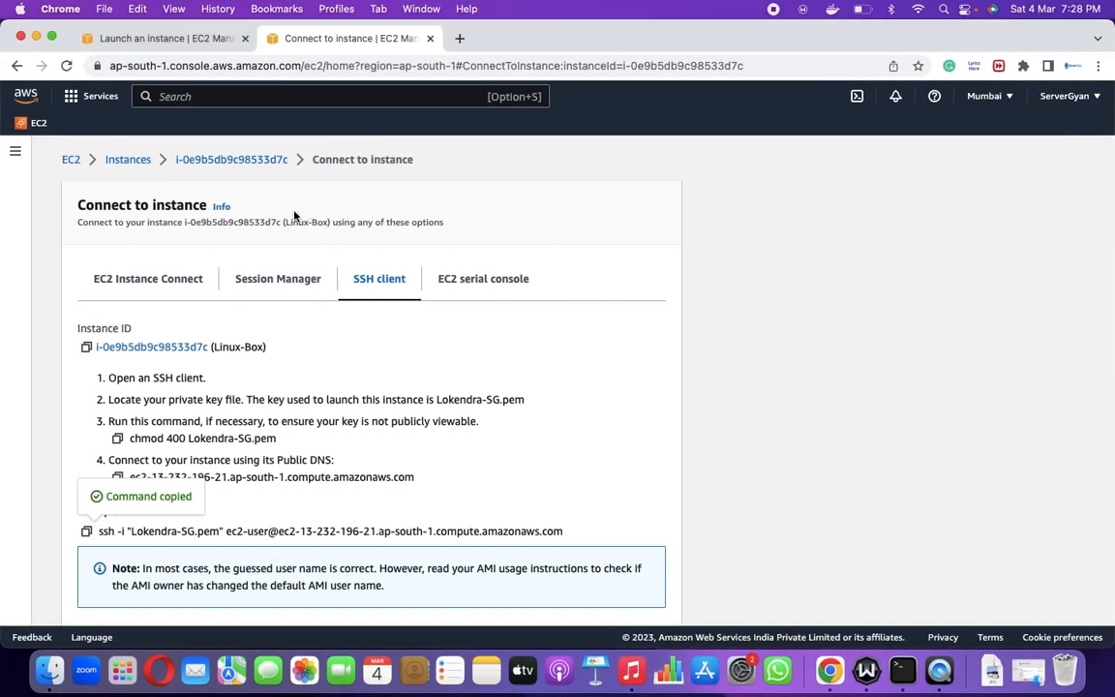
mouse_move(217, 164)
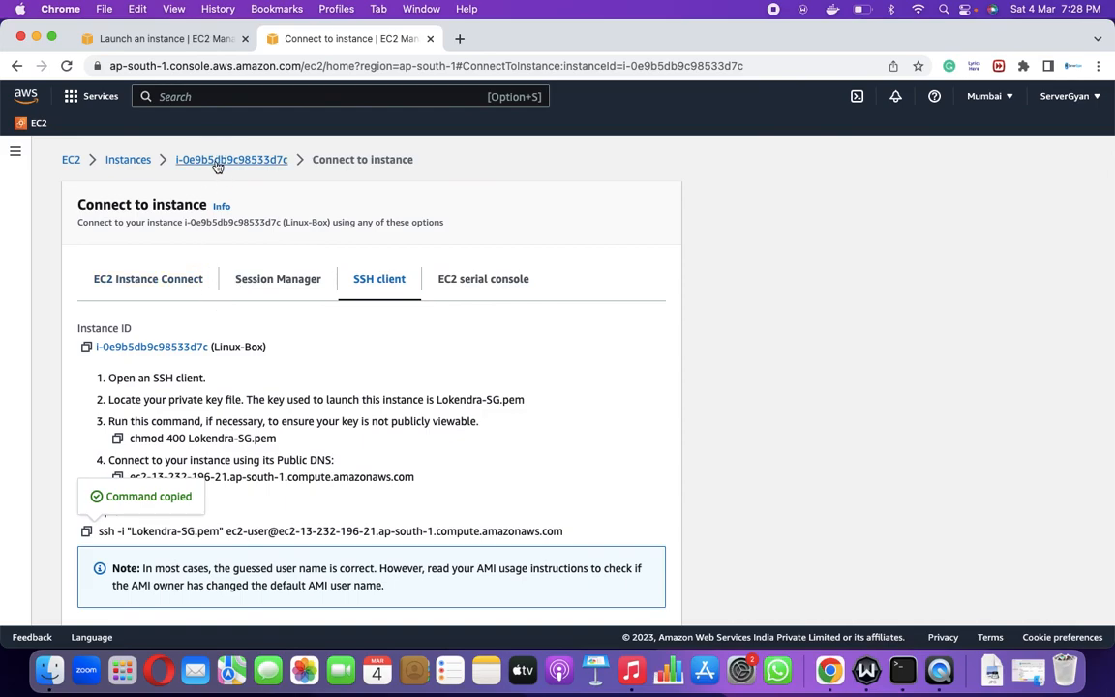
left_click(230, 159)
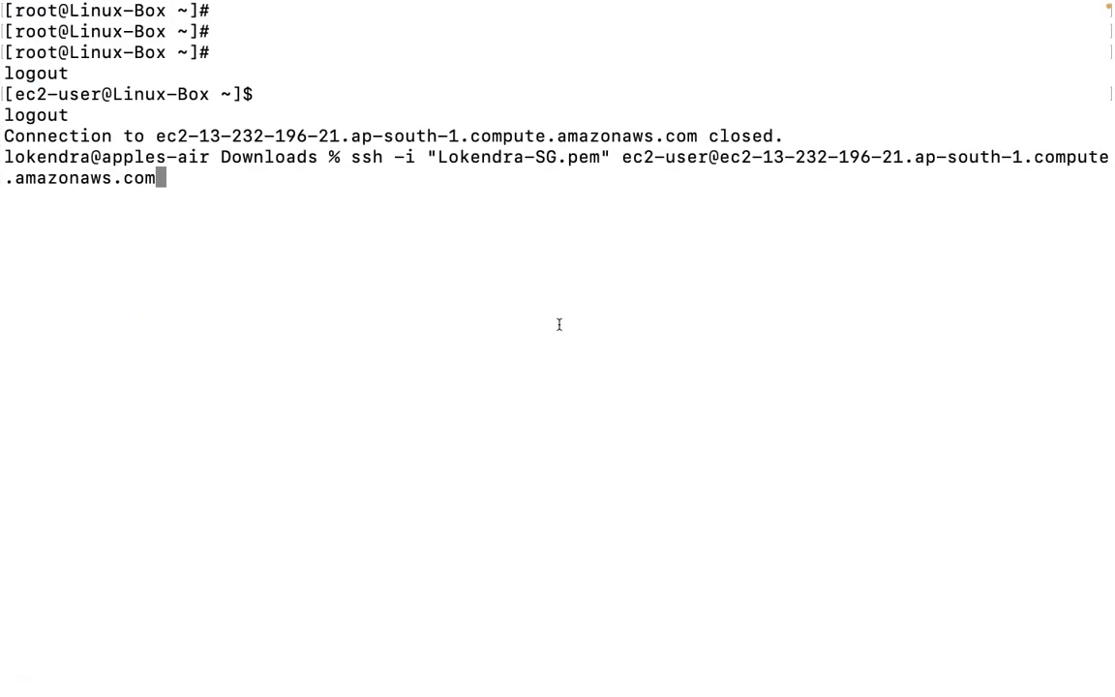
type("ssh")
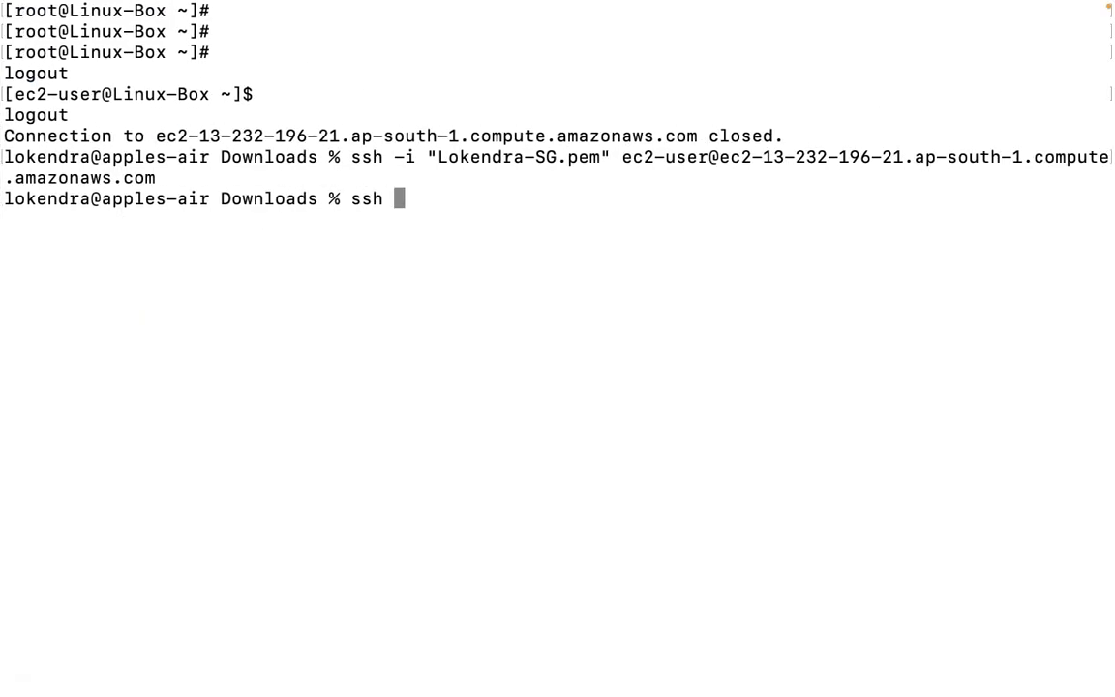
type("root@")
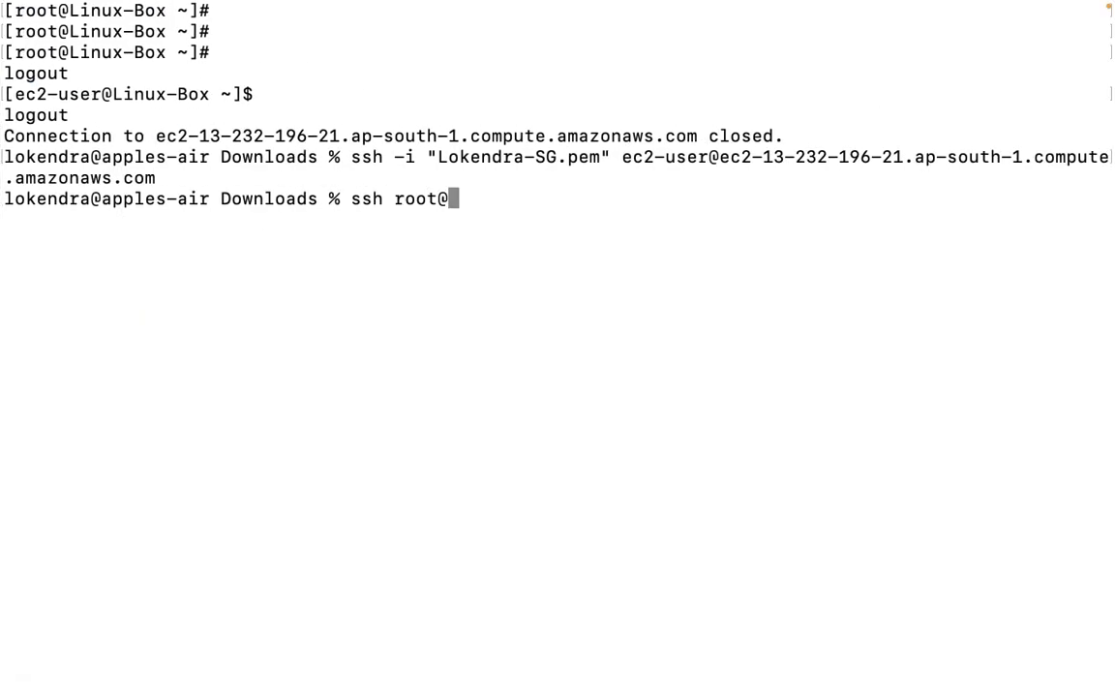
type("13.232.196.21")
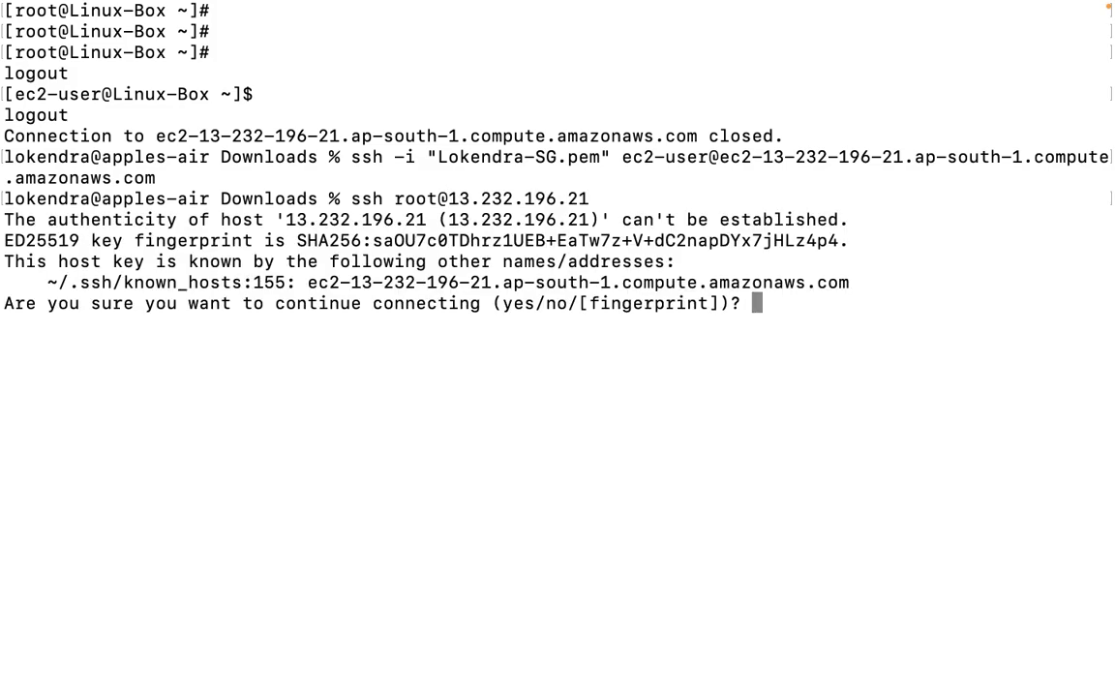
type("yes")
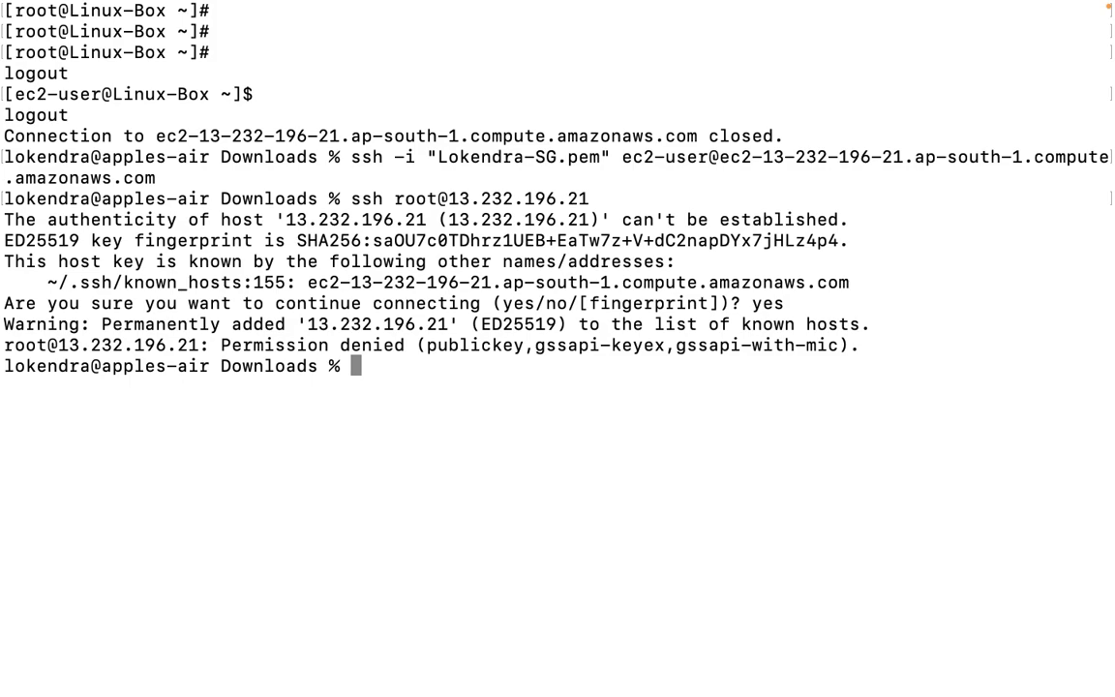
mouse_move(87, 285)
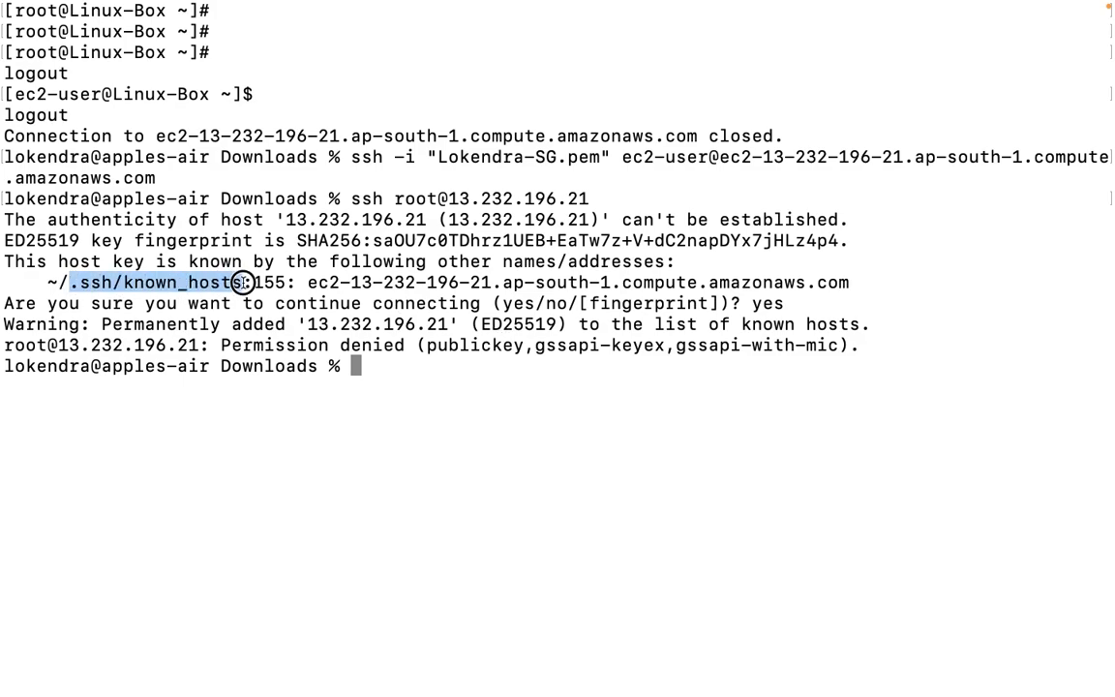
Edit ~/.ssh/known_hosts in vim, then reconnect as ec2-user using Lokendra-SG.pem.
type("vim")
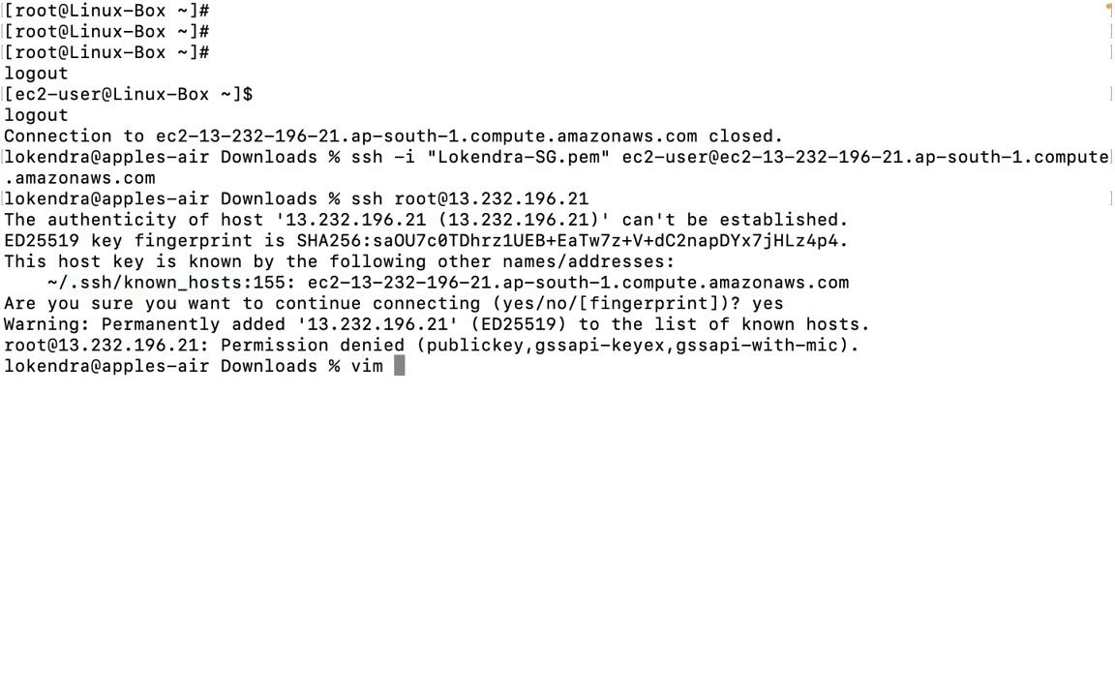
type("~")
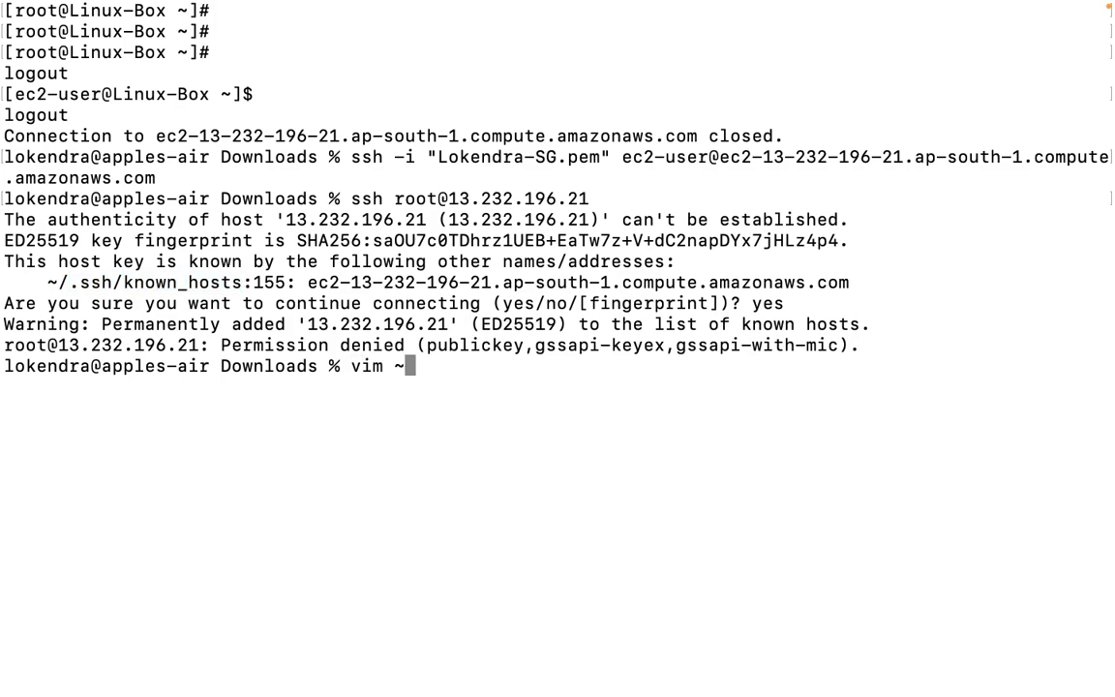
type(".ssh/k")
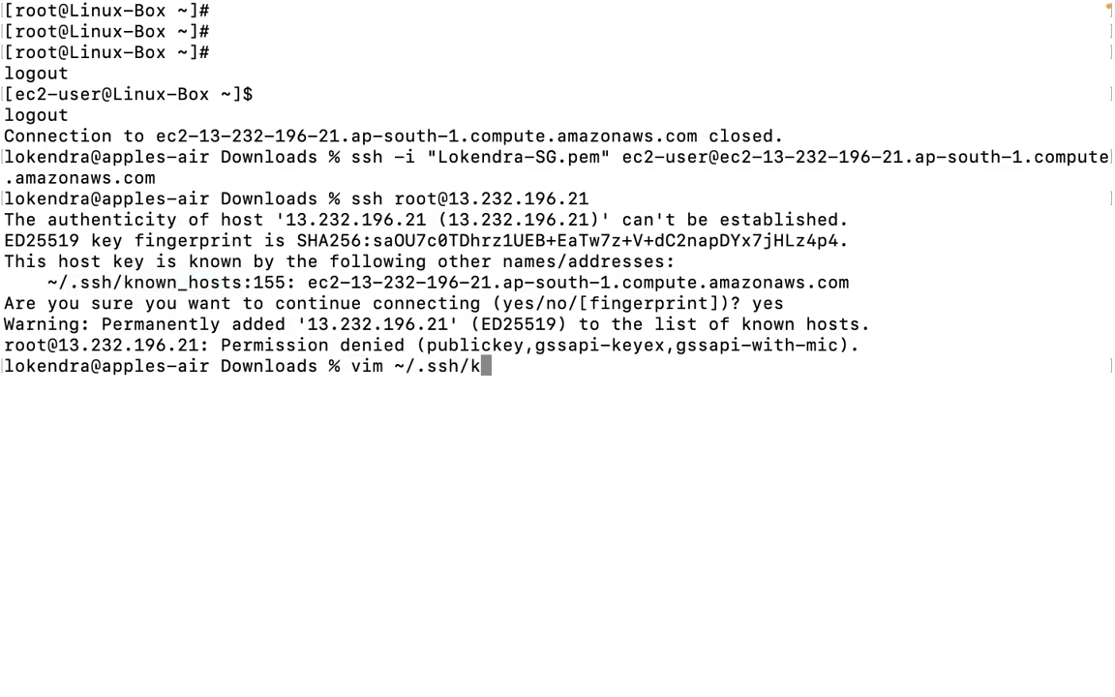
type("nown_hosts")
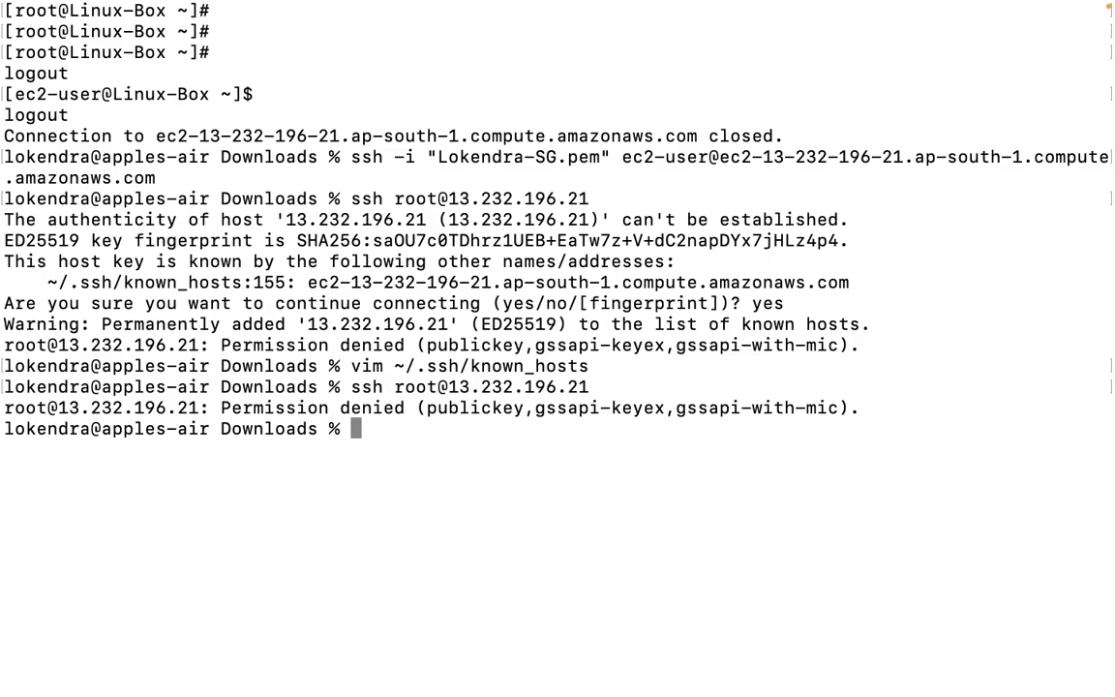
type("vim ~/.ssh/known_hosts")
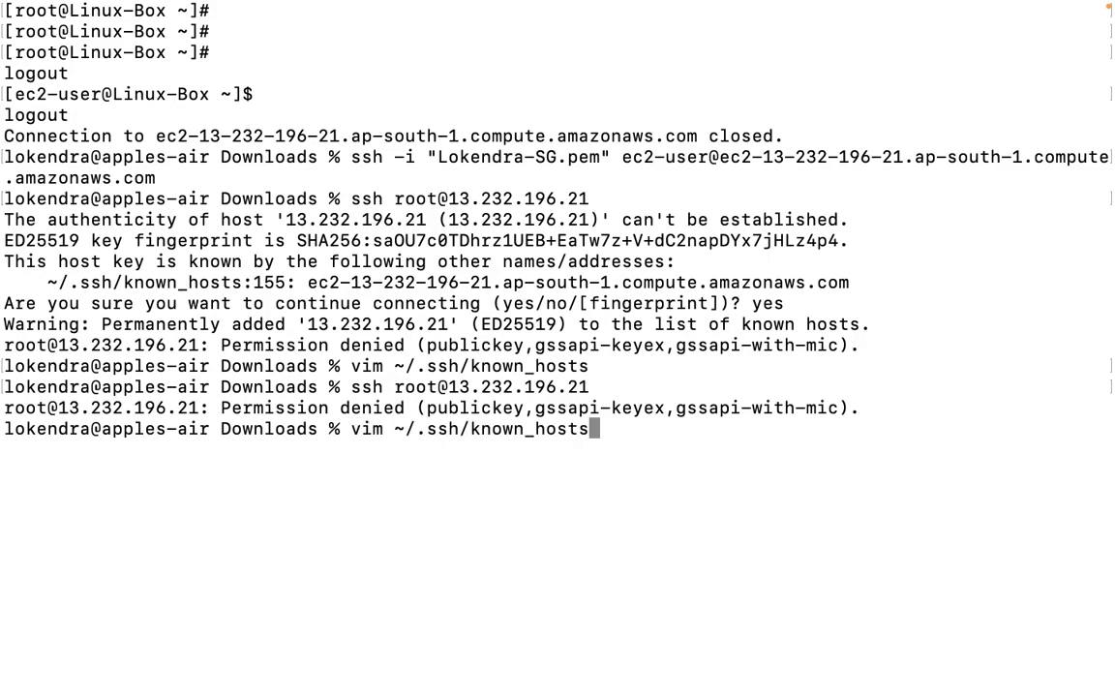
type("ssh -i \"Lokendra-SG.pem\" ec2-user@ec2-13-232-196-21.ap-south-1.compute.amazonaws.com")
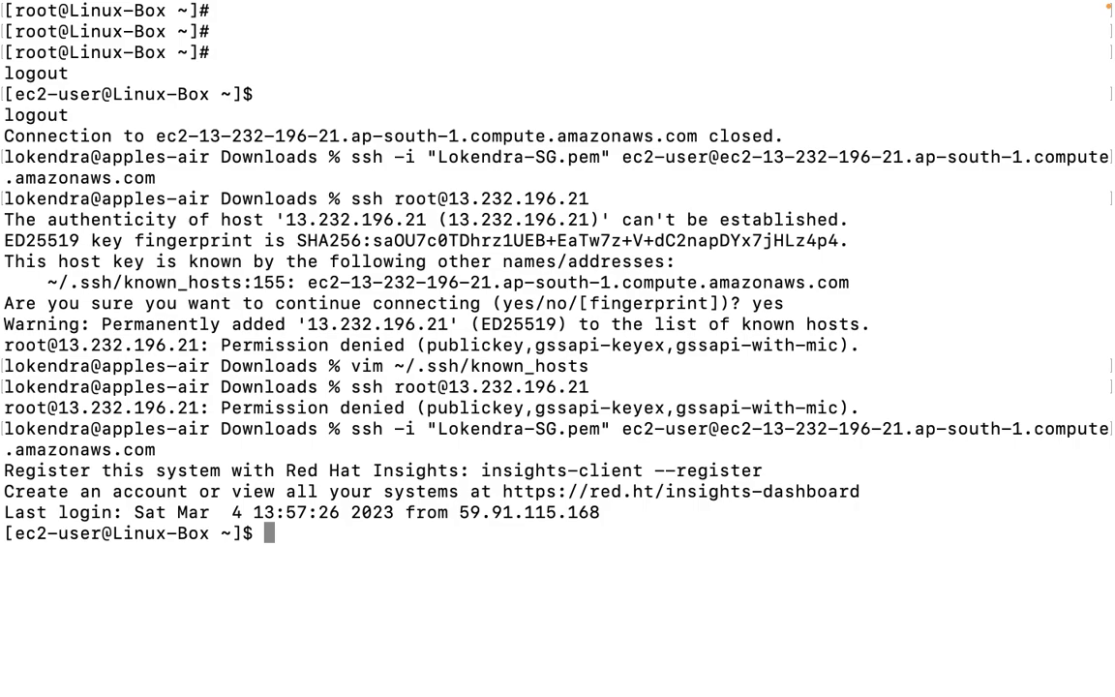
Switch to root with sudo su -, clear, and run dnf install vim -y.
type("sudo su -")
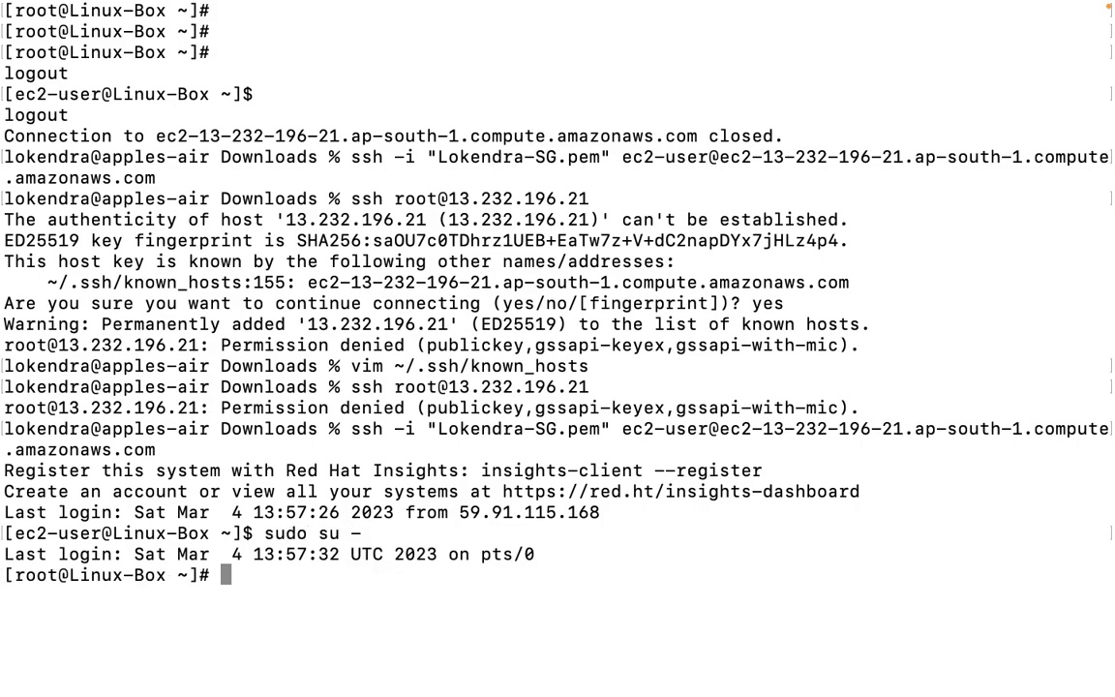
type("clear")
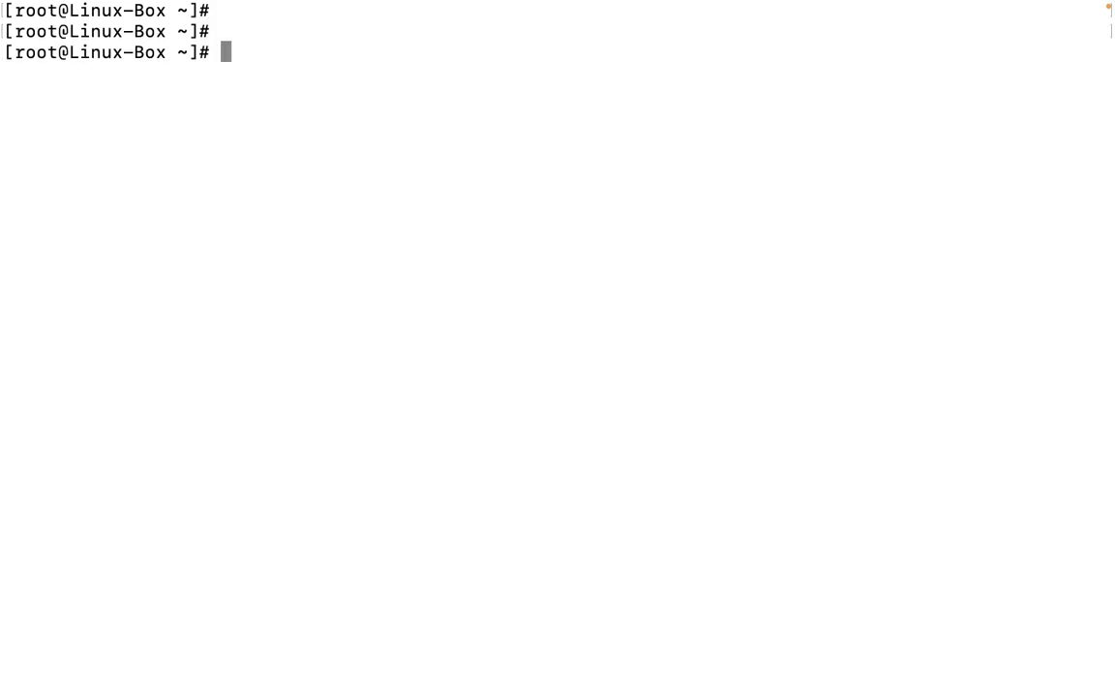
type("dnf insta")
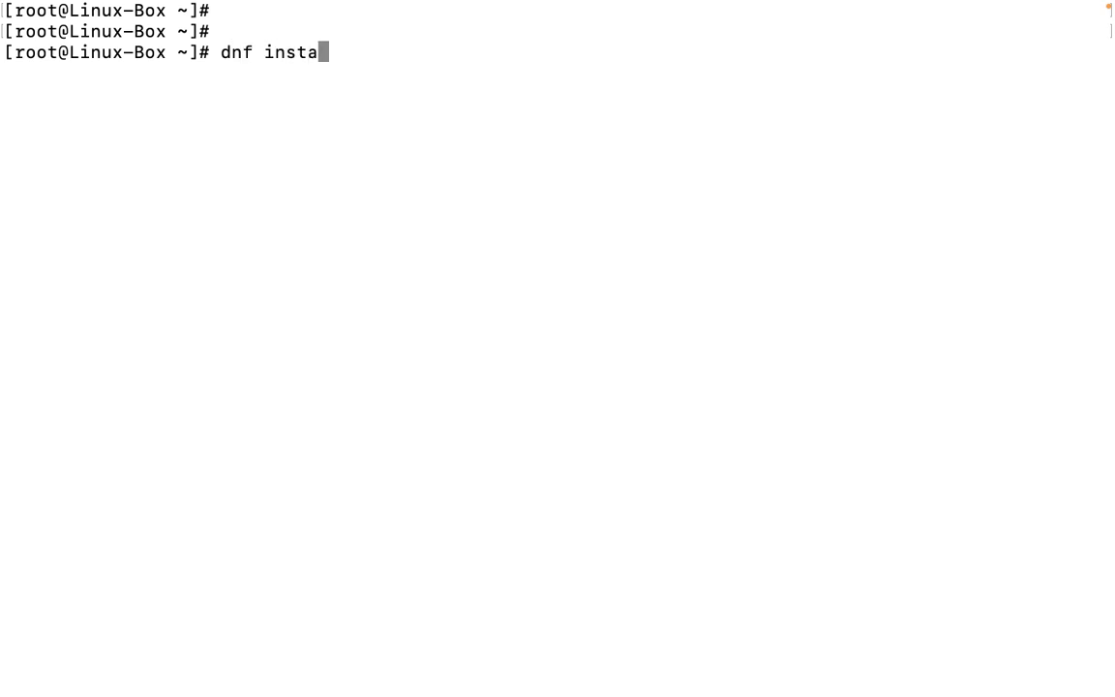
type("ll vim -y")
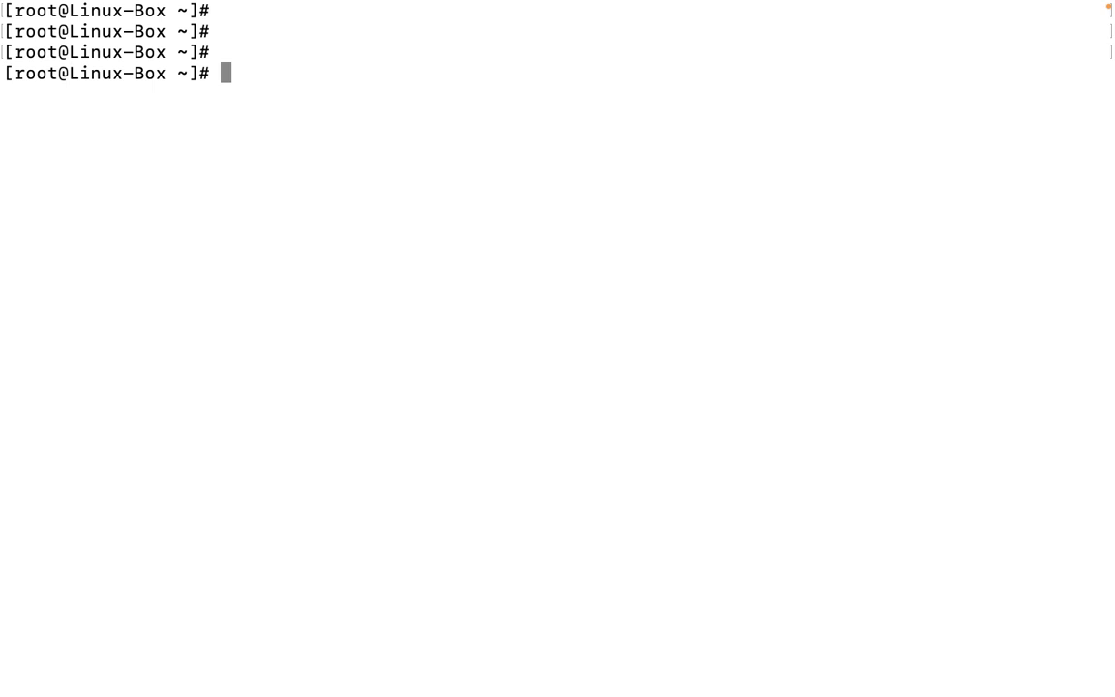
type("cat /etc/passwd")
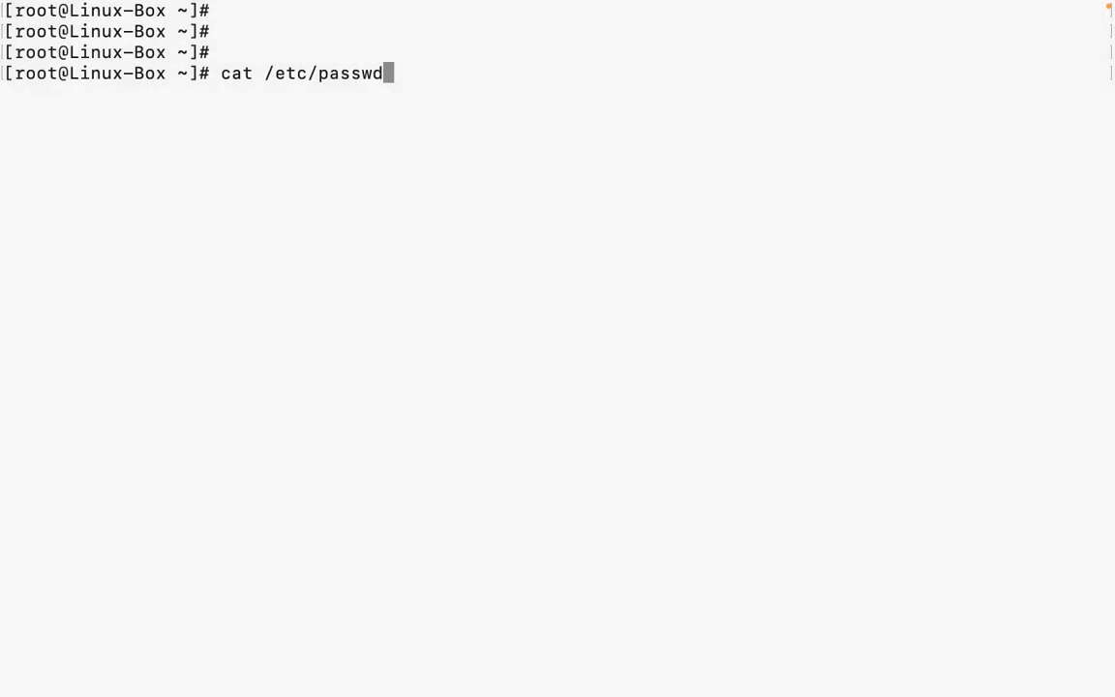
type("| grep root")
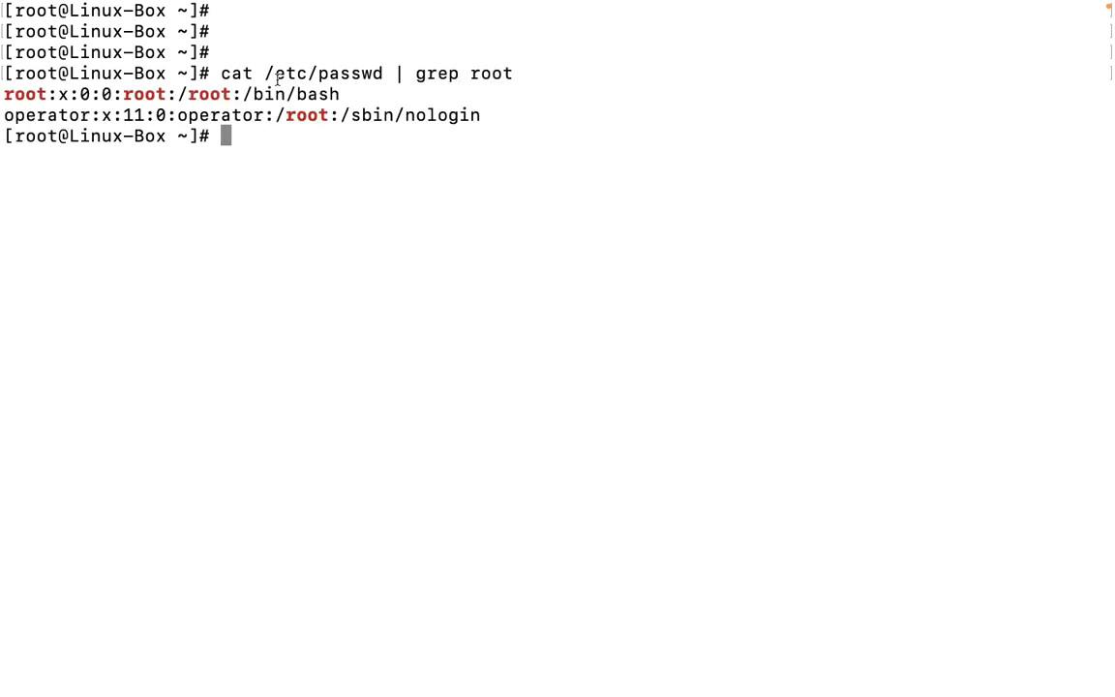
left_click_drag(241, 94, 339, 94)
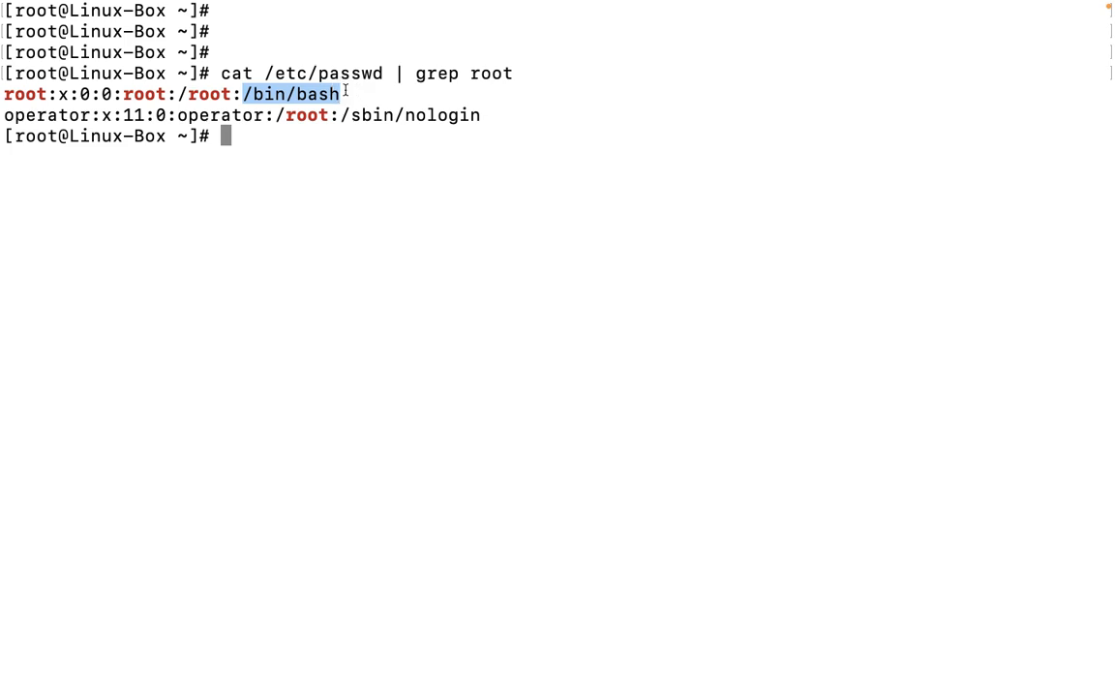
mouse_move(347, 197)
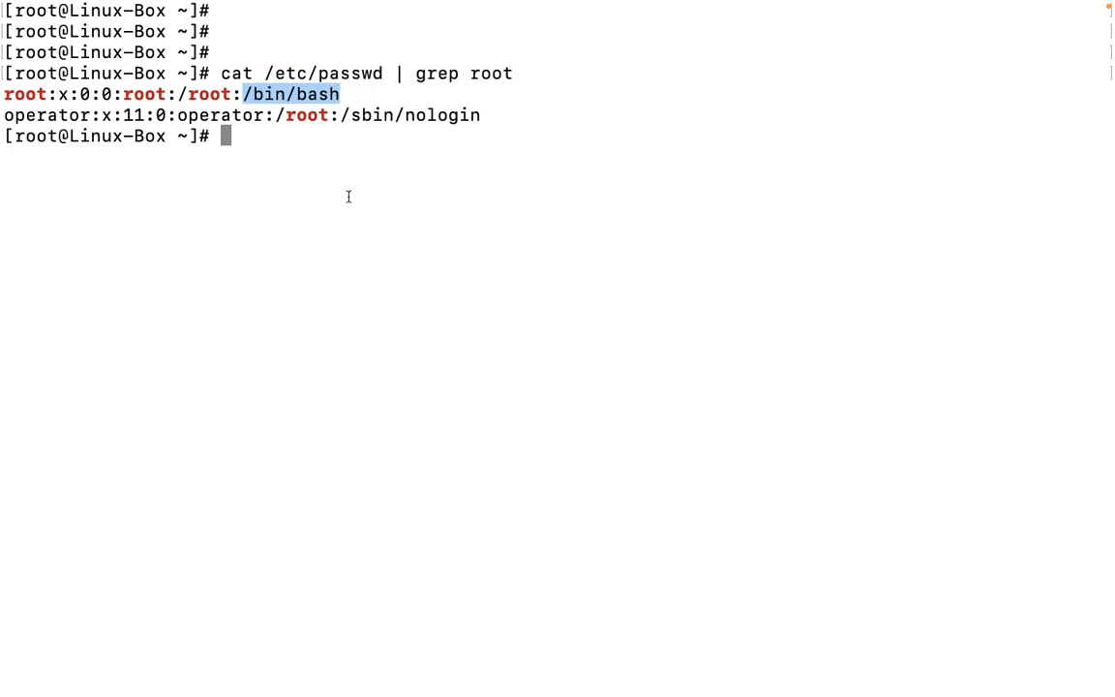
Run usermod -s /sbin/nologin root; sudo su - then reports 'account not available'.
type("userm")
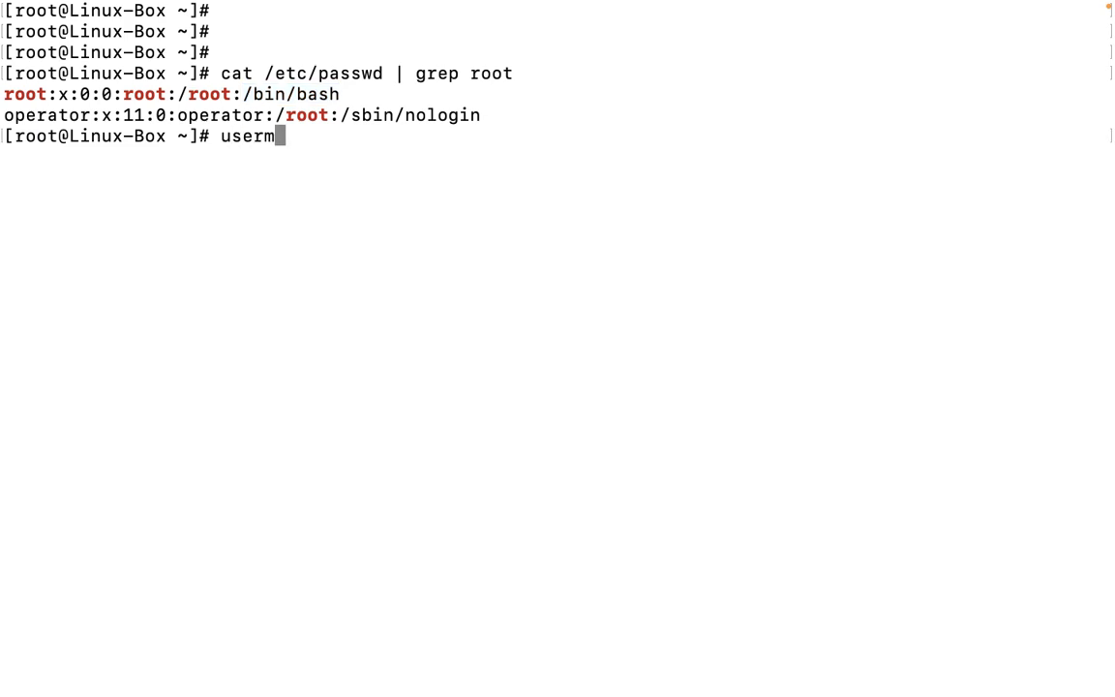
type("od -s /")
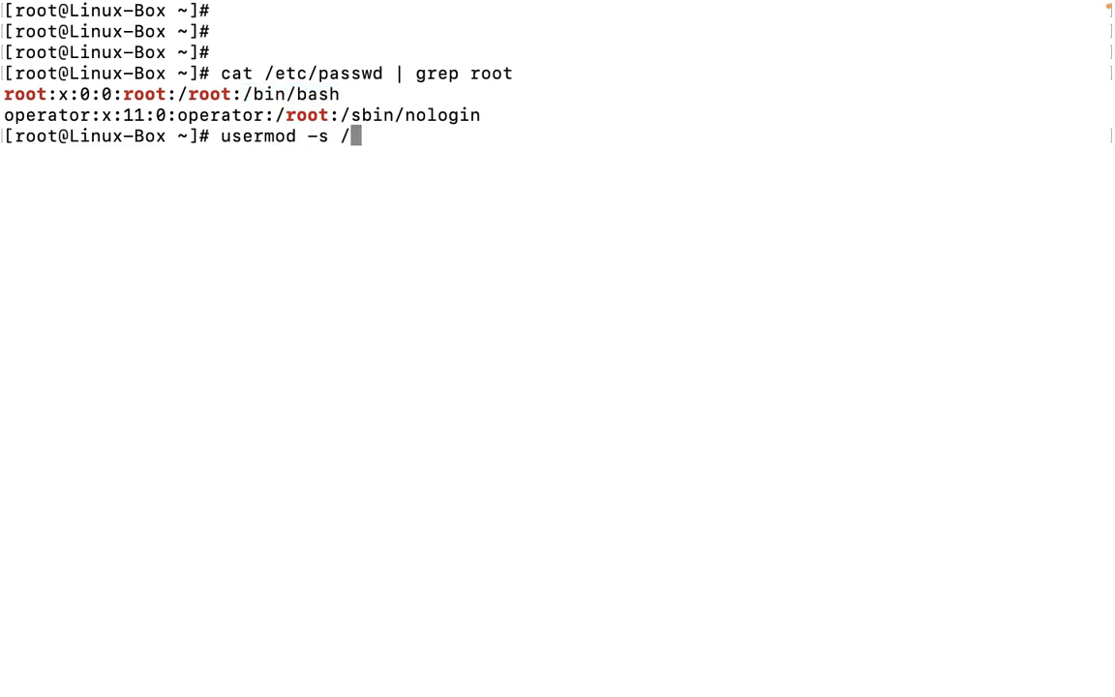
type("sbin/nologin")
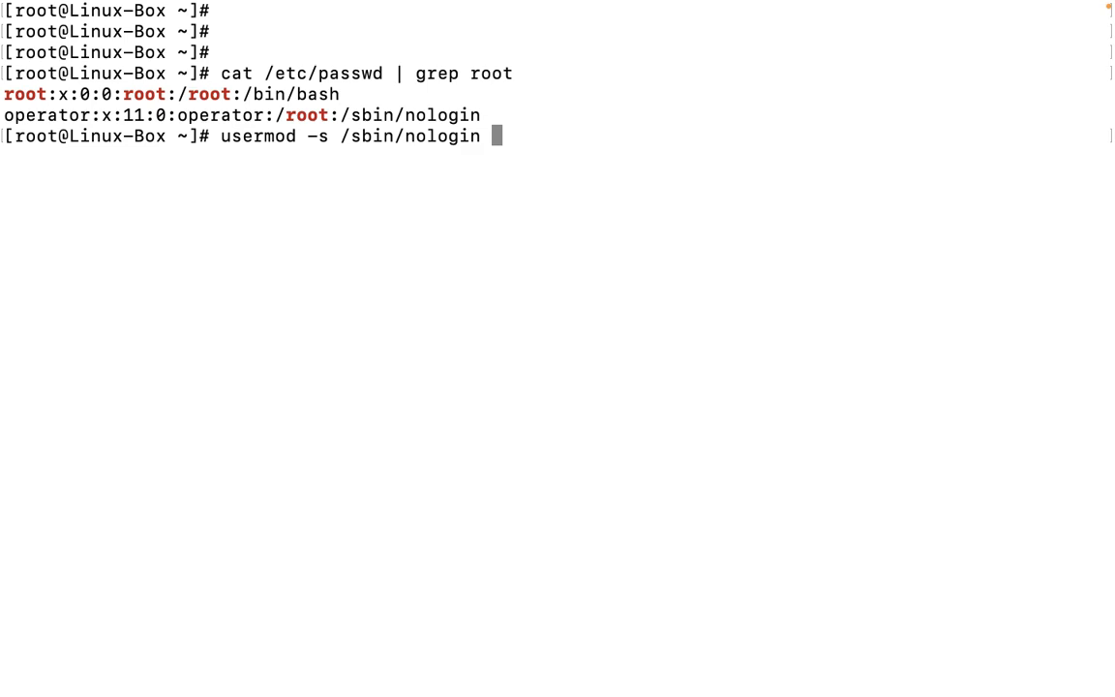
type("root")
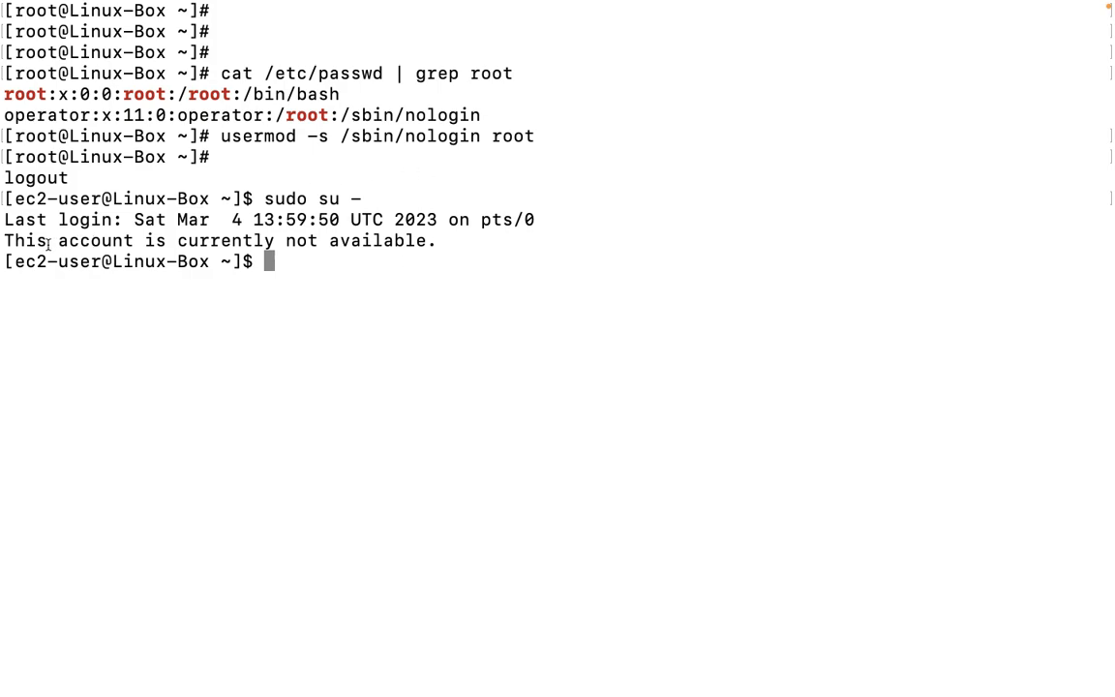
left_click_drag(48, 241, 436, 241)
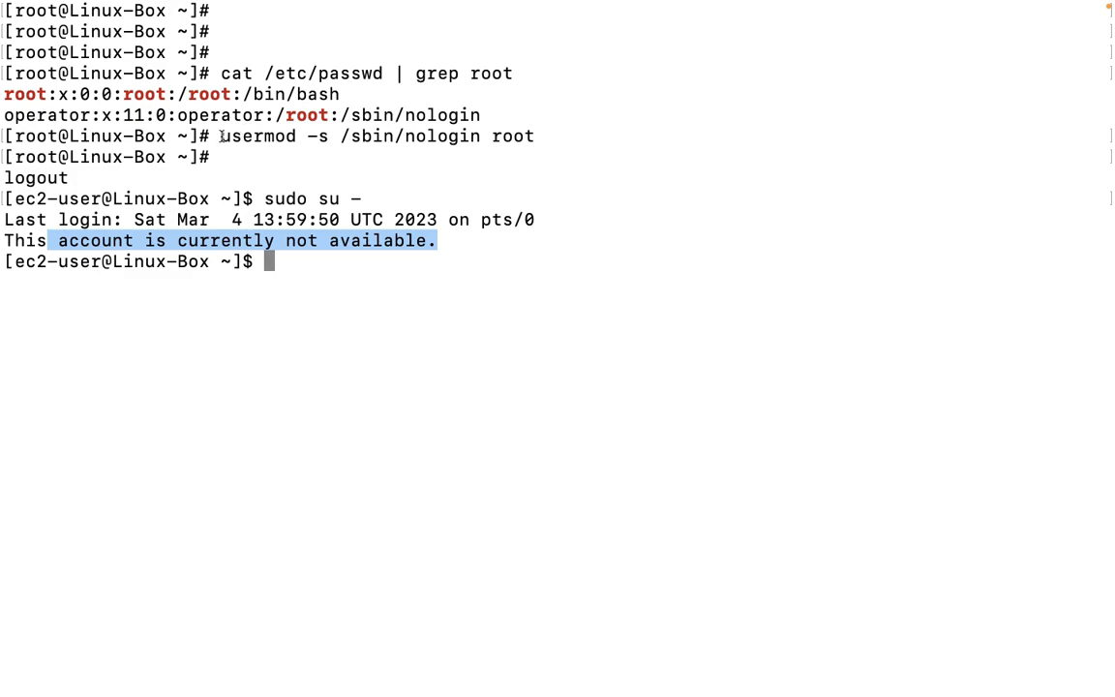
Set root's login shell back to /bin/bash with usermod, then switch to root with sudo su -.
type("sudo usermod -s /")
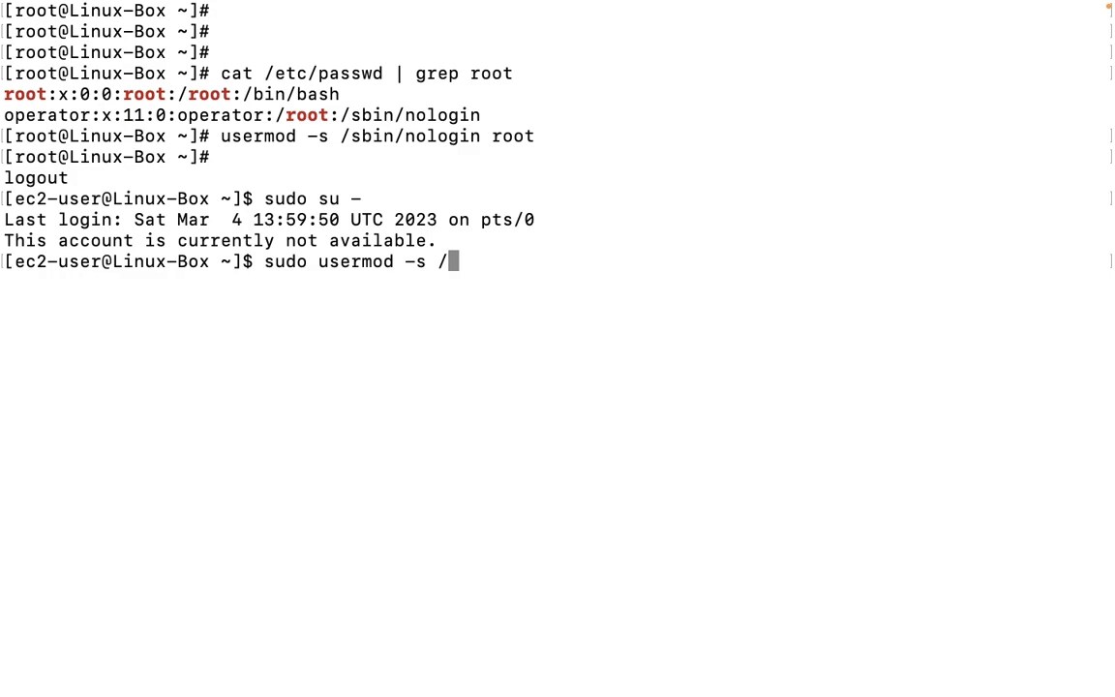
type("bin/bash")
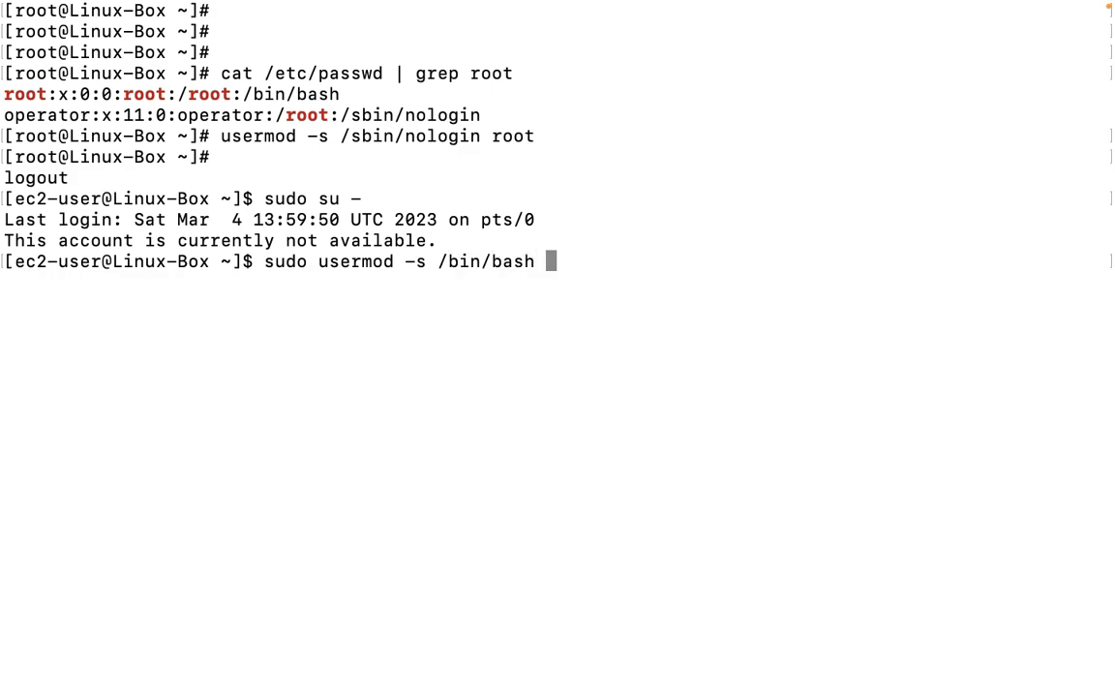
type("root")
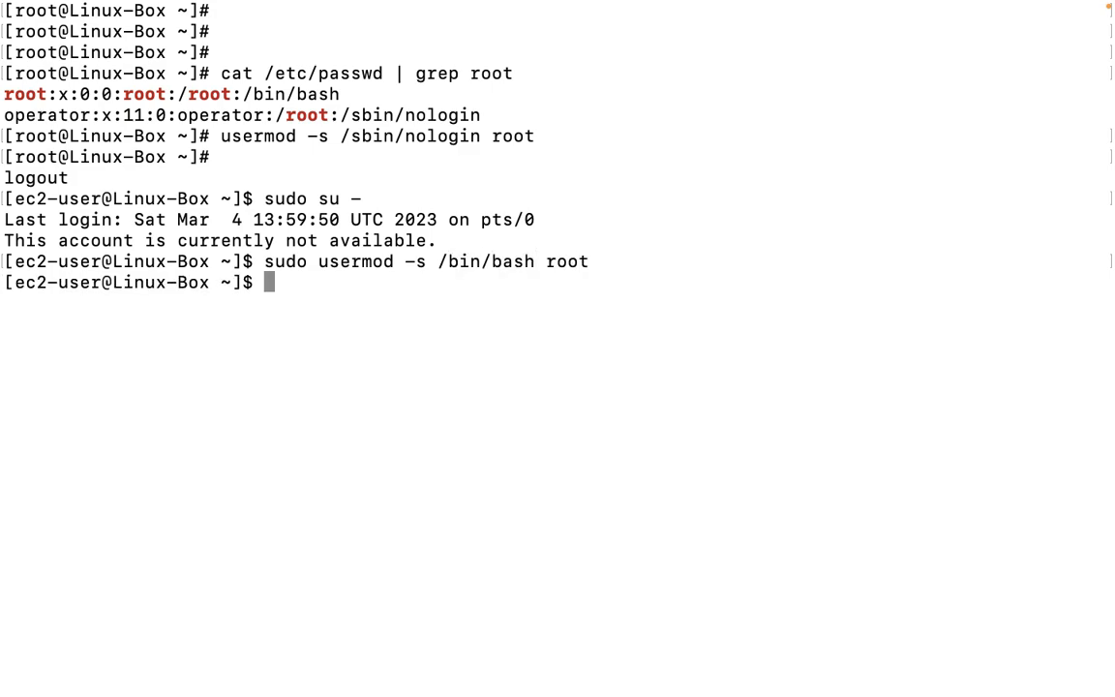
mouse_move(432, 209)
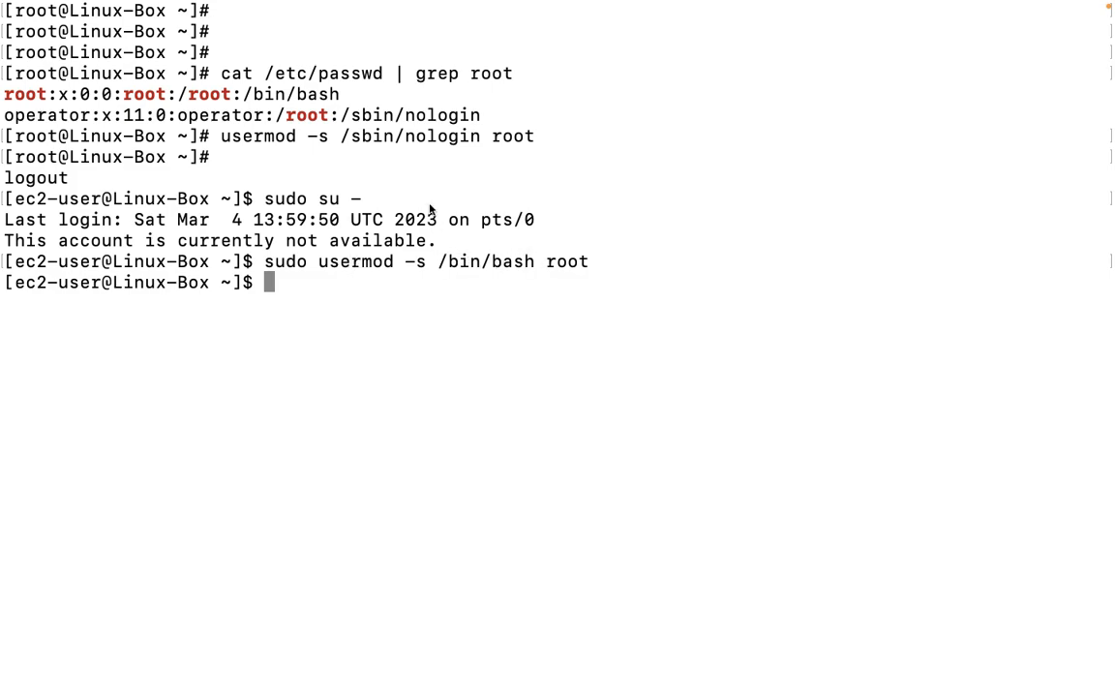
left_click_drag(341, 135, 489, 135)
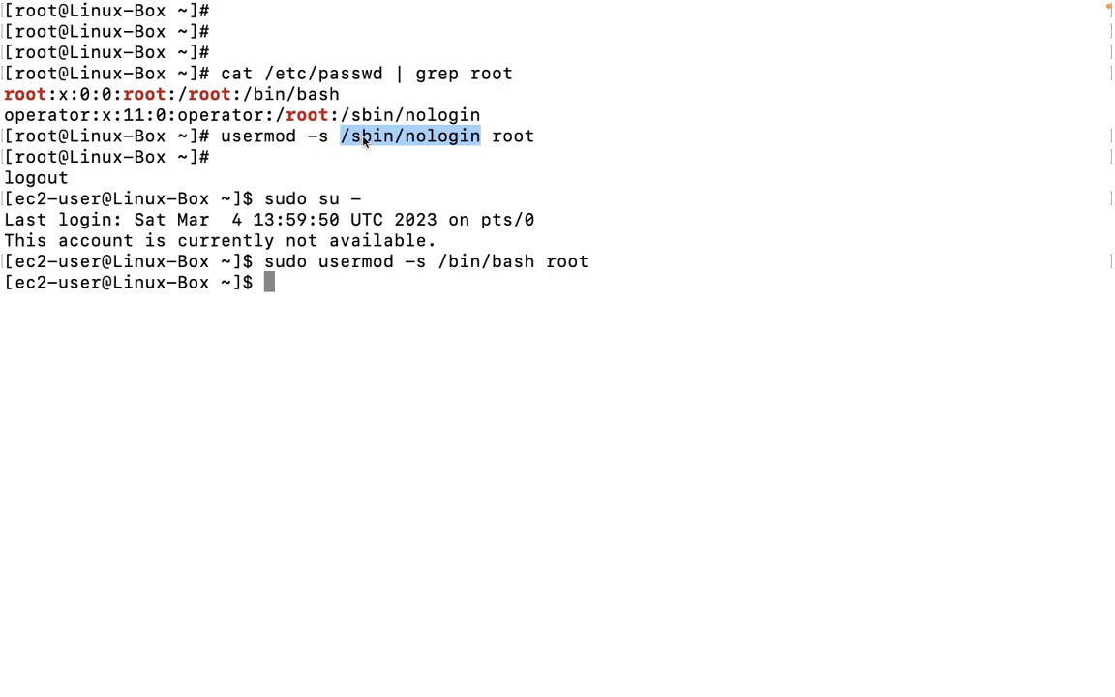
mouse_move(428, 143)
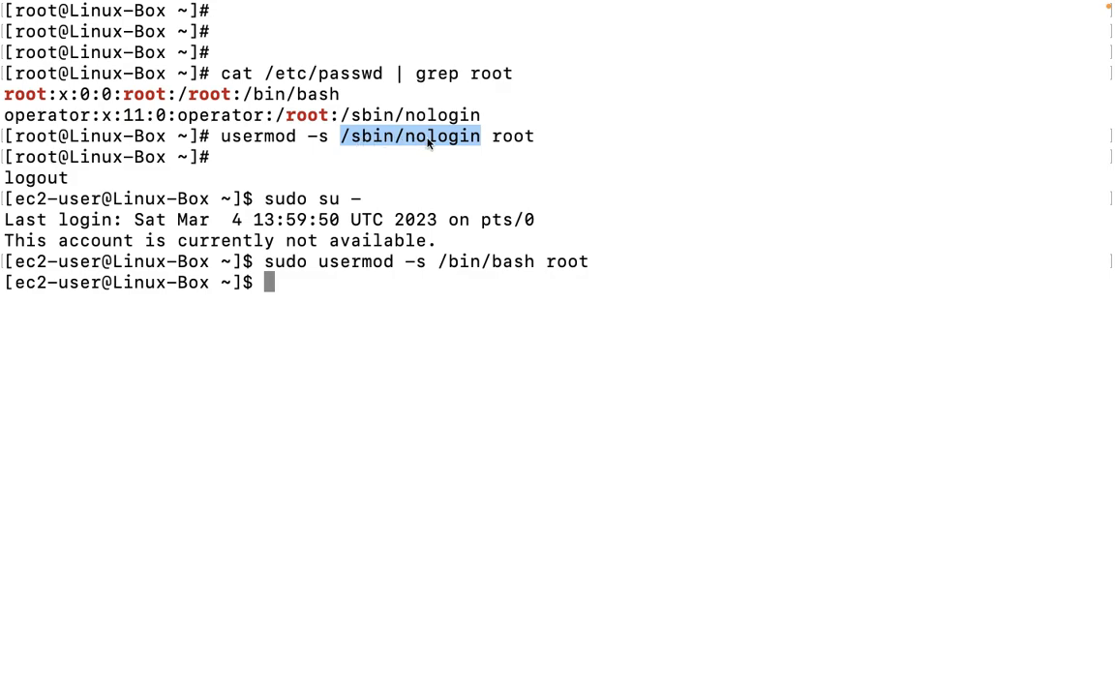
mouse_move(445, 272)
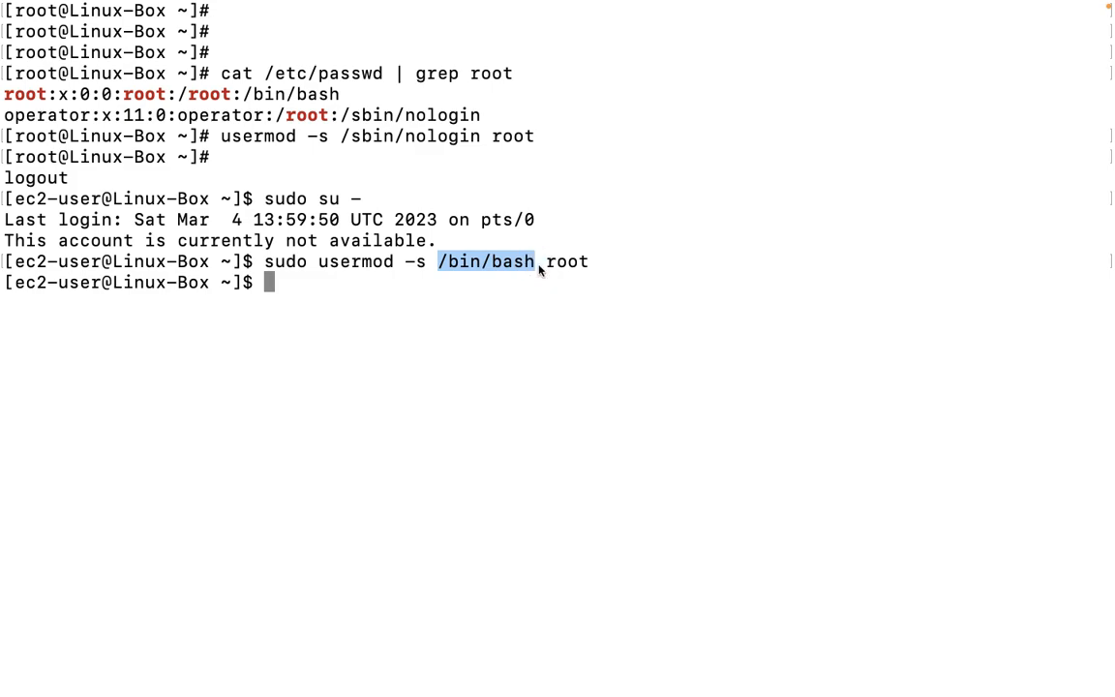
mouse_move(434, 343)
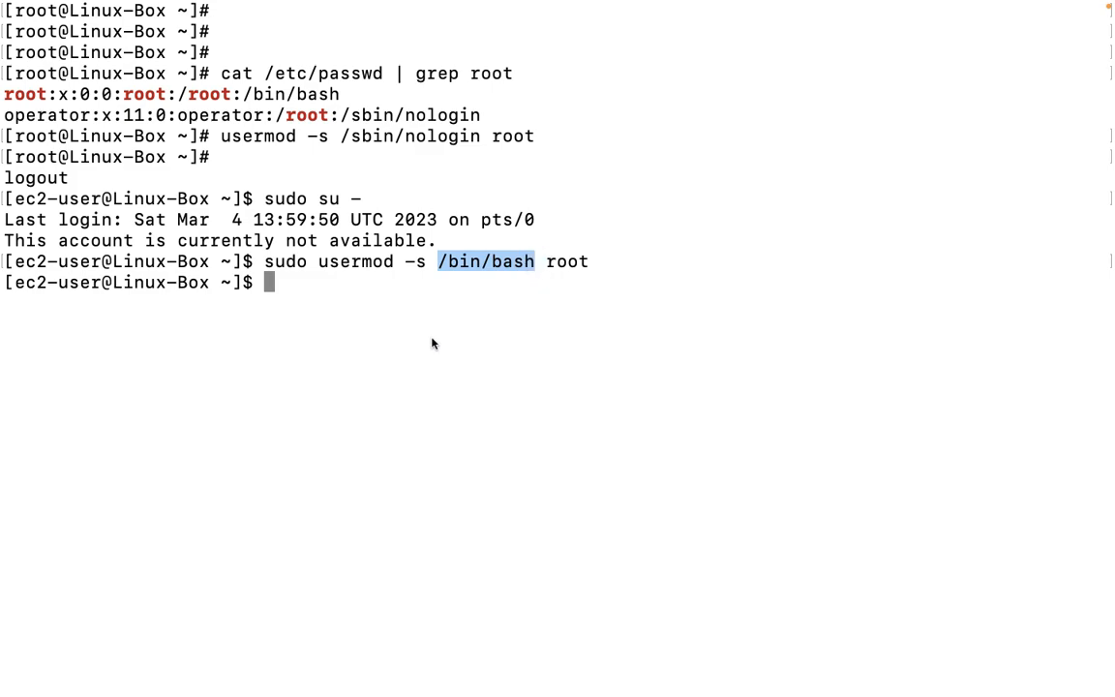
mouse_move(491, 269)
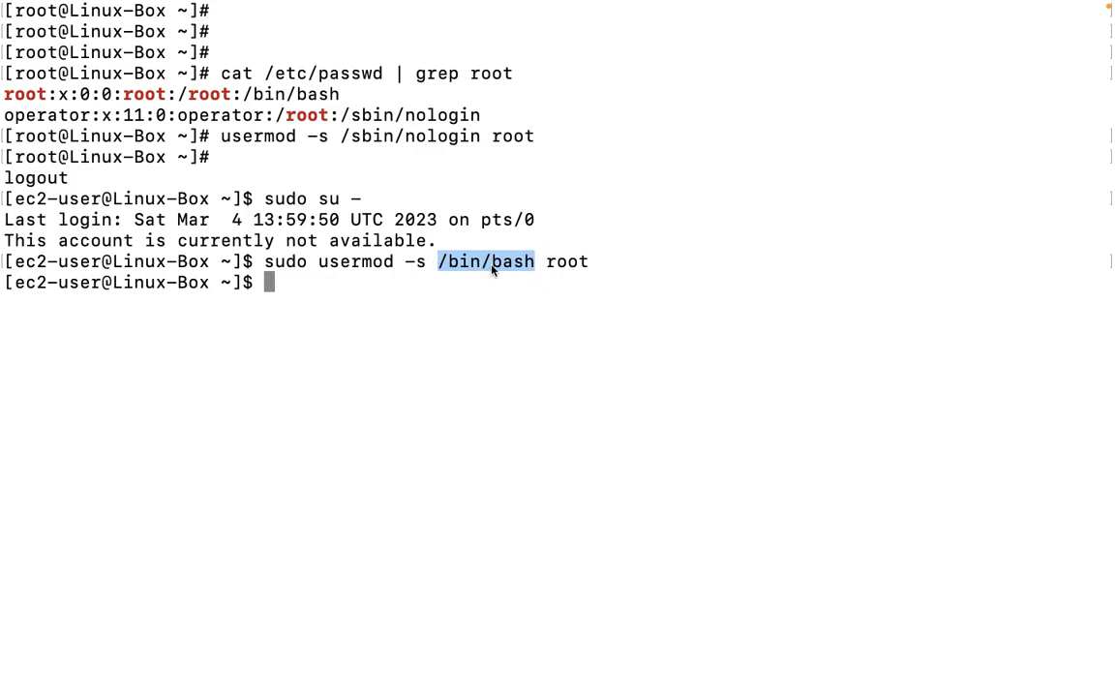
type("sudo su -")
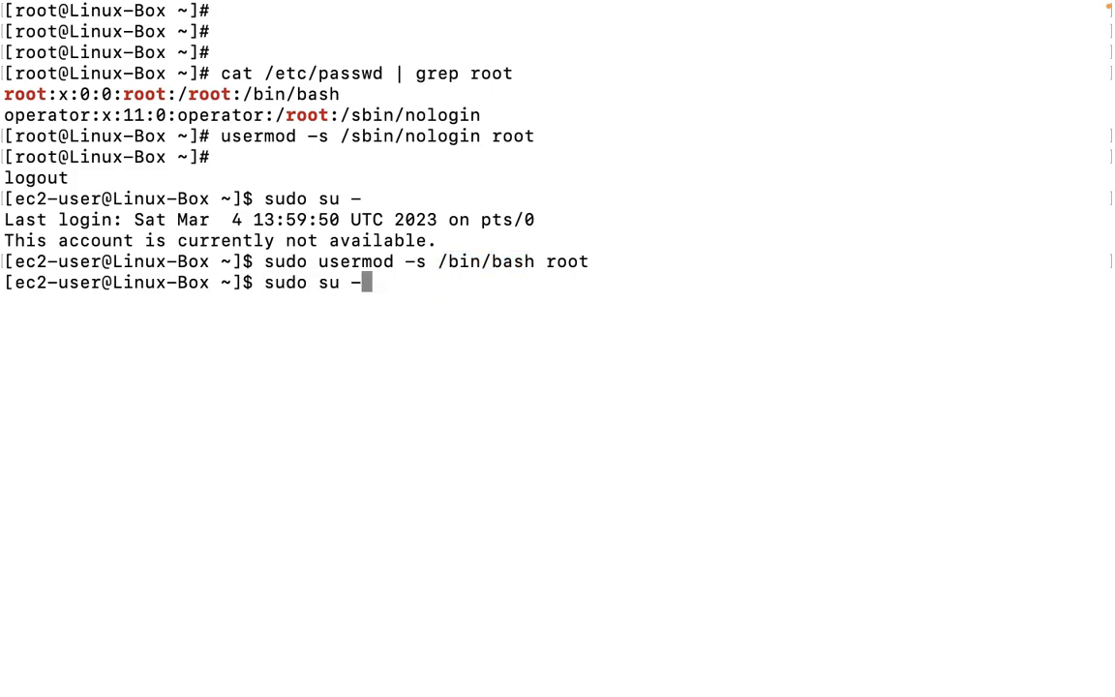
key("Return")
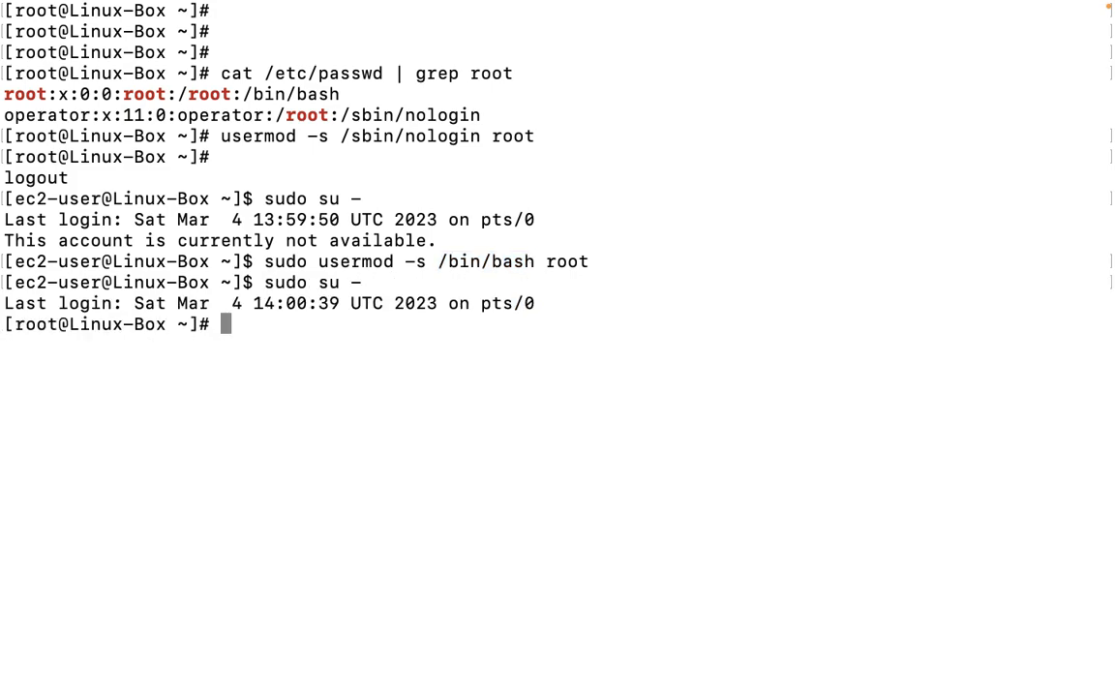
Open /etc/ssh/sshd_config in vim.
type("vim /")
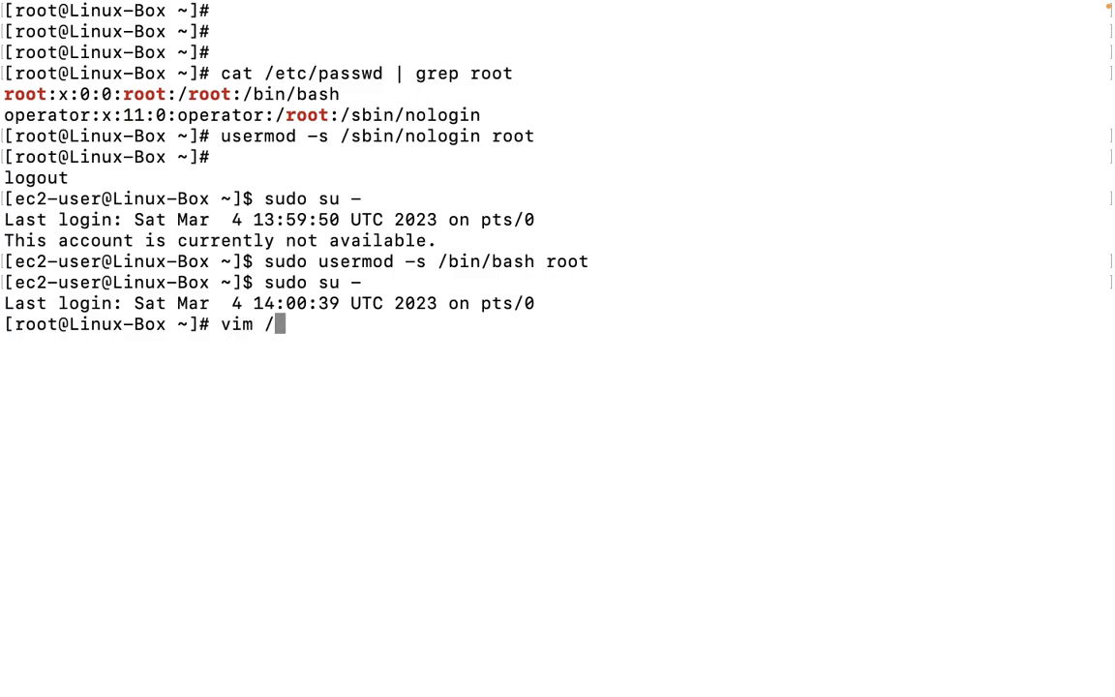
type("etc/")
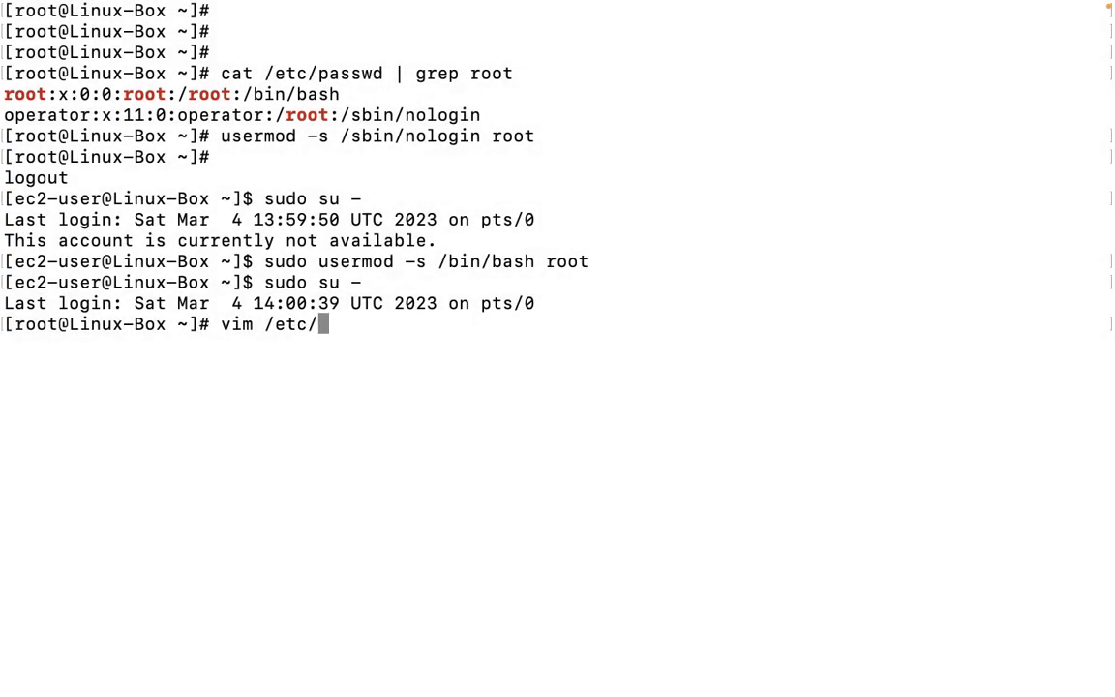
type("ssh/")
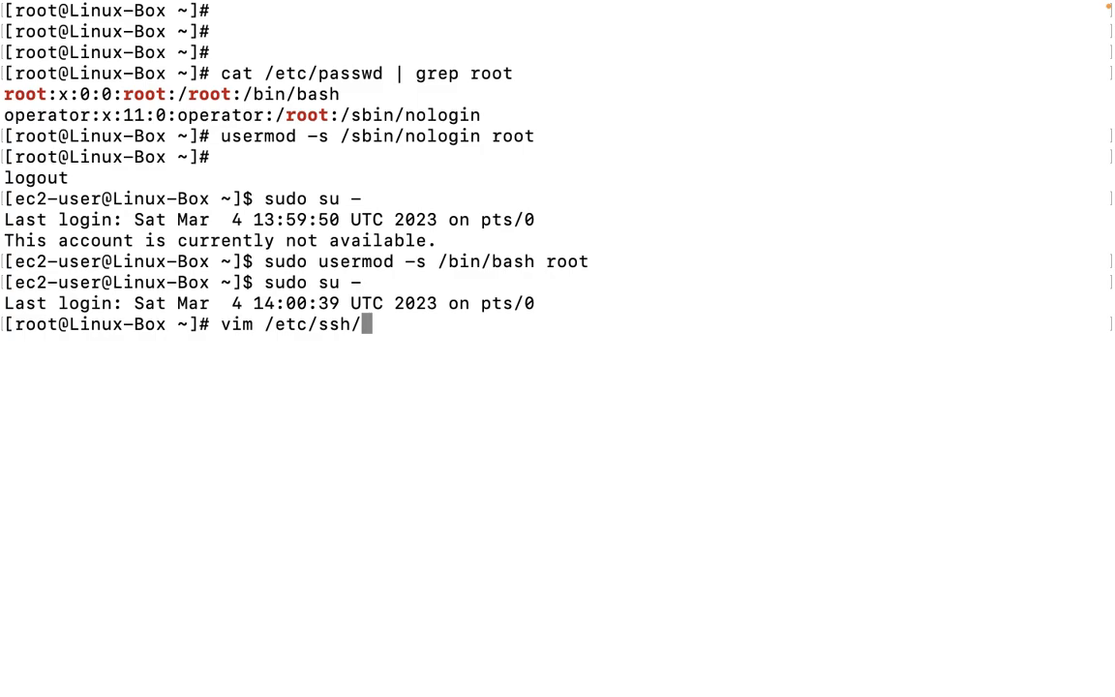
type("sshd")
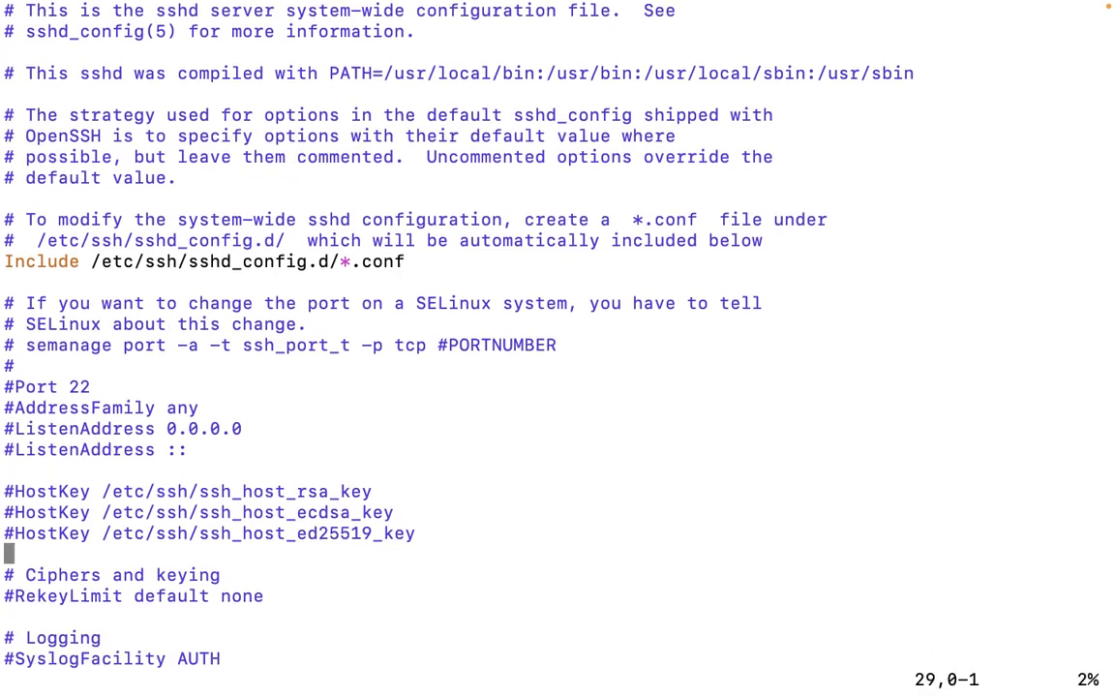
Scroll down through the sshd_config settings, then quit vim.
scroll("down", 3)
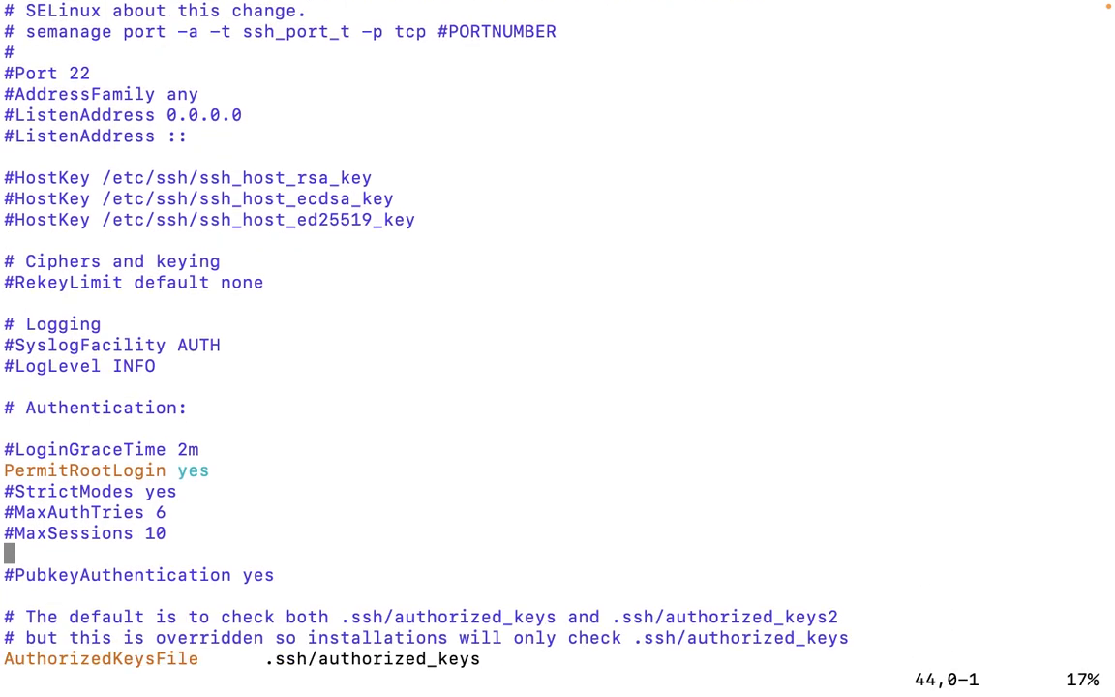
scroll("down", 3)
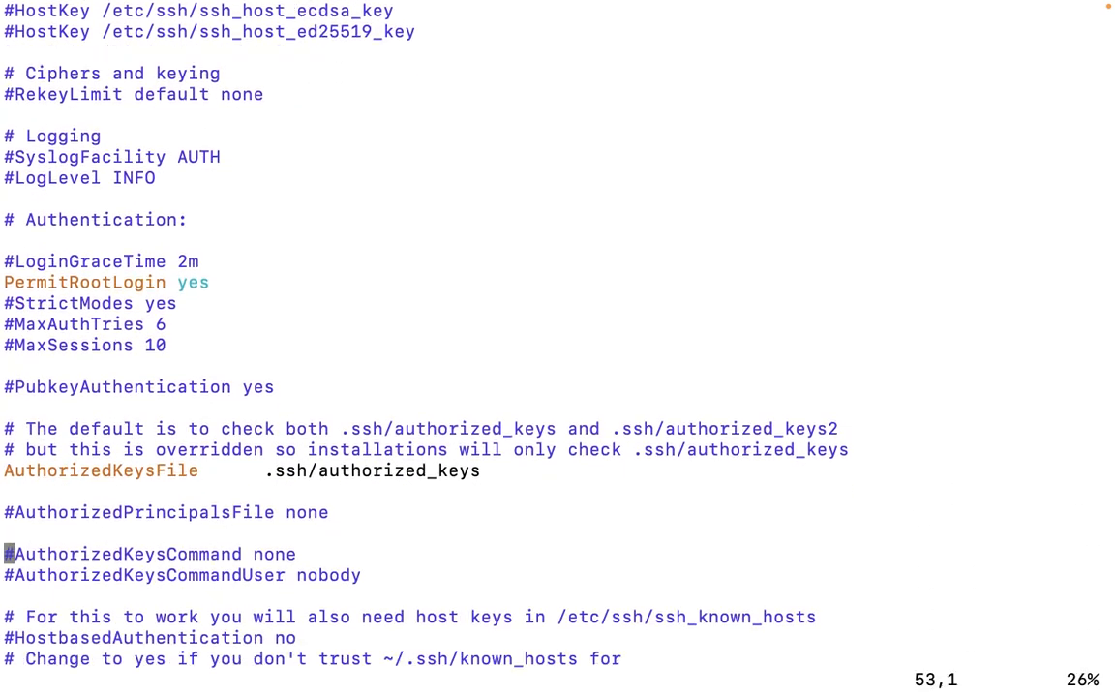
scroll("down", 3)
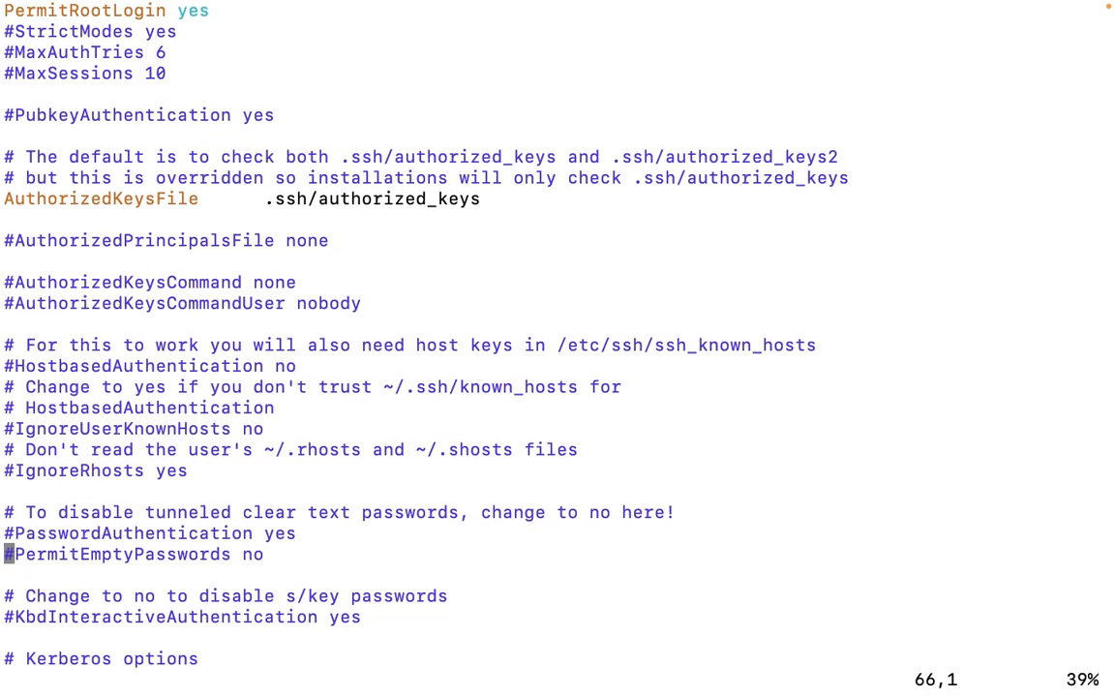
scroll("down", 3)
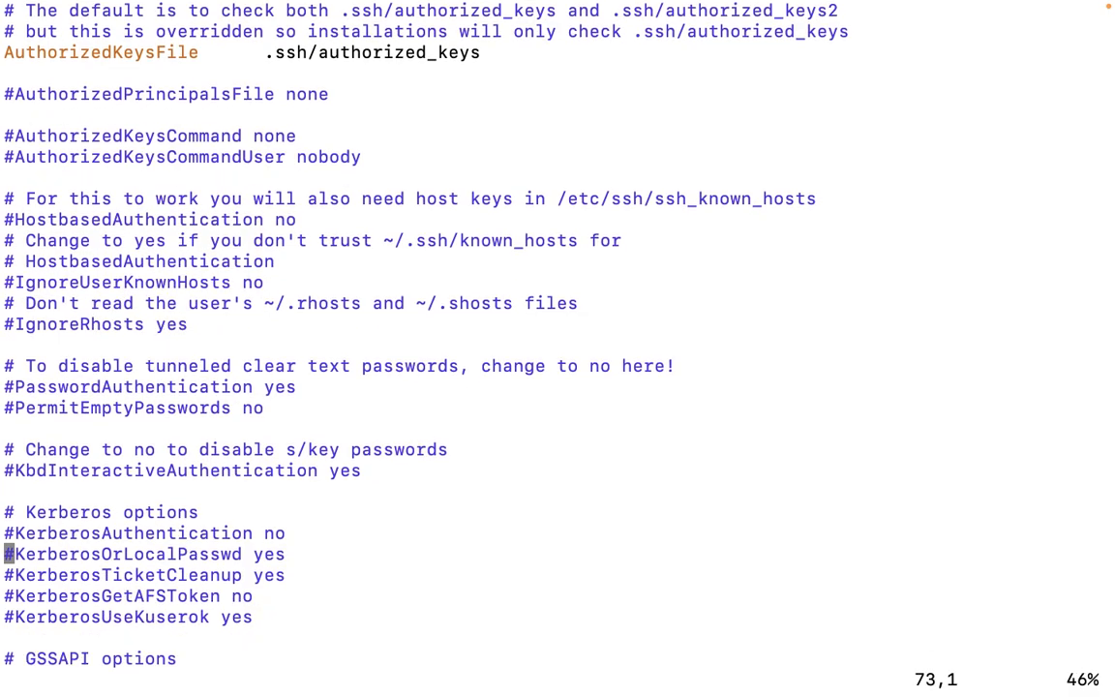
scroll("down", 3)
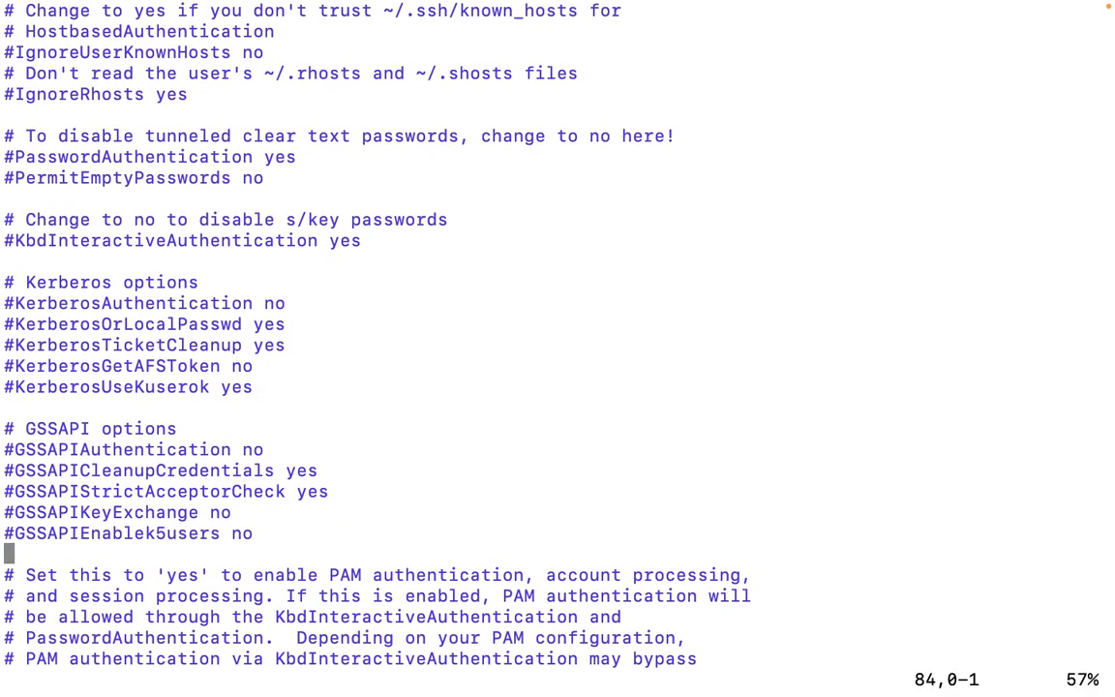
scroll("down", 3)
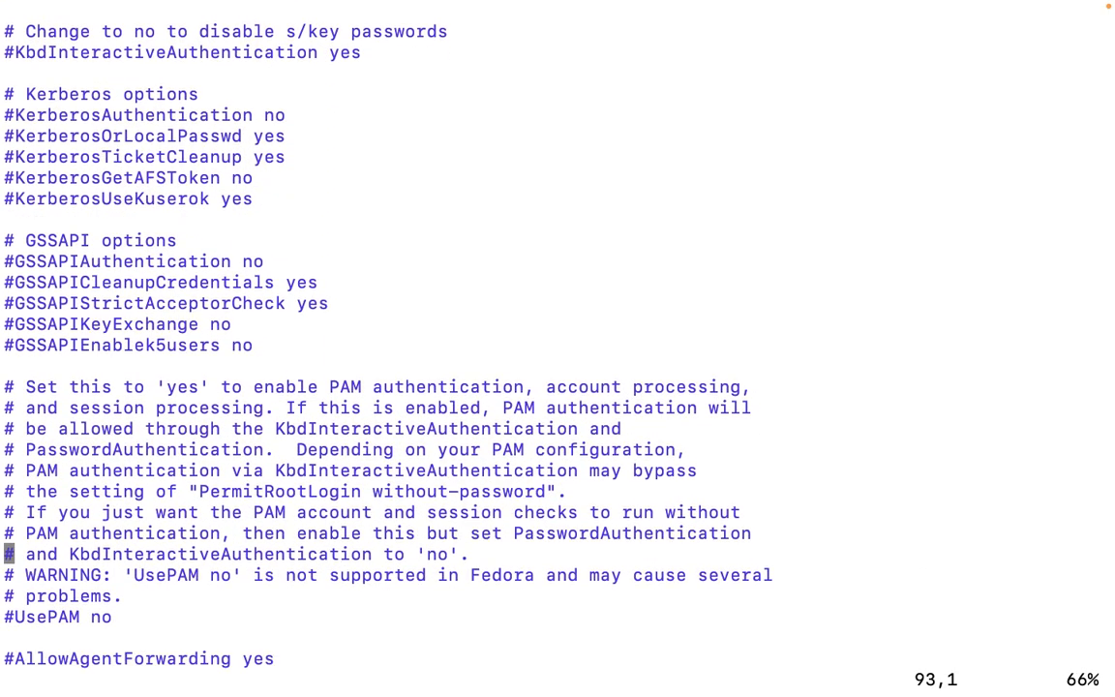
scroll("down", 3)
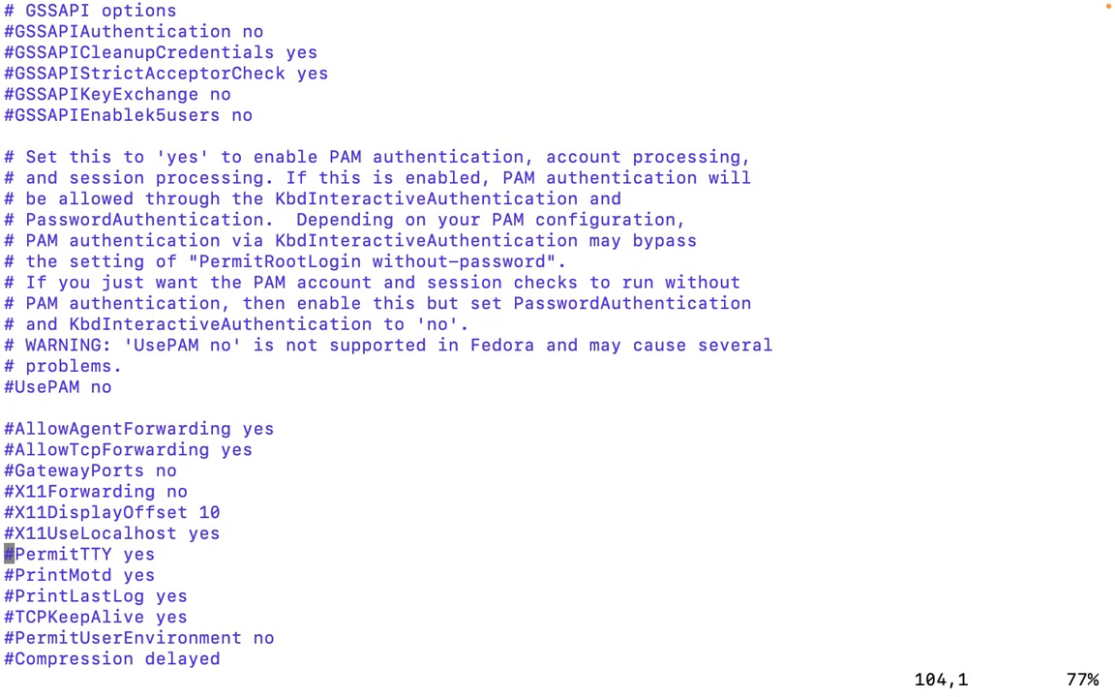
scroll("down", 3)
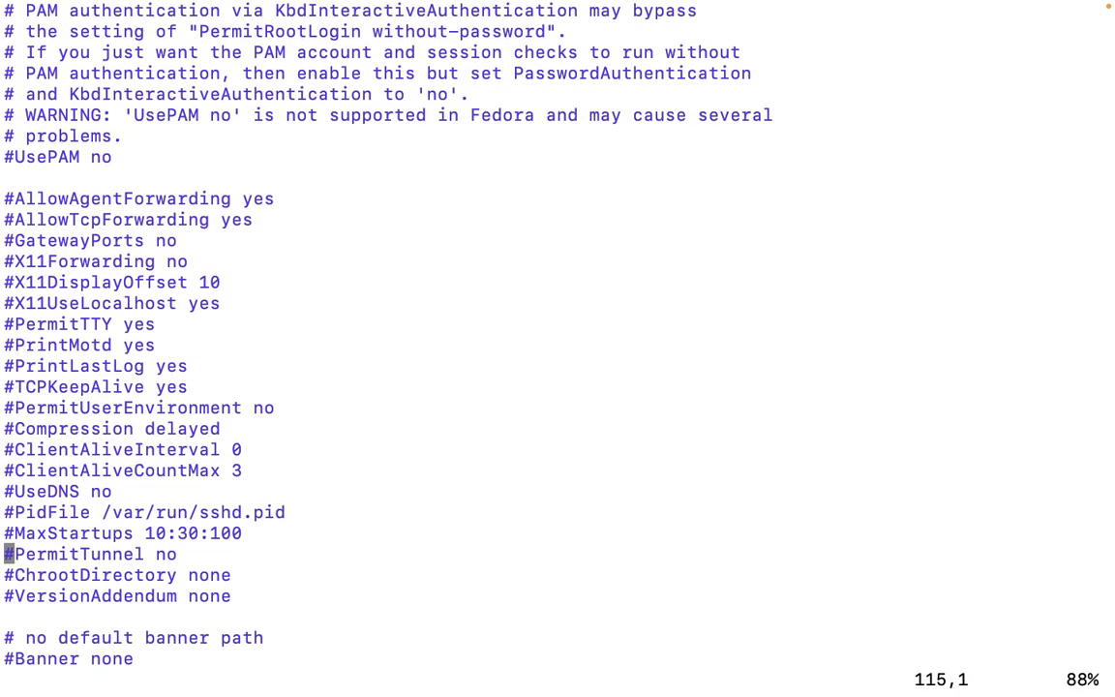
scroll("down", 3)
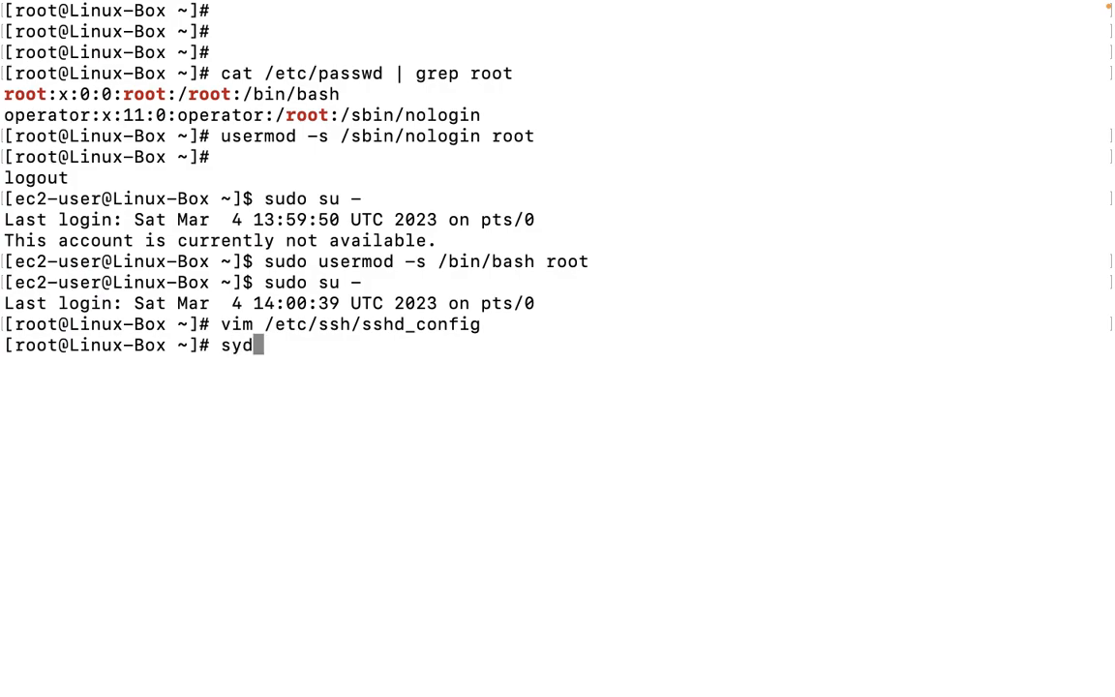
type("systemc")
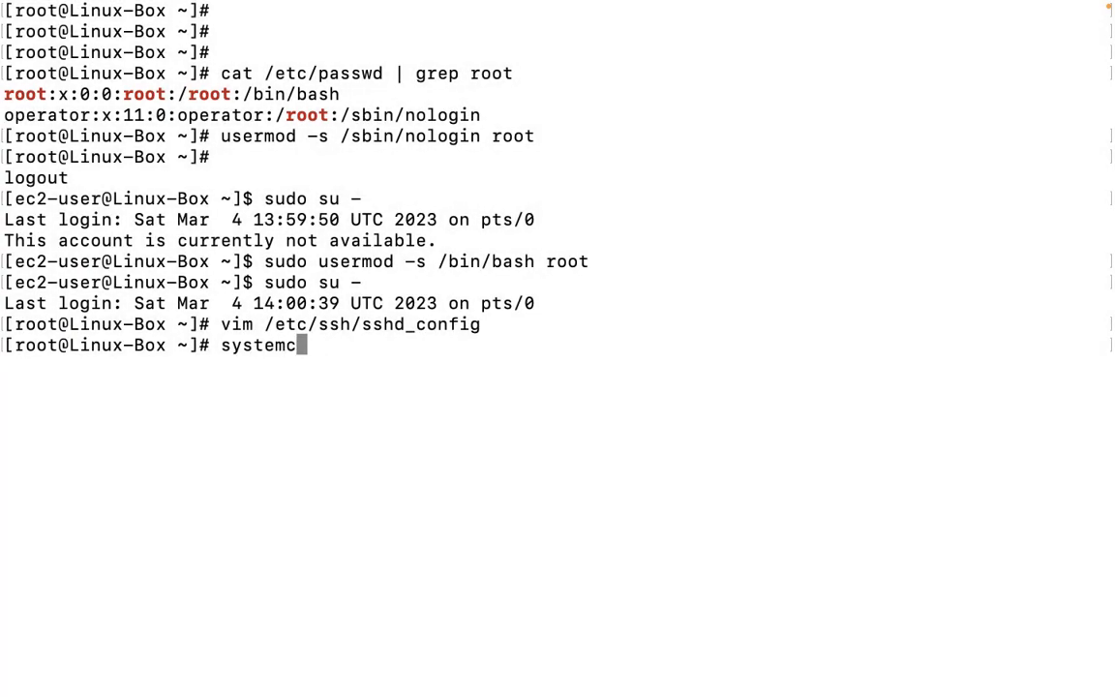
type("tl ret")
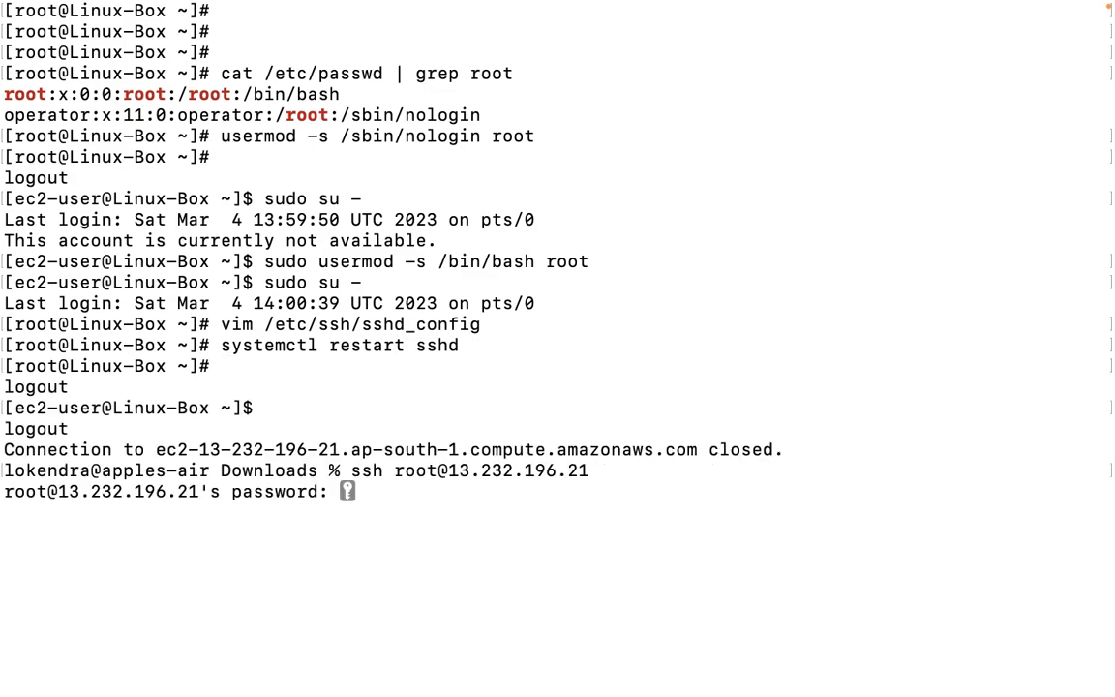
key("Enter")
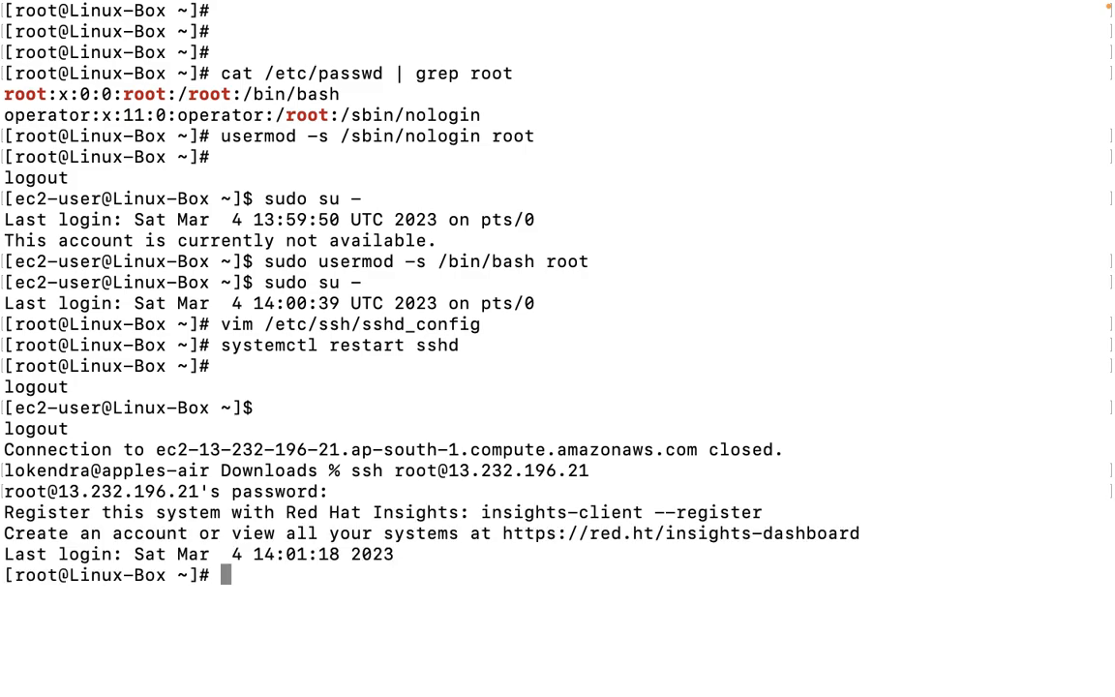
Add 'DenyUsers root' to /etc/ssh/sshd_config, save it, and log out.
type("vim")
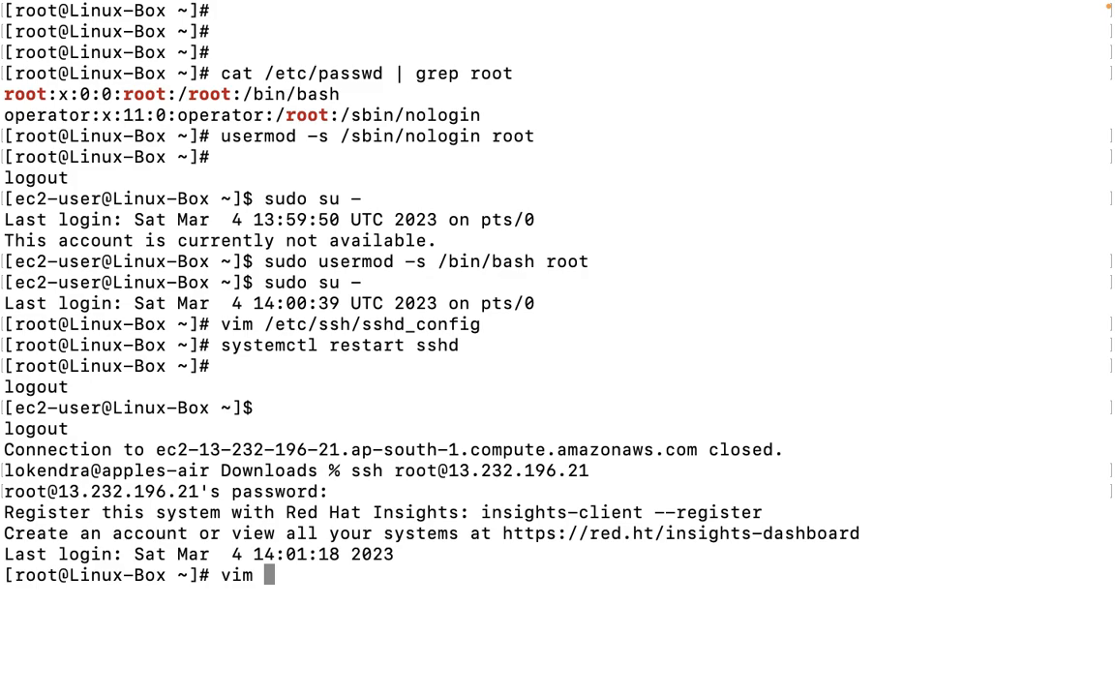
type("/")
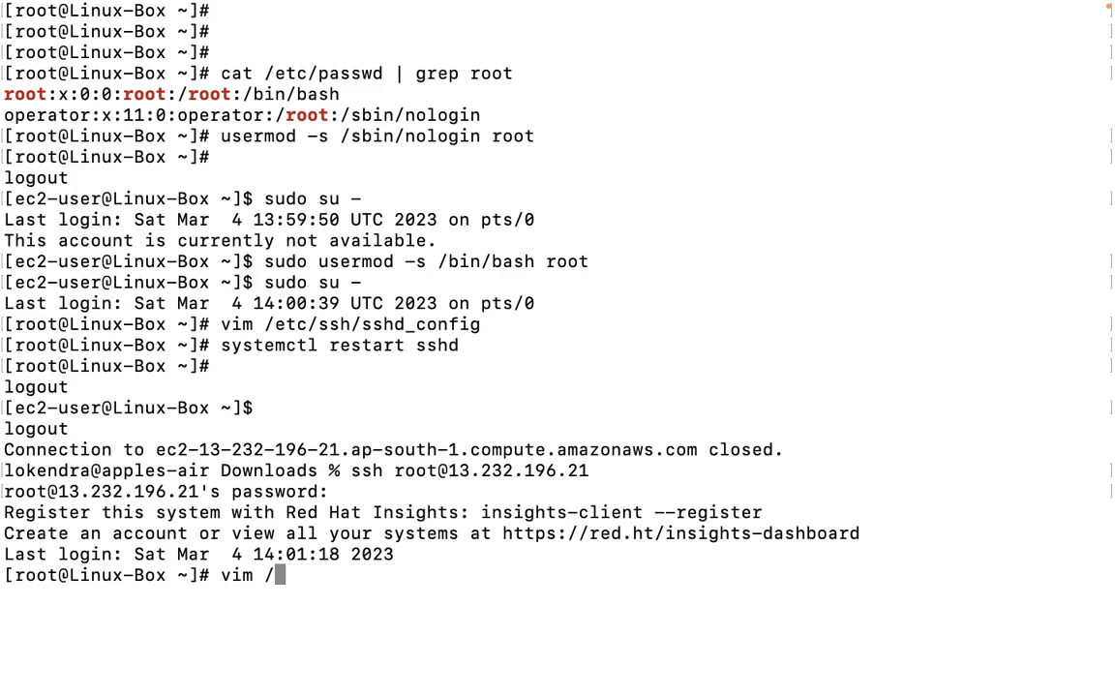
type("etc/s")
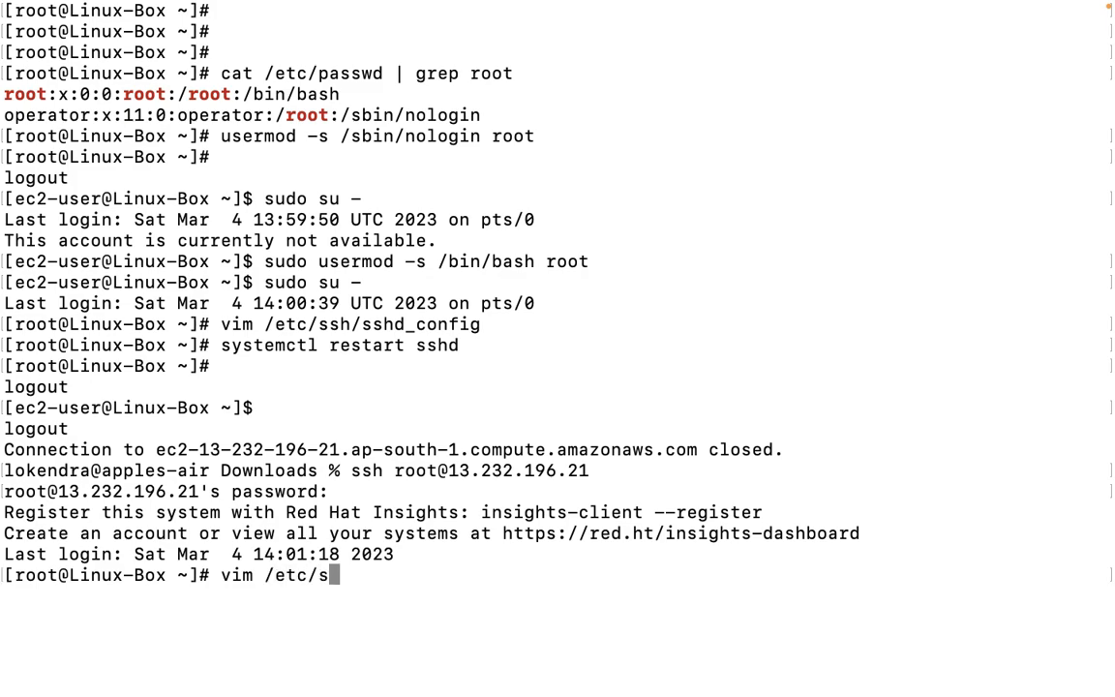
type("sh/ss")
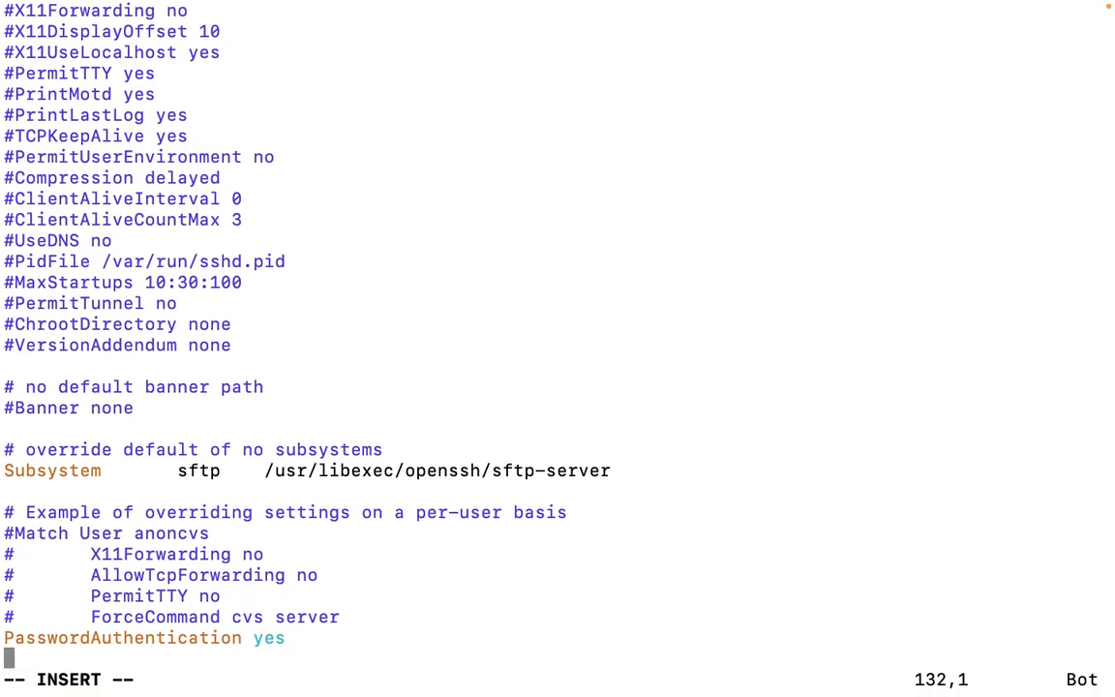
type("DenyUsers r")
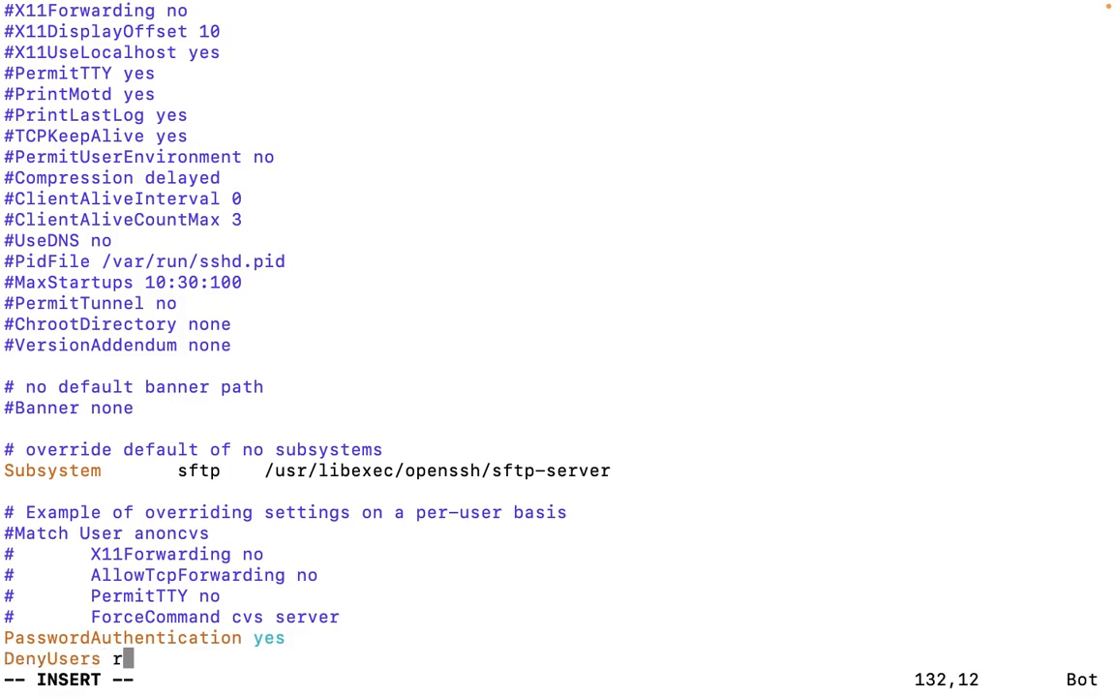
type("oot")
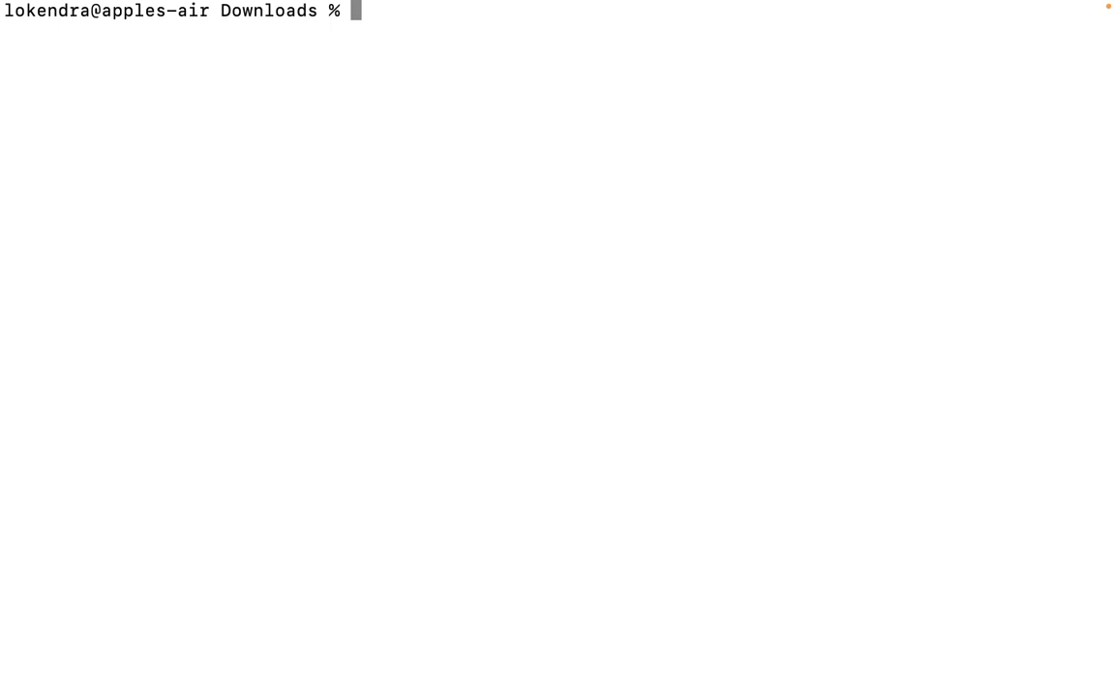
SSH in as ec2-user with Lokendra-SG.pem, become root, and reopen sshd_config in vim.
type("ssh -i \"Lokendra-SG.pem\" ec2-user@ec2-13-232-196-21.ap-south-1.compute.amazonaws.com")
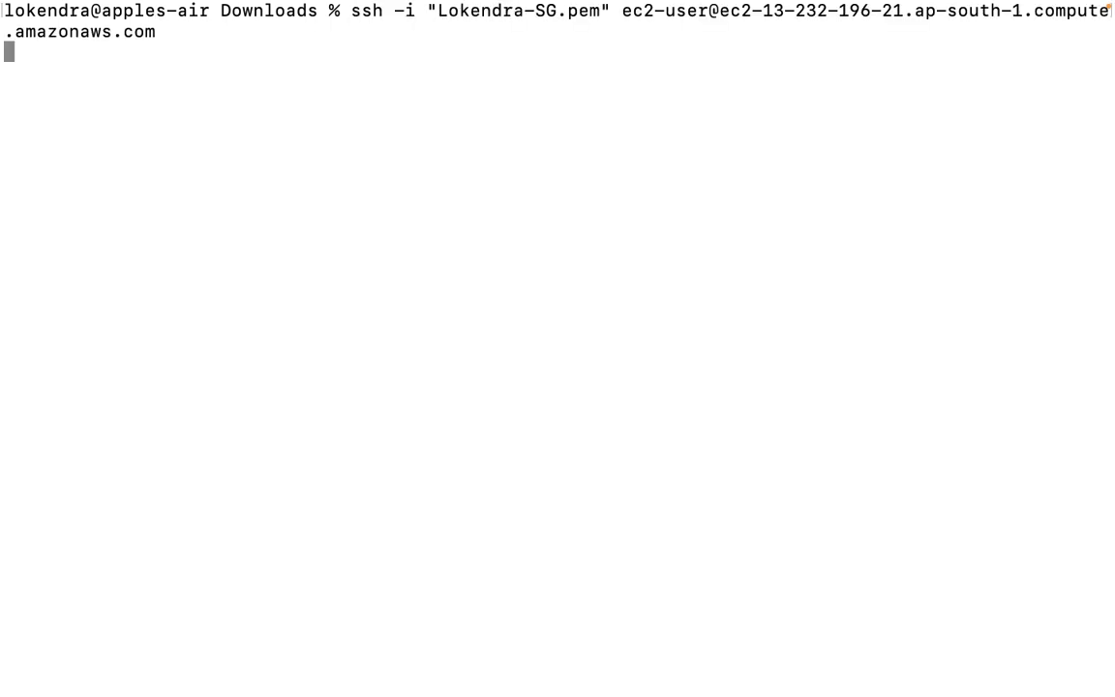
type("sudo su")
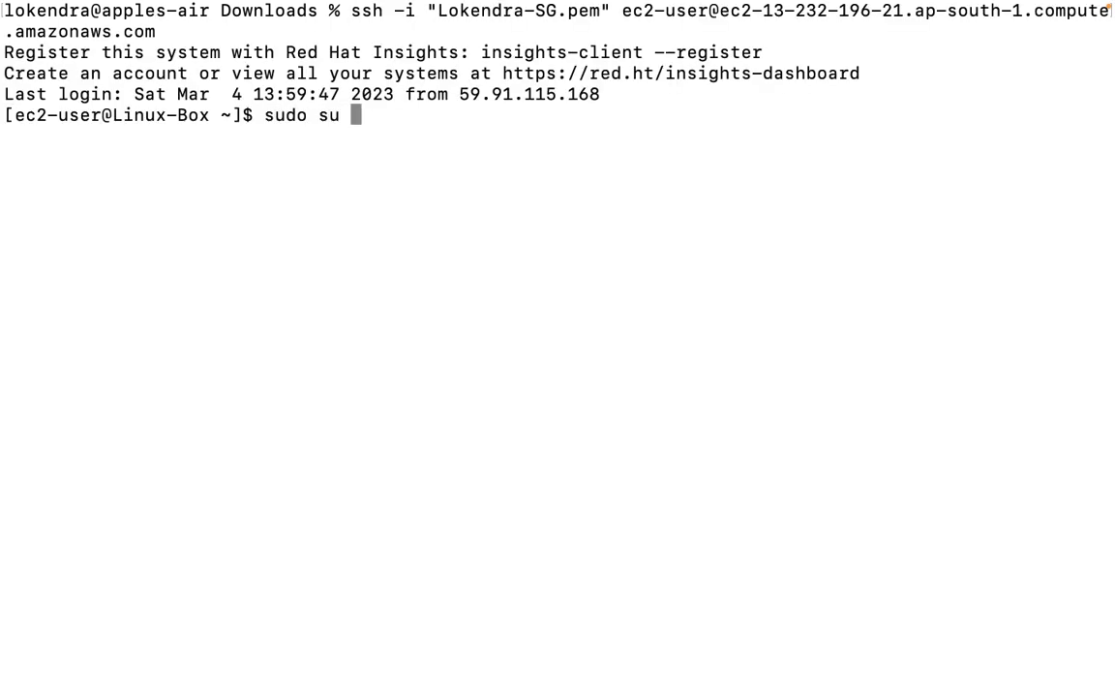
key("Enter")
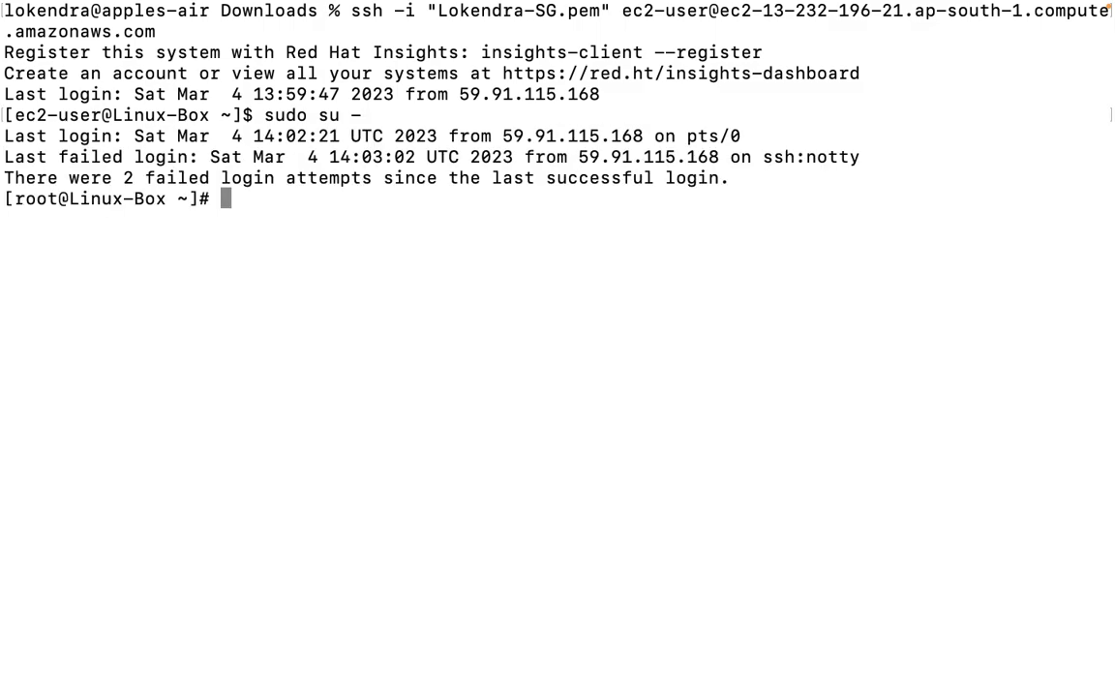
type("vim /etc/")
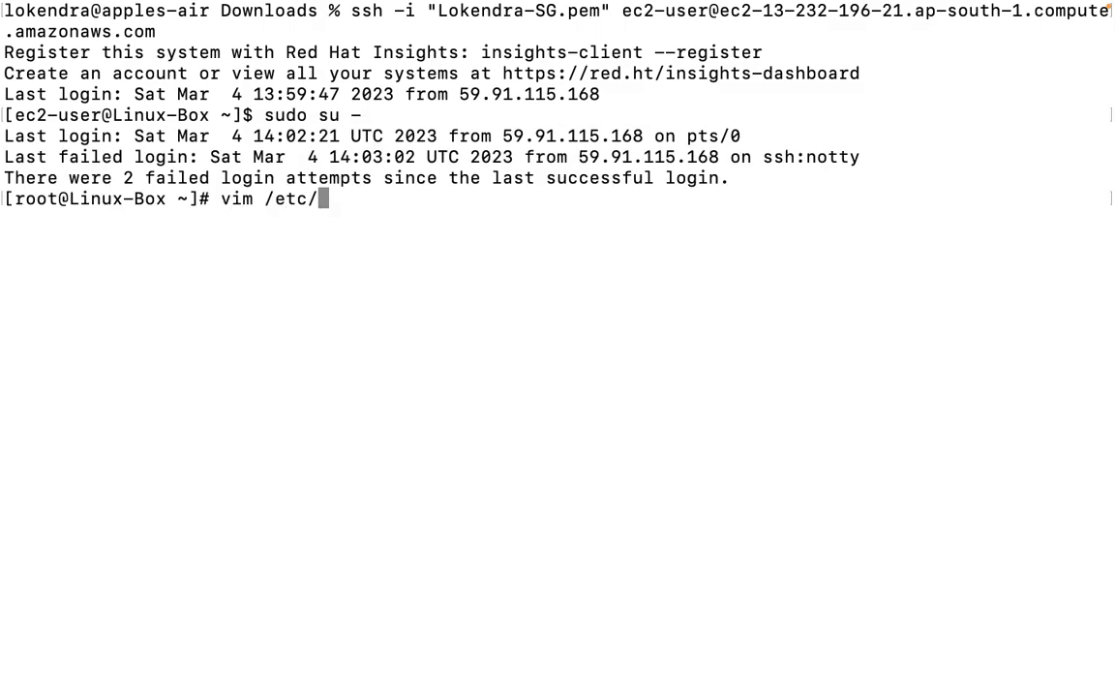
type("ssh/sshd_config")
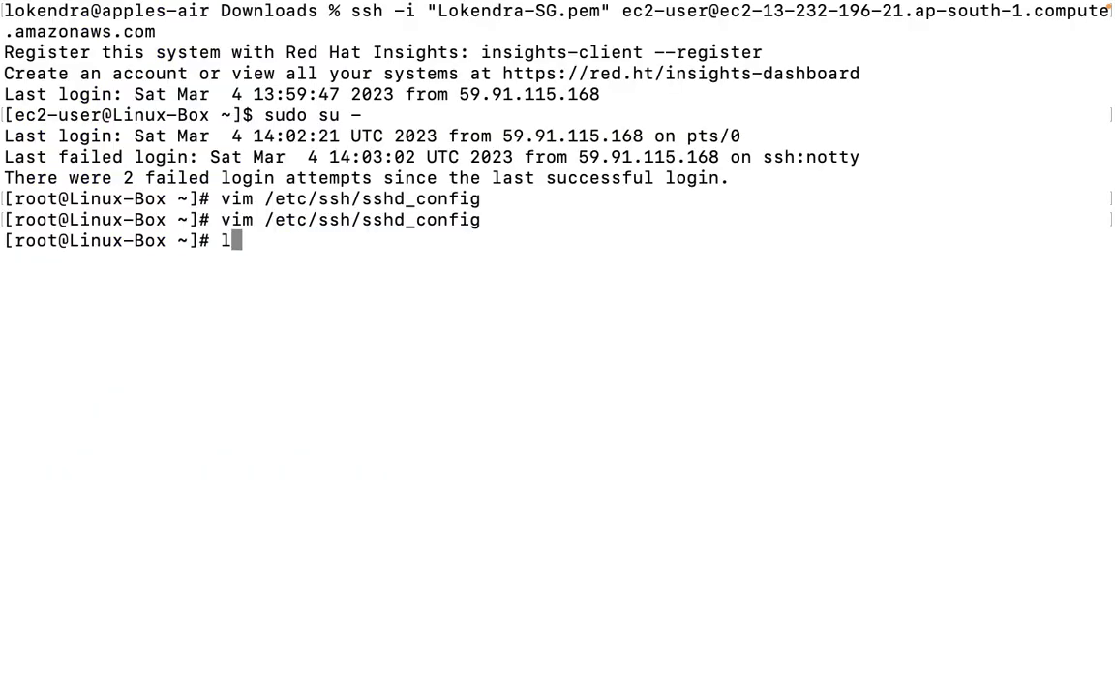
Rerun the sshd restart from history and log in as root after one denied attempt.
key("Ctrl+r")
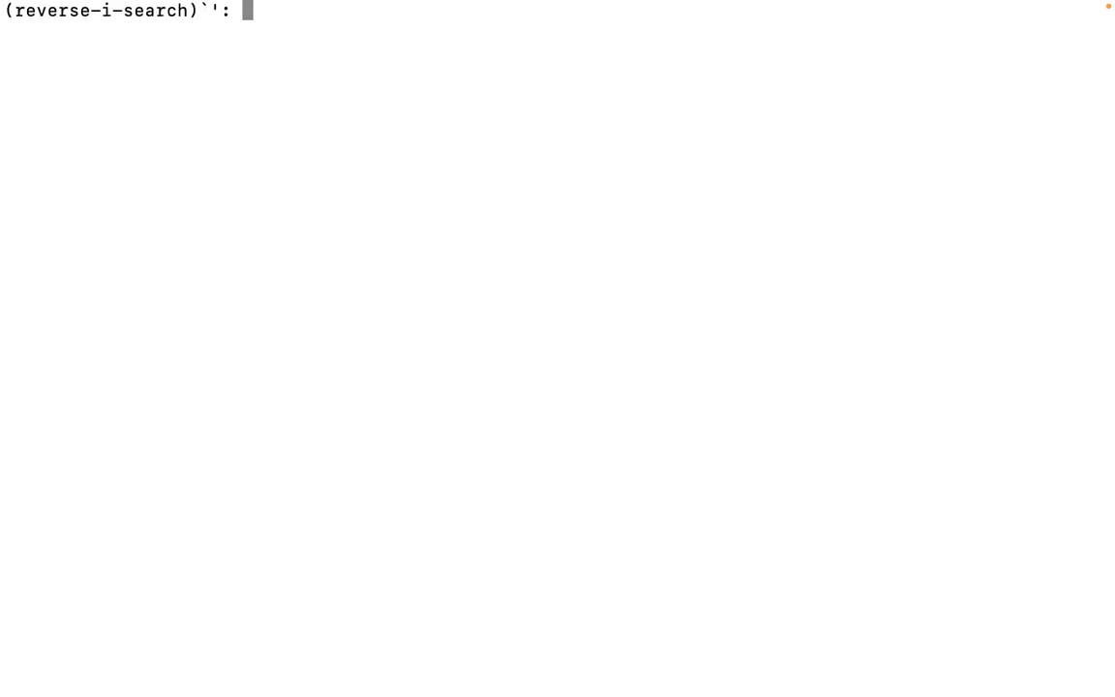
type("res")
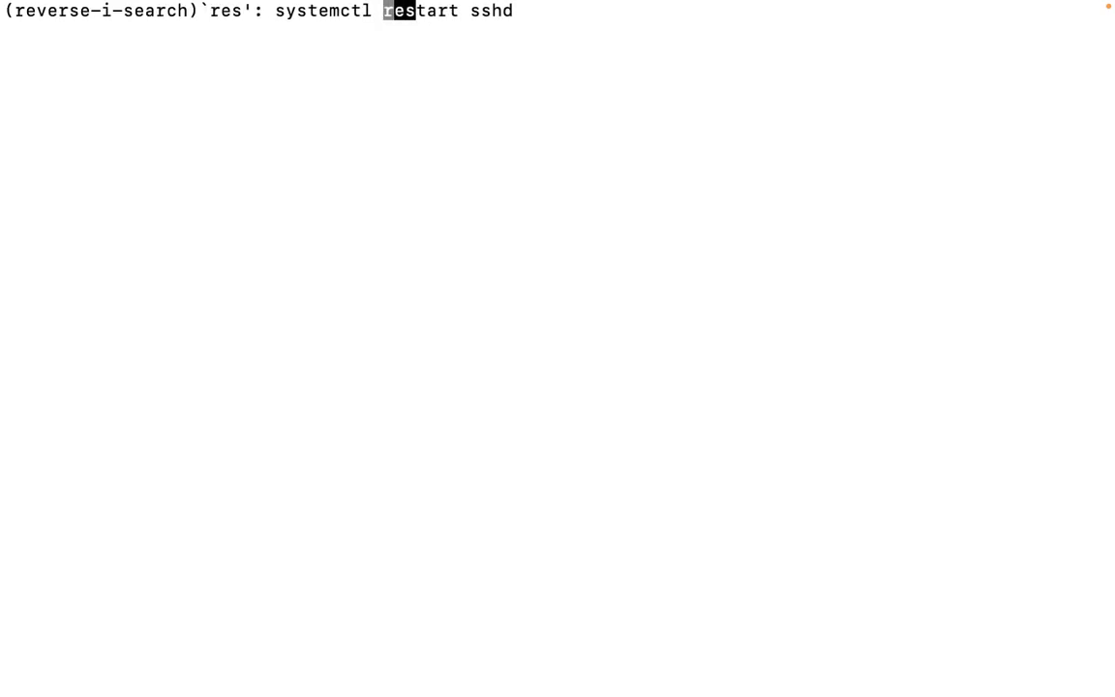
key("Enter")
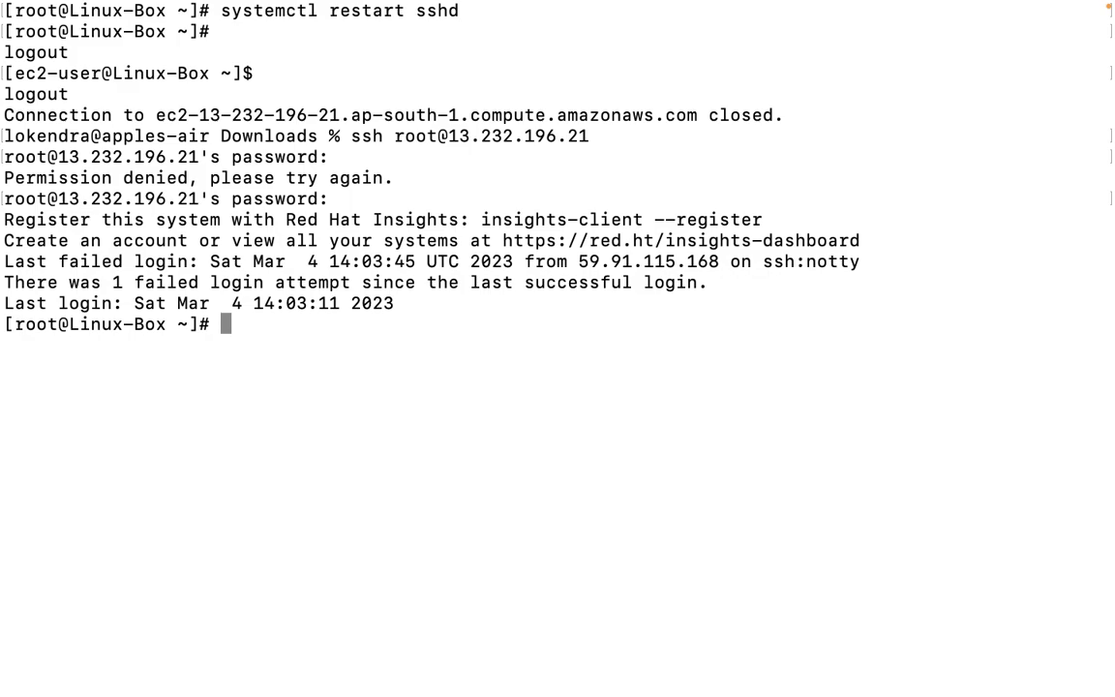
mouse_move(602, 10)
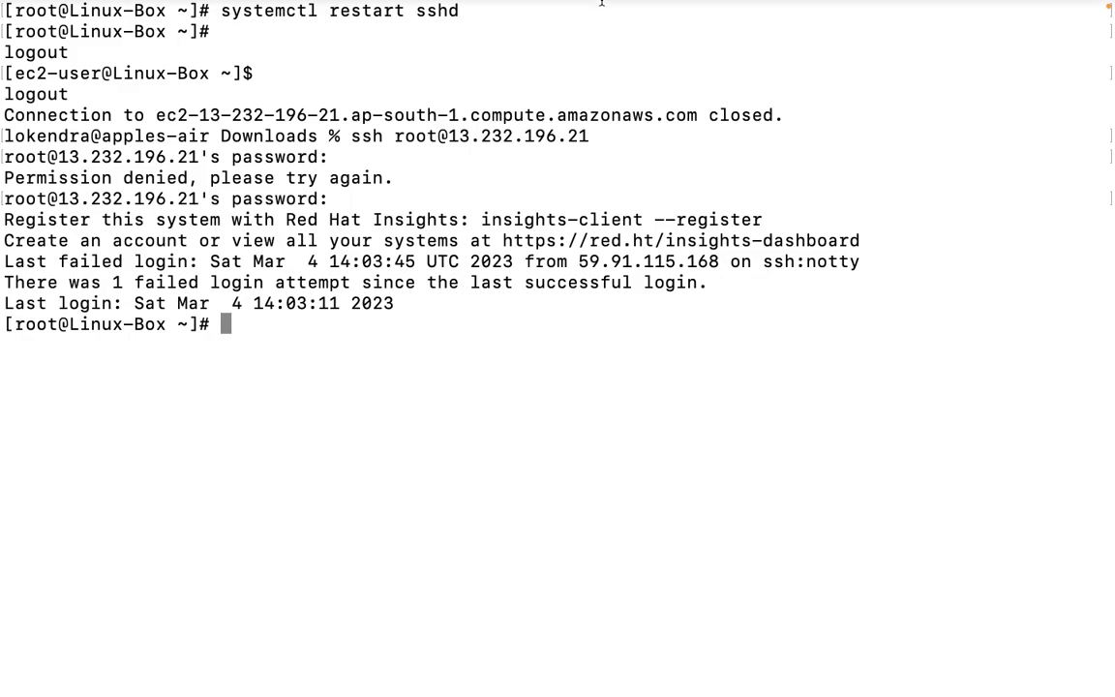
mouse_move(564, 84)
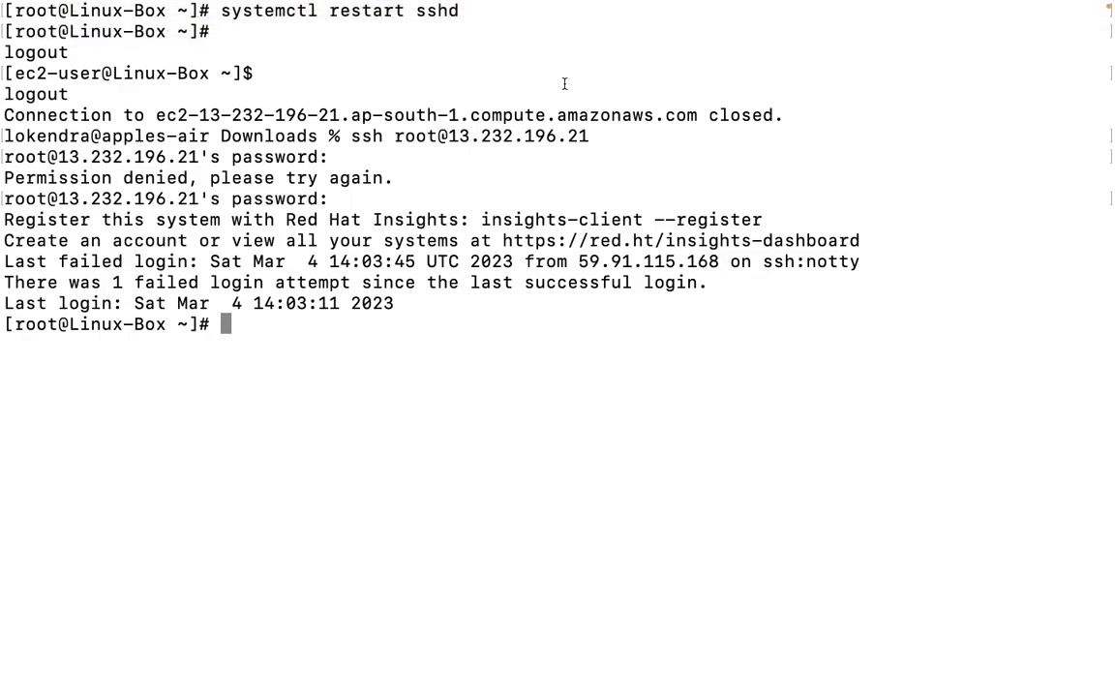